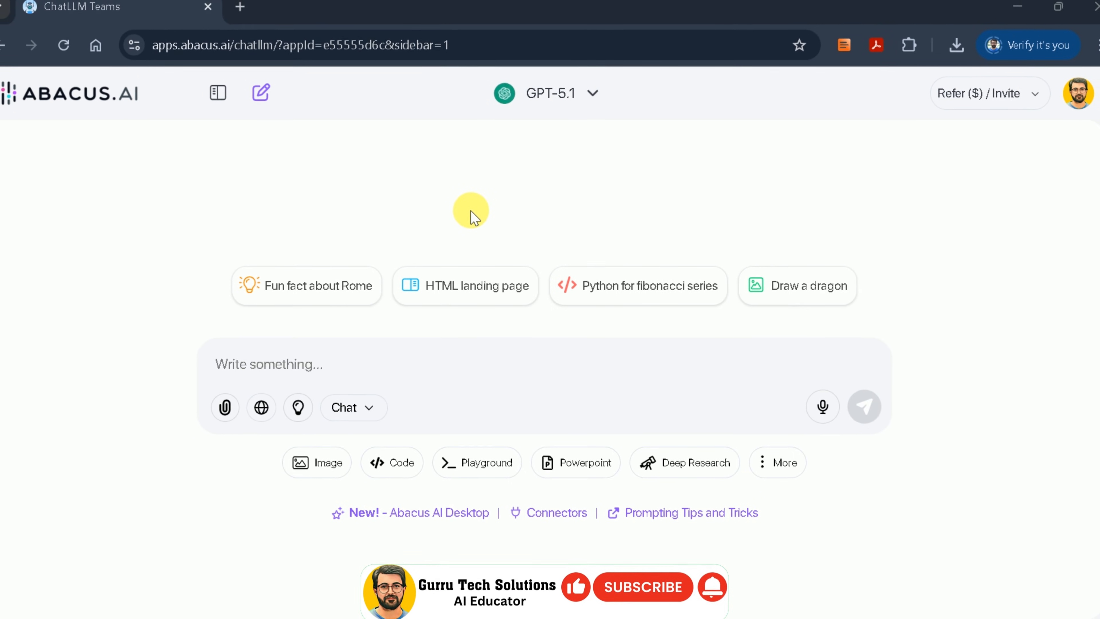
- Confirm GPT-5.1 is selected and write the 600-word global warming essay request with headings and 15 sources
{"action": "left_click", "coordinate": [551, 94]}
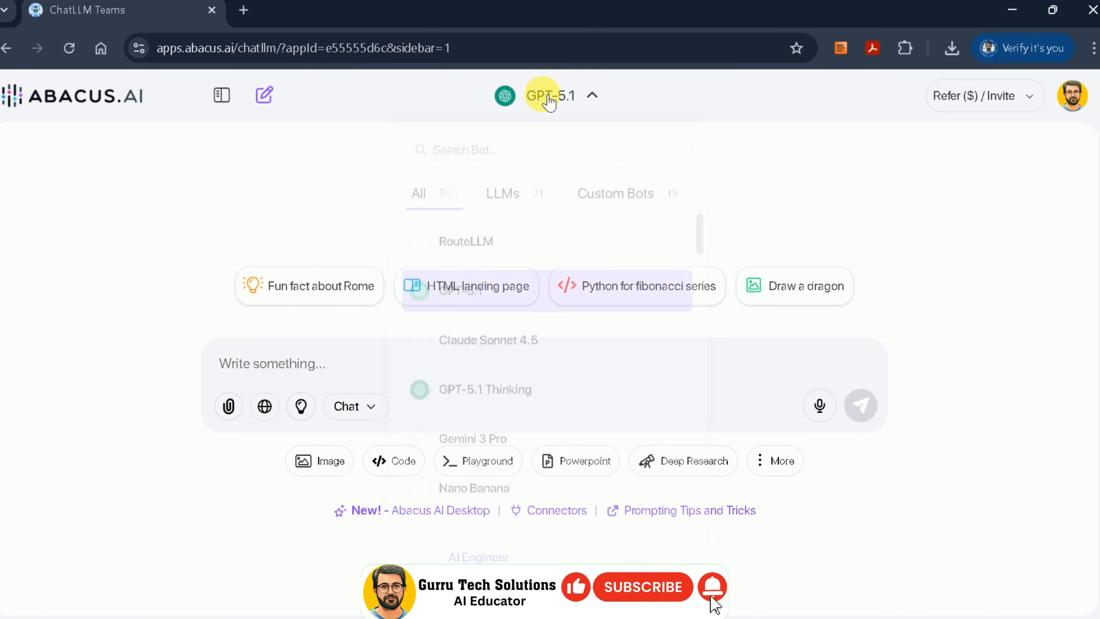
{"action": "left_click", "coordinate": [551, 96]}
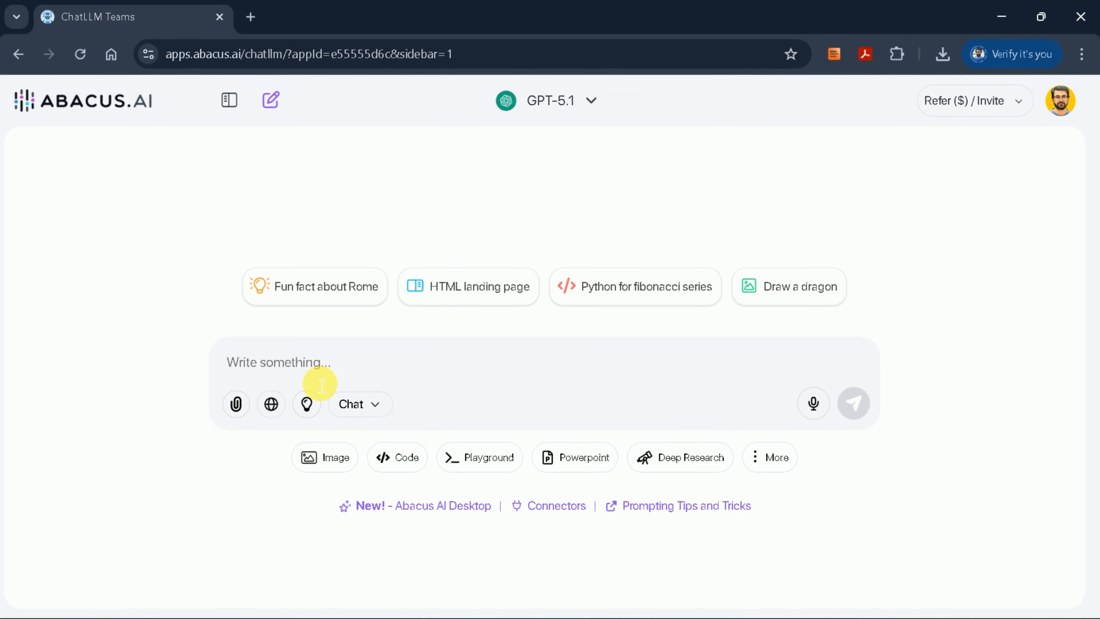
{"action": "type", "text": "write a 600 words essay on impact of Global warming on Human life. Please include at least 4 headings and also cite 15 different sources from blog post, news papers, general articles, publications, books and more."}
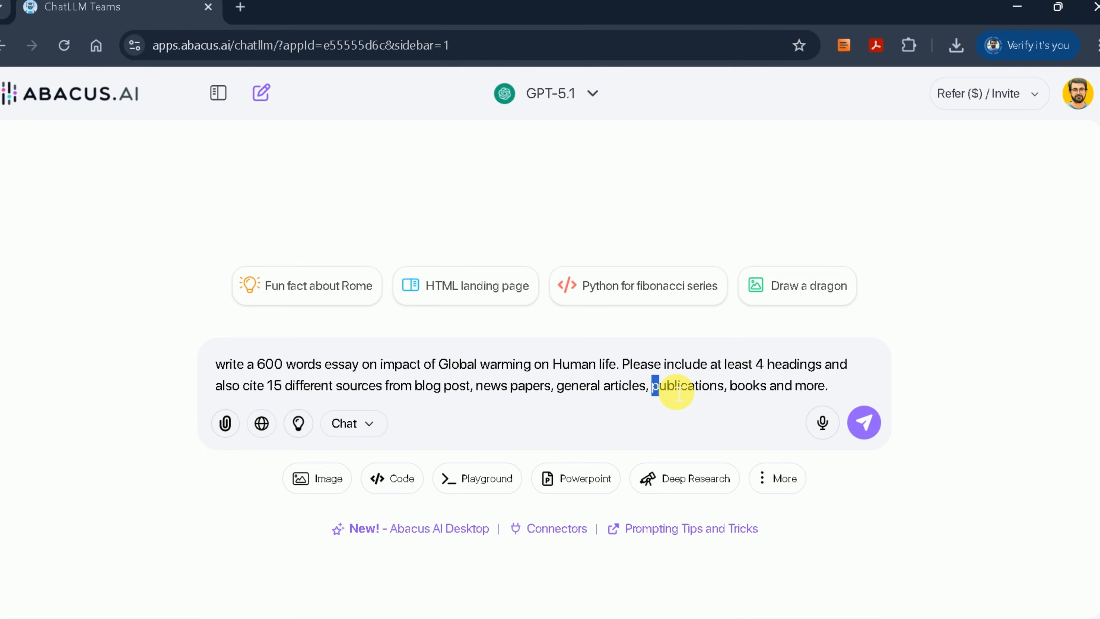
- Send the request and read the generated essay down through its headings and 15 references
{"action": "left_click", "coordinate": [864, 422]}
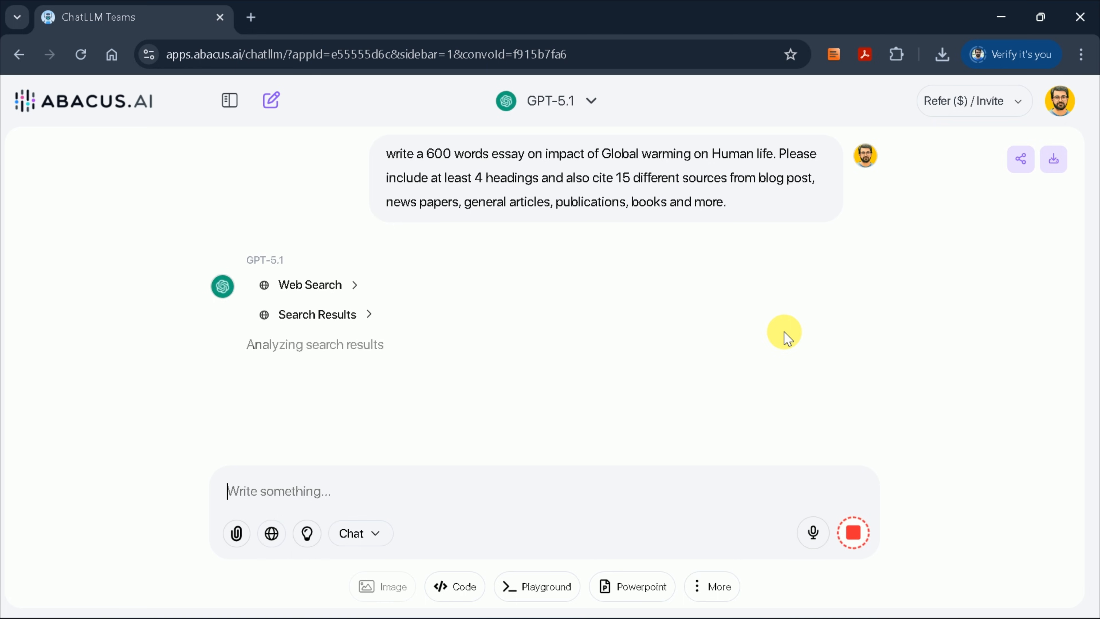
{"action": "mouse_move", "coordinate": [656, 249]}
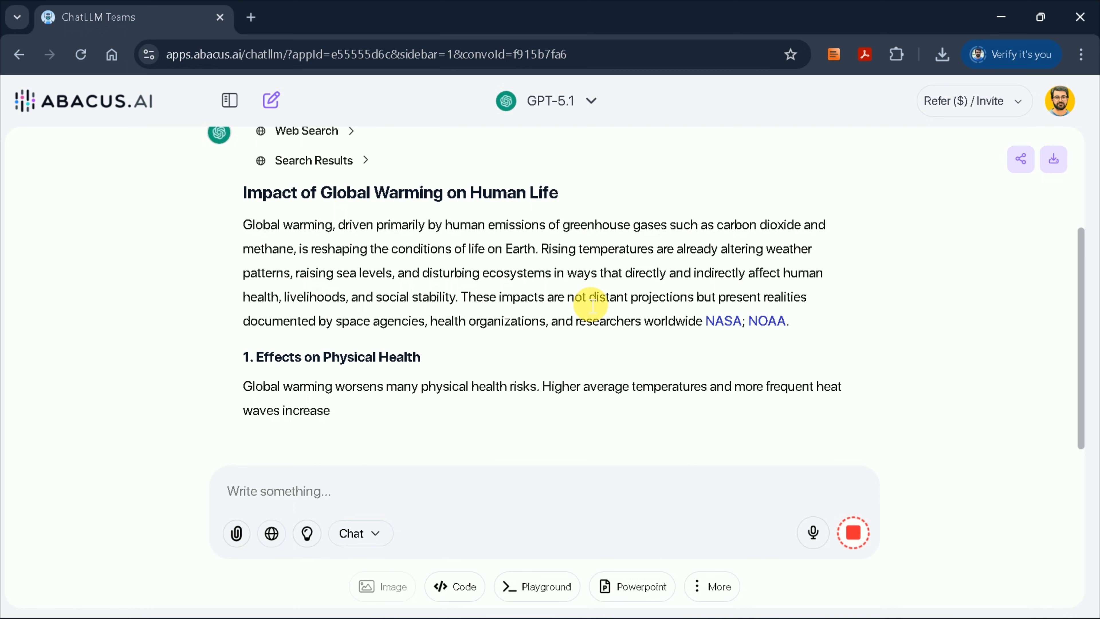
{"action": "scroll", "scroll_direction": "down", "scroll_amount": 3}
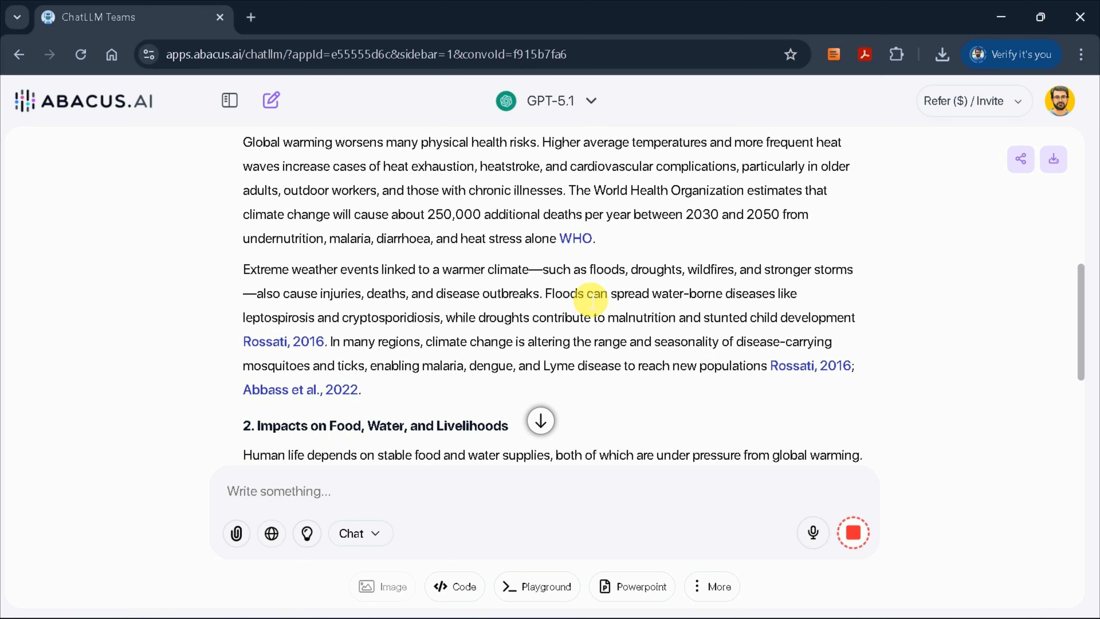
{"action": "scroll", "scroll_direction": "down", "scroll_amount": 3}
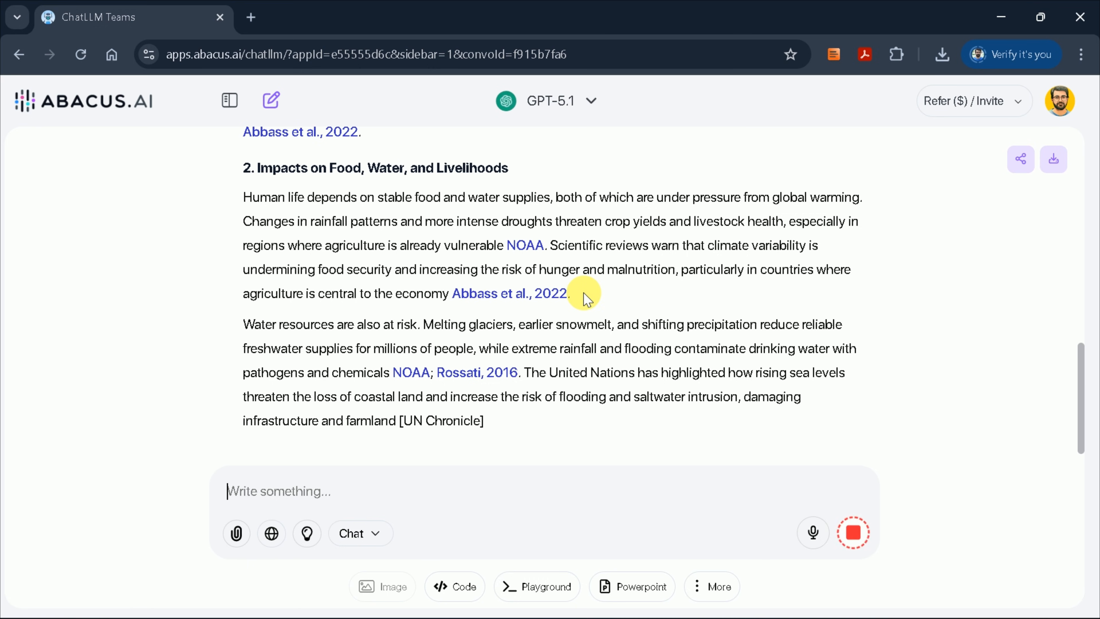
{"action": "scroll", "scroll_direction": "down", "scroll_amount": 3}
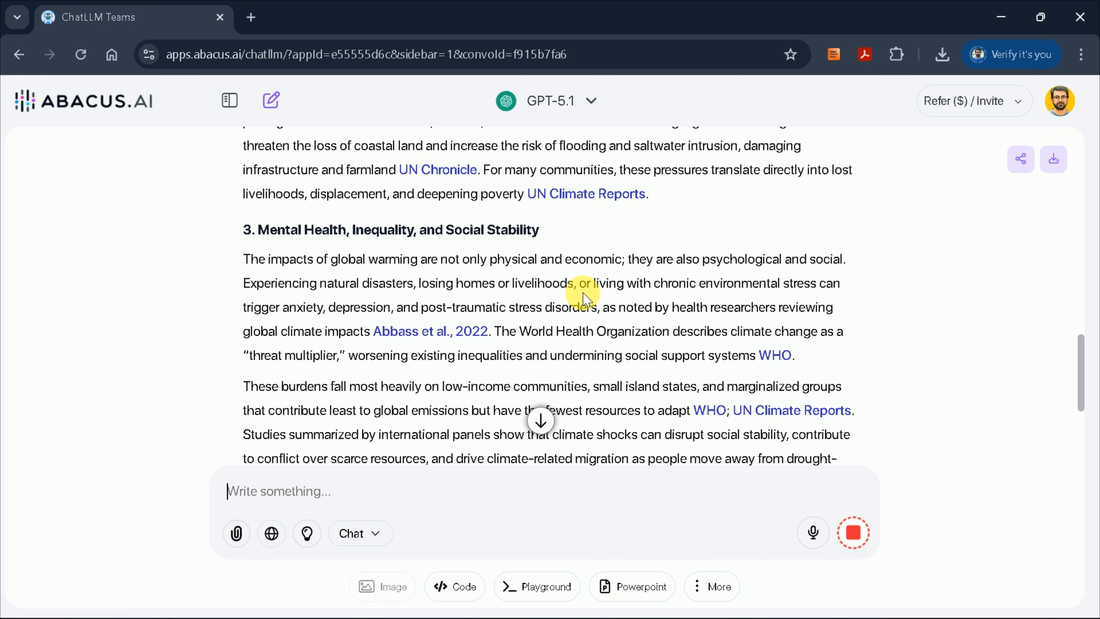
{"action": "scroll", "scroll_direction": "down", "scroll_amount": 3}
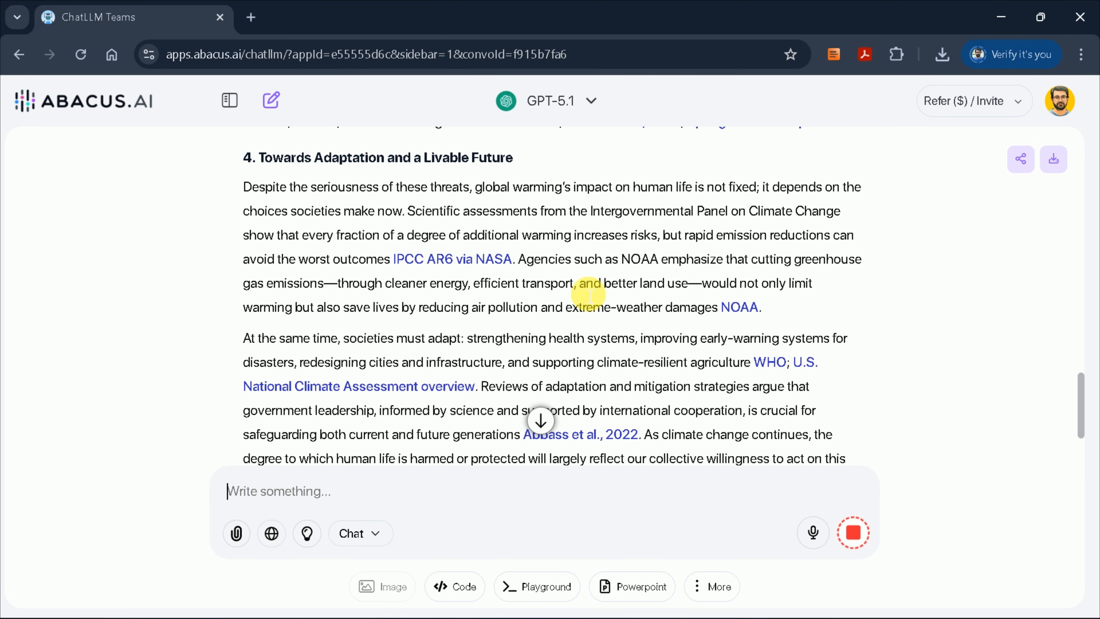
{"action": "scroll", "scroll_direction": "down", "scroll_amount": 3}
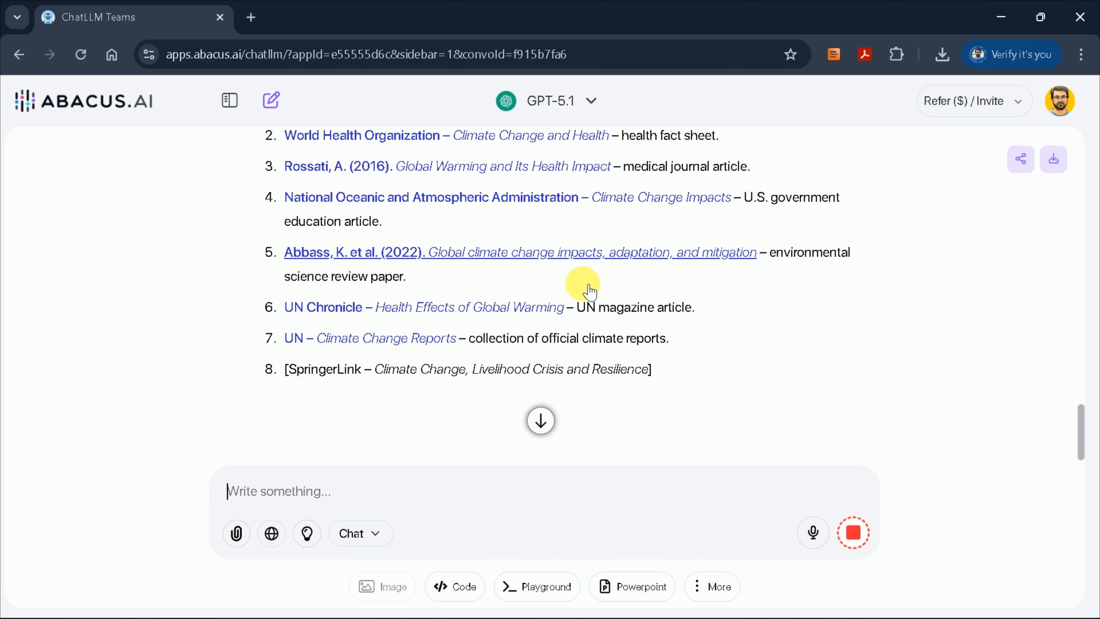
{"action": "scroll", "scroll_direction": "down", "scroll_amount": 3}
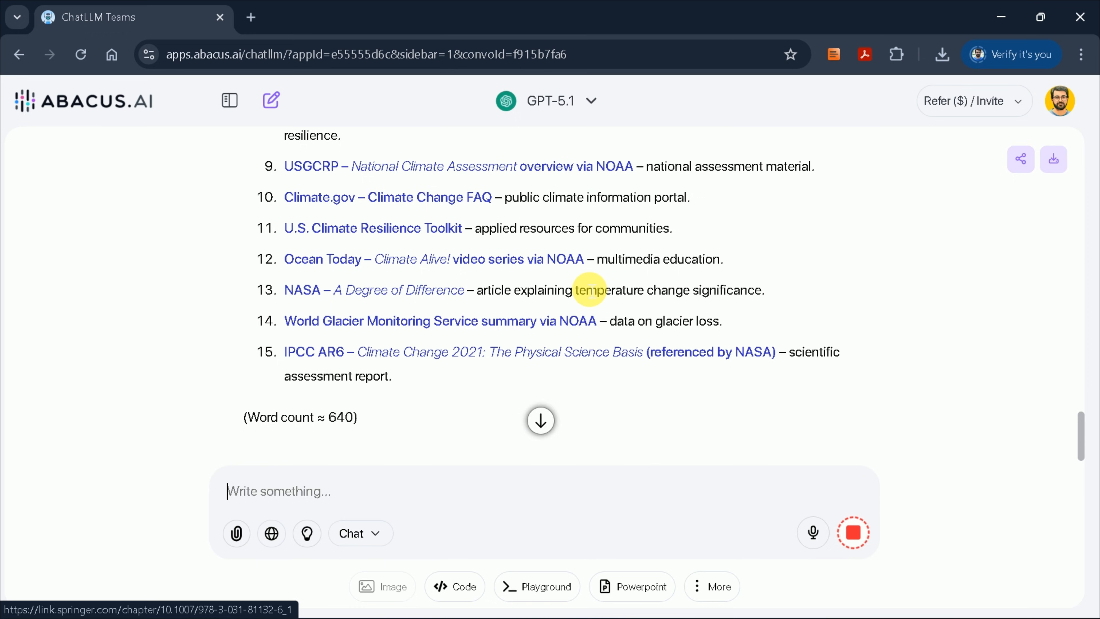
{"action": "scroll", "scroll_direction": "up", "scroll_amount": 3}
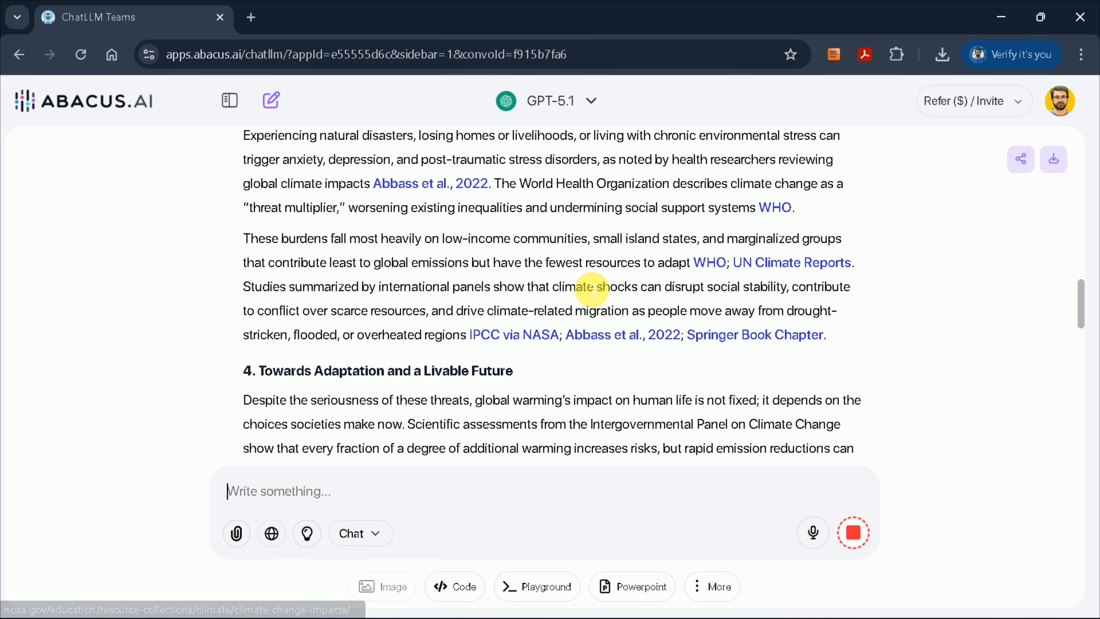
{"action": "scroll", "scroll_direction": "up", "scroll_amount": 3}
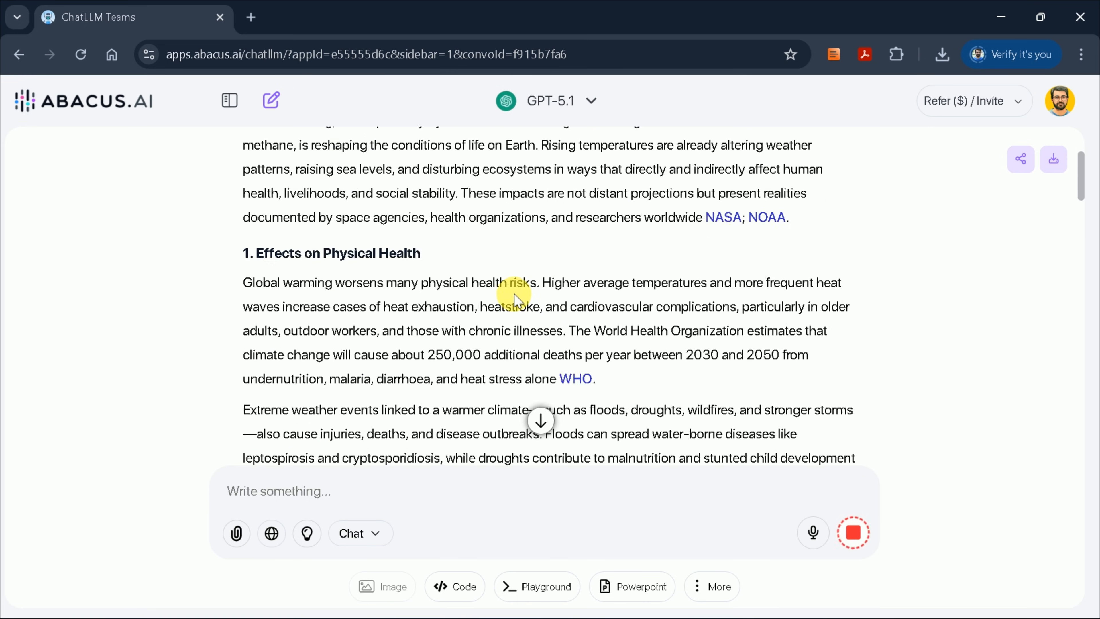
{"action": "scroll", "scroll_direction": "down", "scroll_amount": 3}
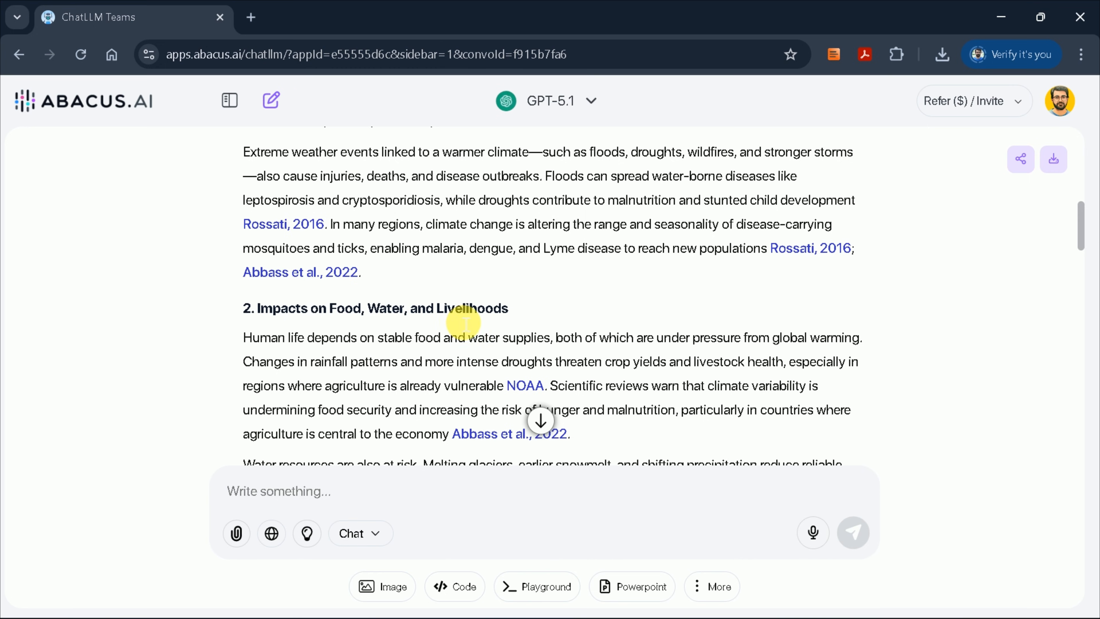
- Review the essay from title to reference list and select the whole text for copying
{"action": "scroll", "scroll_direction": "down", "scroll_amount": 3}
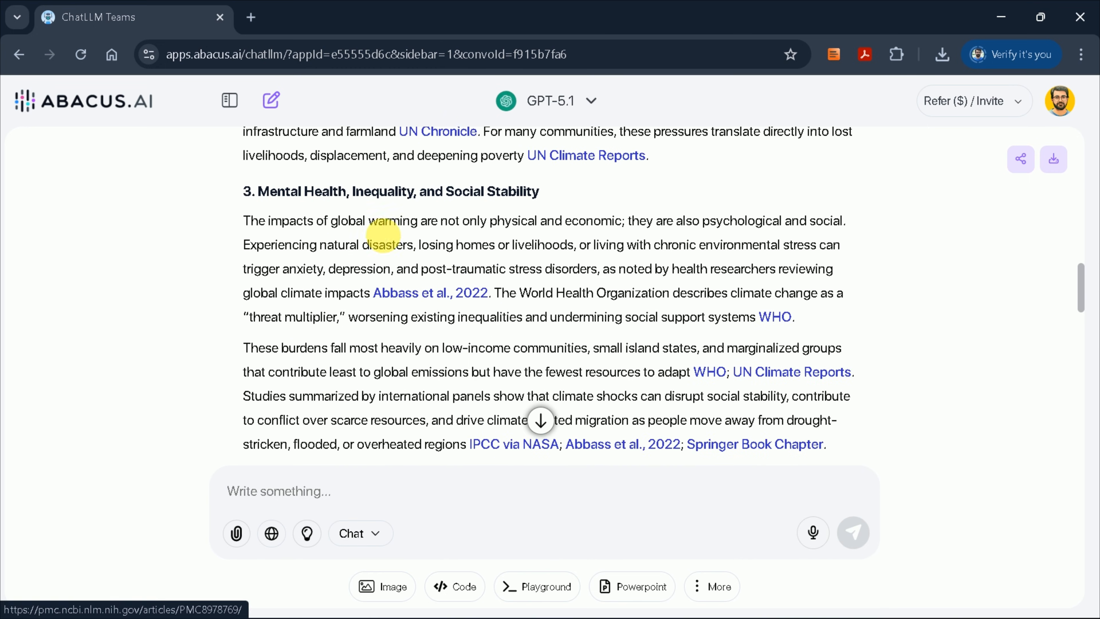
{"action": "scroll", "scroll_direction": "down", "scroll_amount": 3}
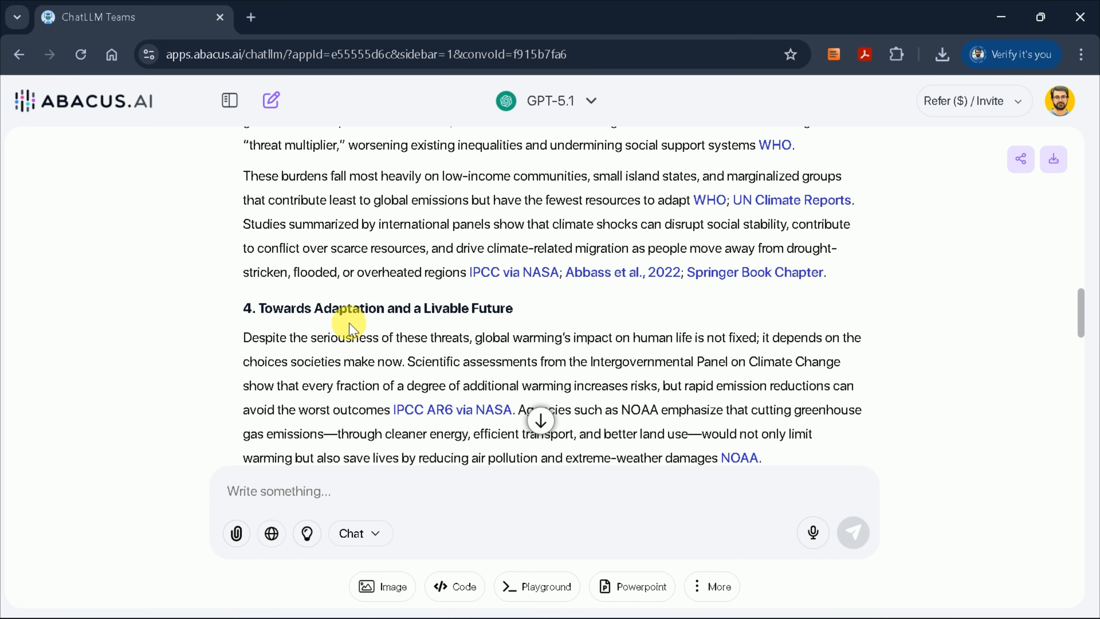
{"action": "scroll", "scroll_direction": "down", "scroll_amount": 3}
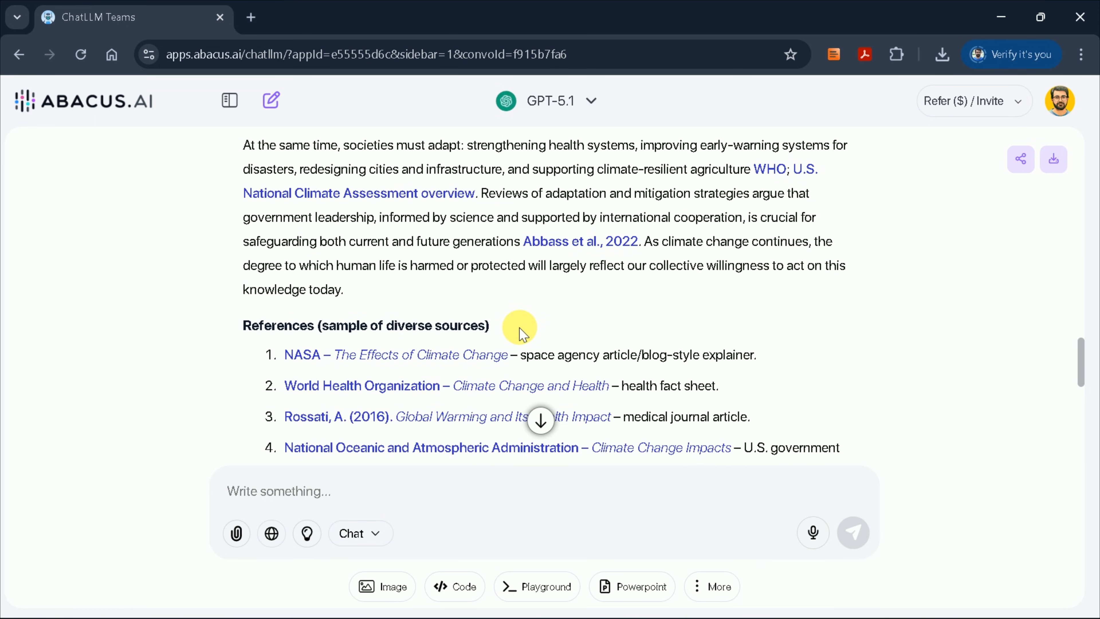
{"action": "scroll", "scroll_direction": "up", "scroll_amount": 3}
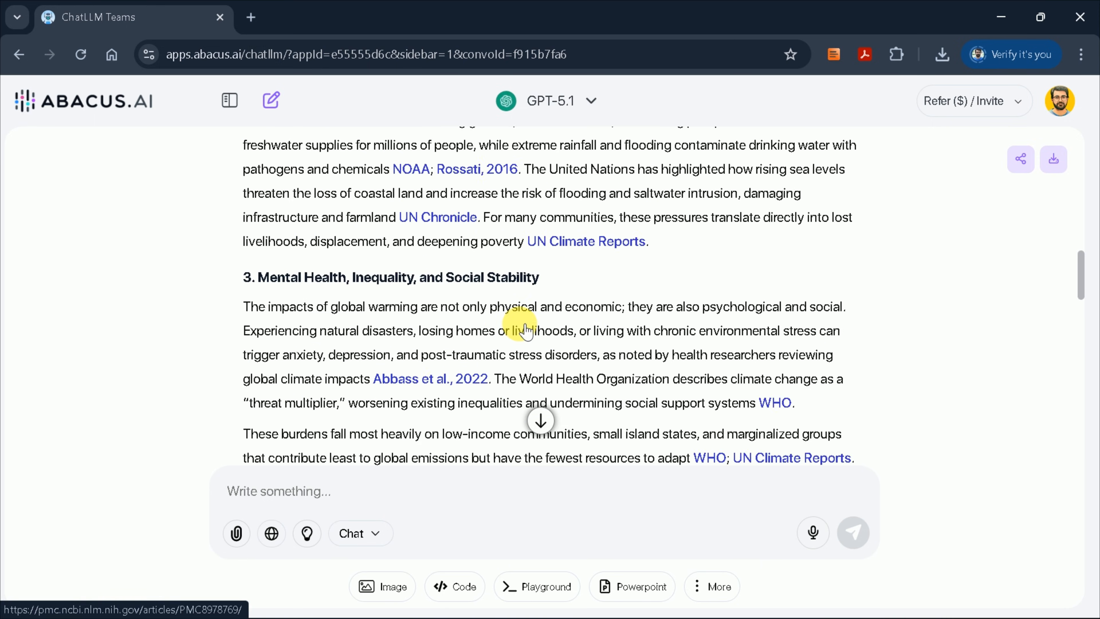
{"action": "scroll", "scroll_direction": "up", "scroll_amount": 3}
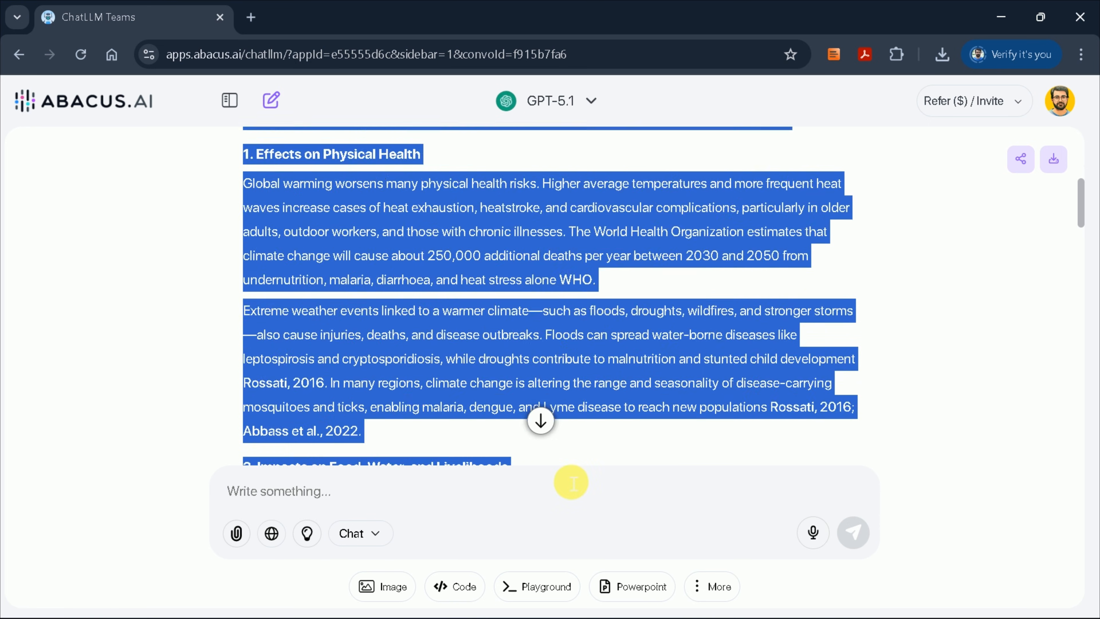
{"action": "scroll", "scroll_direction": "down", "scroll_amount": 3}
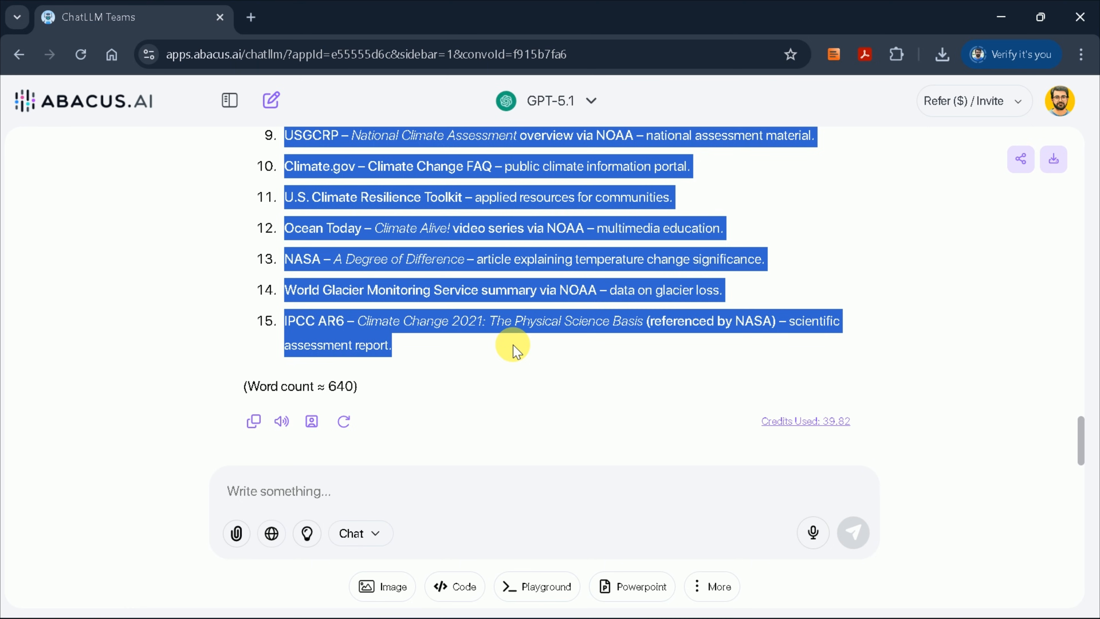
{"action": "mouse_move", "coordinate": [524, 429]}
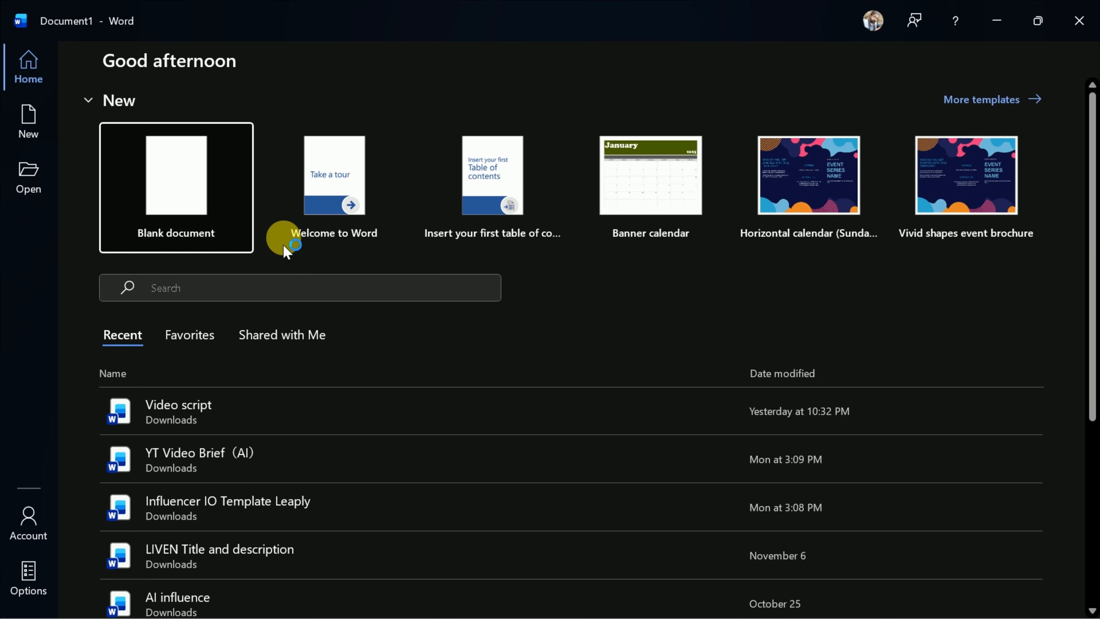
- Paste the essay into a new blank document in Times New Roman, check its three pages, then go to File
{"action": "left_click", "coordinate": [175, 182]}
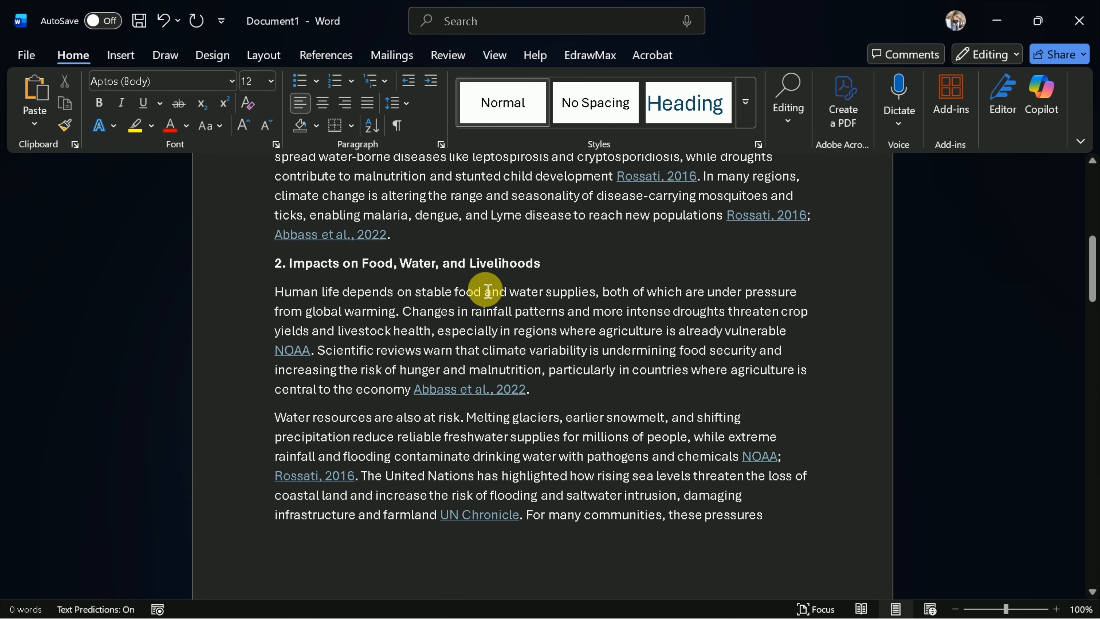
{"action": "scroll", "scroll_direction": "up", "scroll_amount": 3}
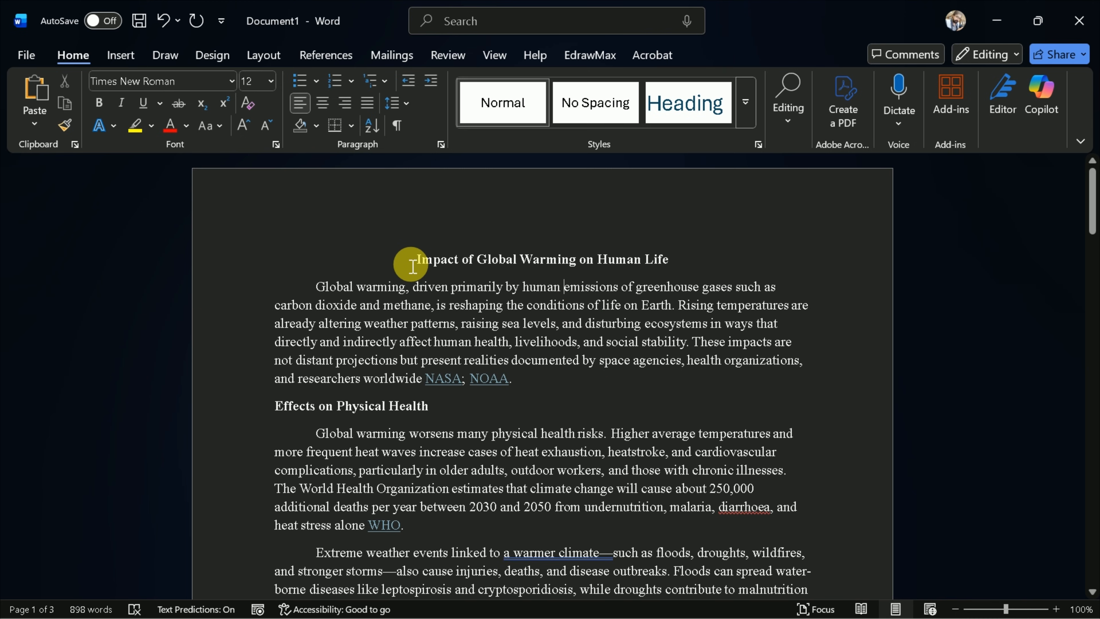
{"action": "scroll", "scroll_direction": "down", "scroll_amount": 3}
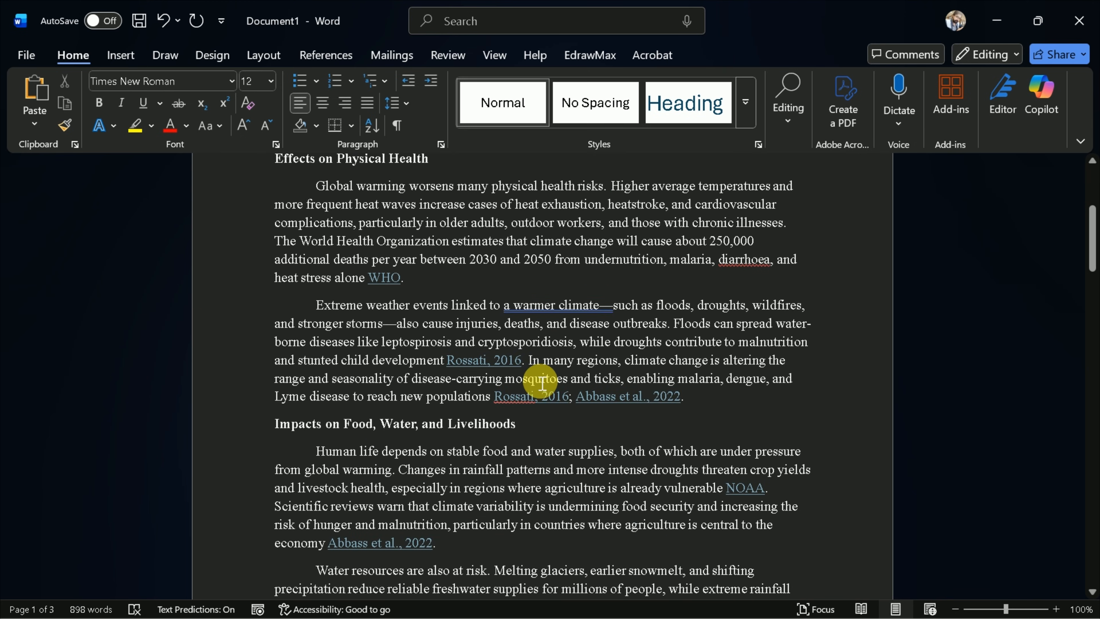
{"action": "scroll", "scroll_direction": "down", "scroll_amount": 3}
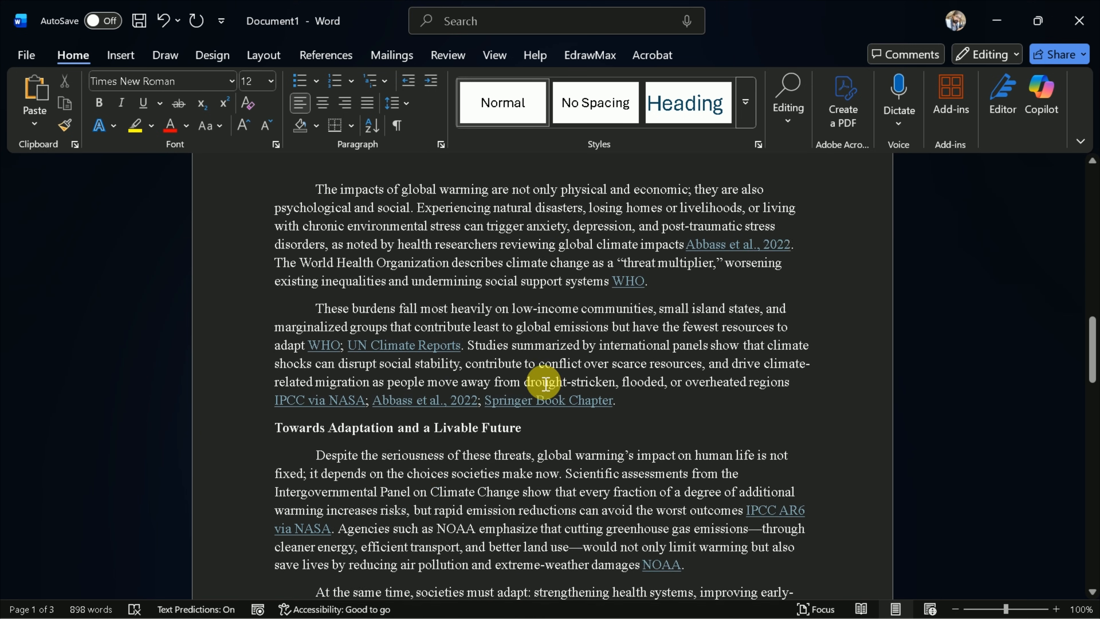
{"action": "scroll", "scroll_direction": "down", "scroll_amount": 3}
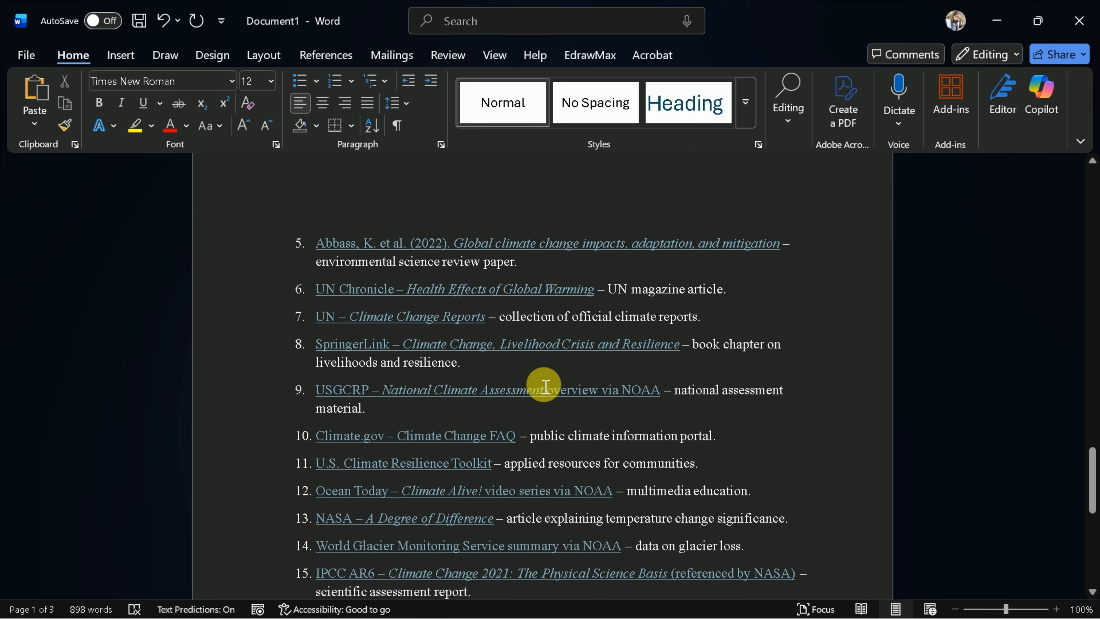
{"action": "scroll", "scroll_direction": "up", "scroll_amount": 3}
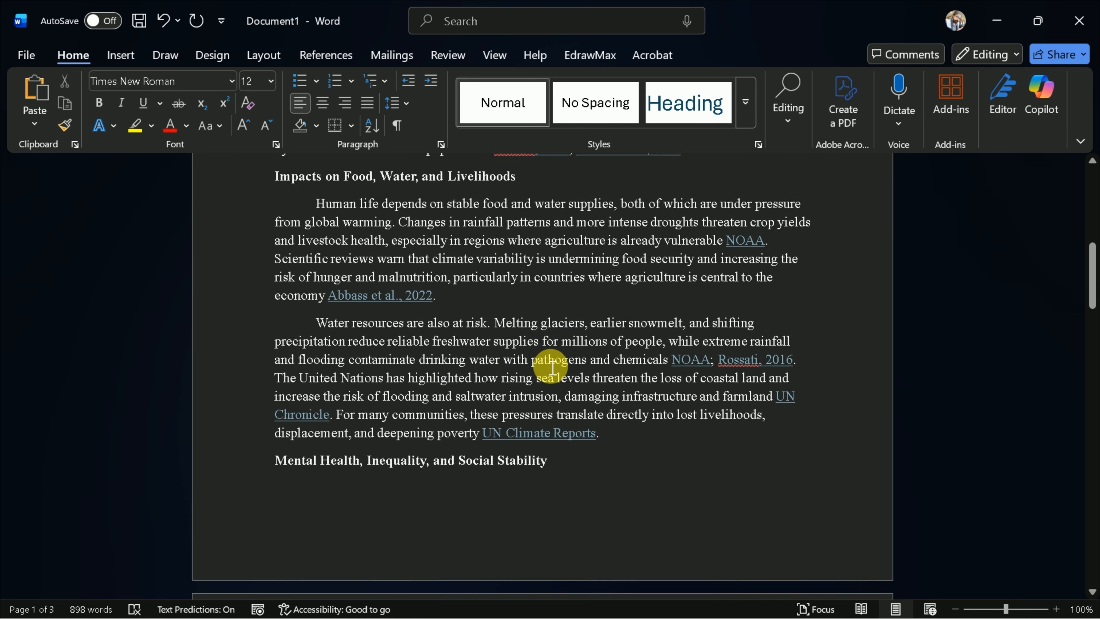
{"action": "scroll", "scroll_direction": "up", "scroll_amount": 3}
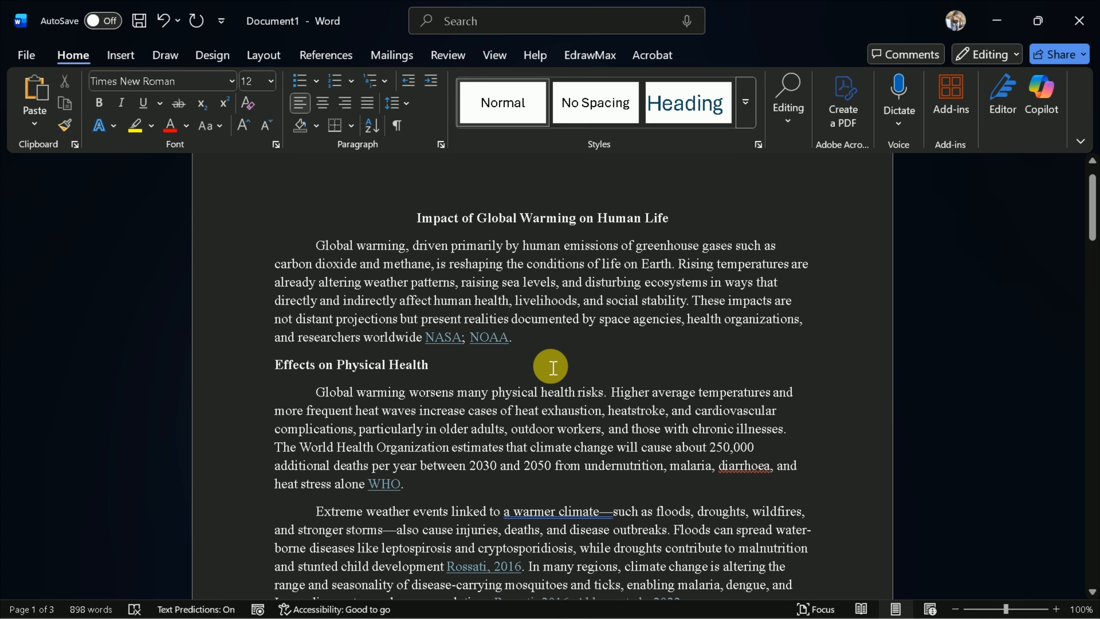
{"action": "left_click", "coordinate": [26, 55]}
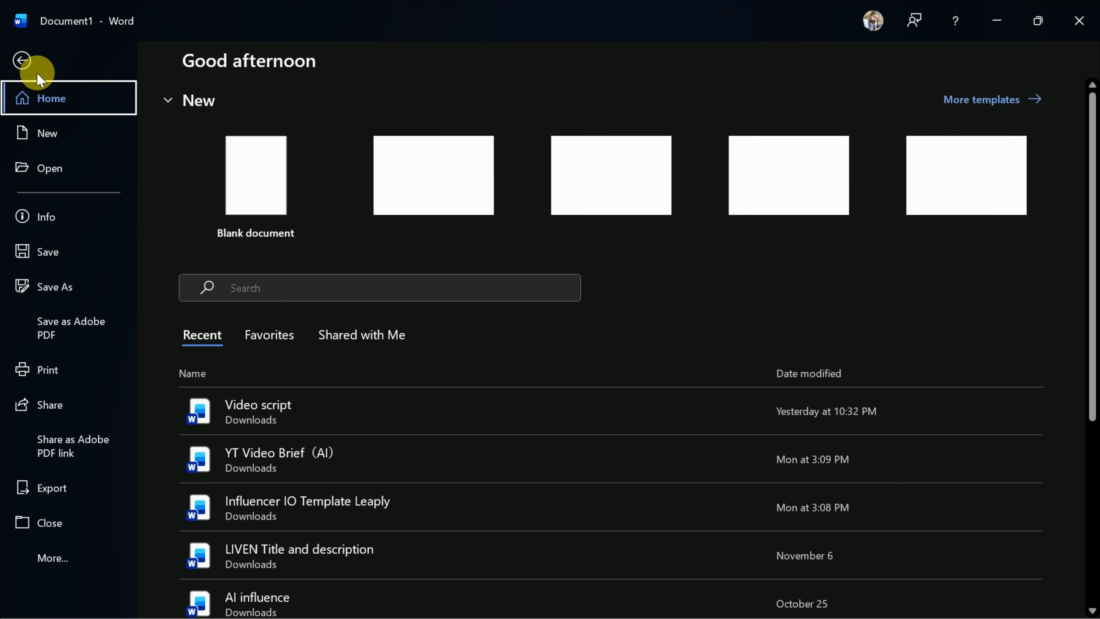
- Save the document as 'Impact of Global Warming on Human Life' and open Quetext from the Google results
{"action": "left_click", "coordinate": [53, 287]}
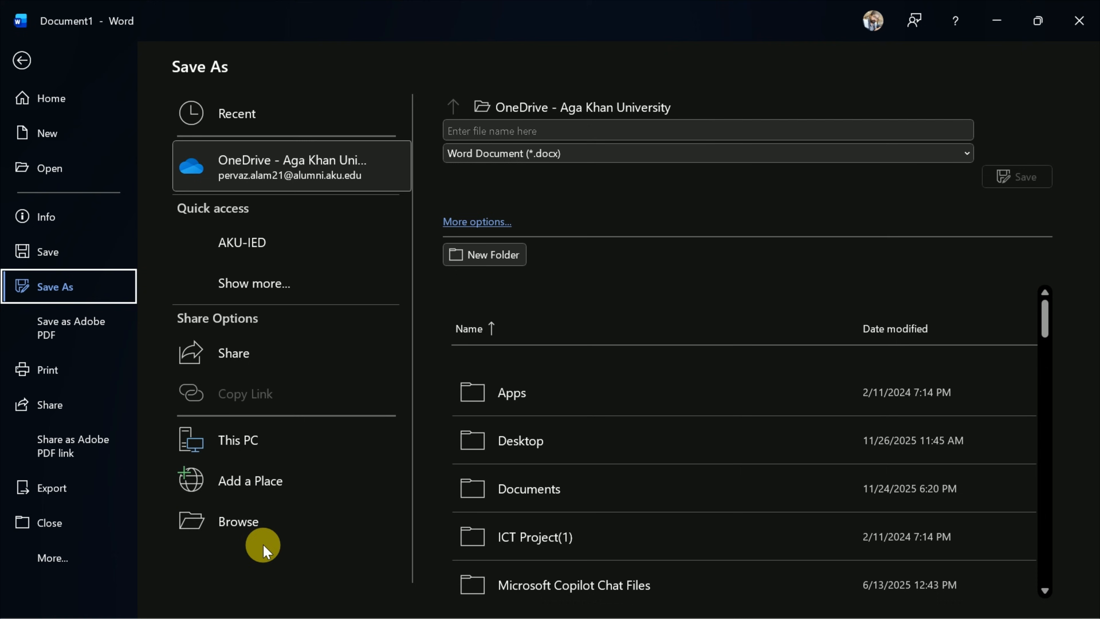
{"action": "left_click", "coordinate": [238, 521]}
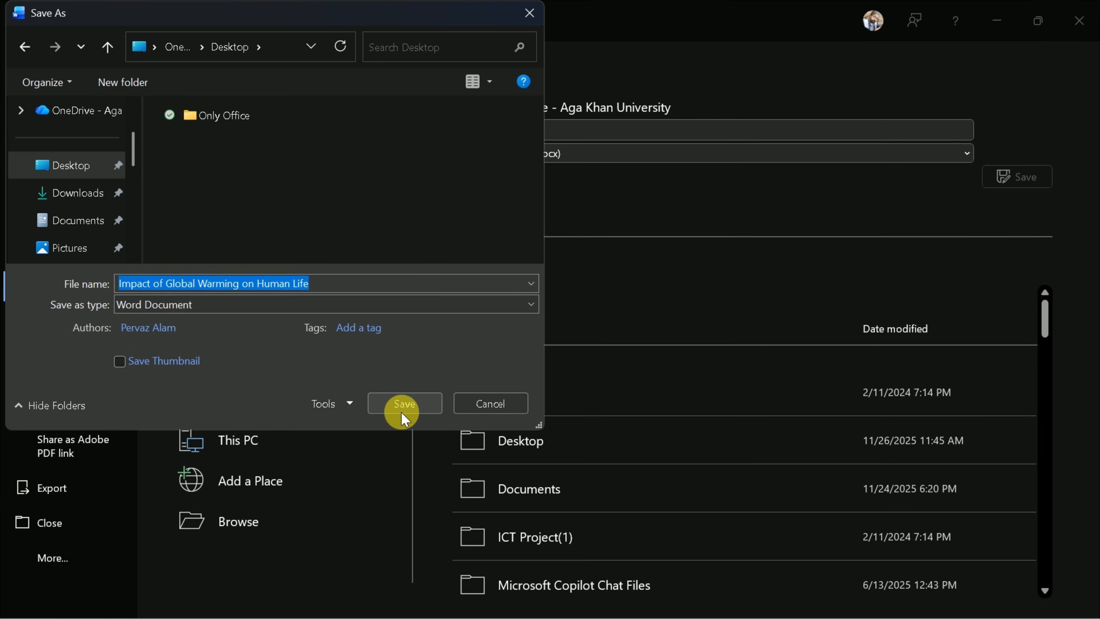
{"action": "mouse_move", "coordinate": [137, 175]}
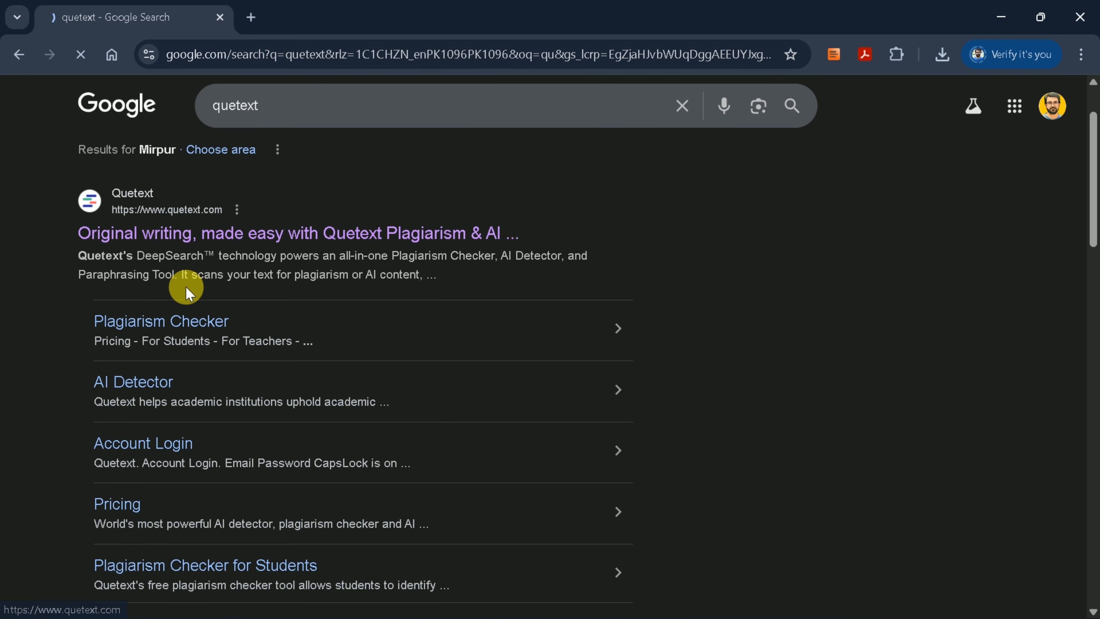
{"action": "left_click", "coordinate": [298, 232]}
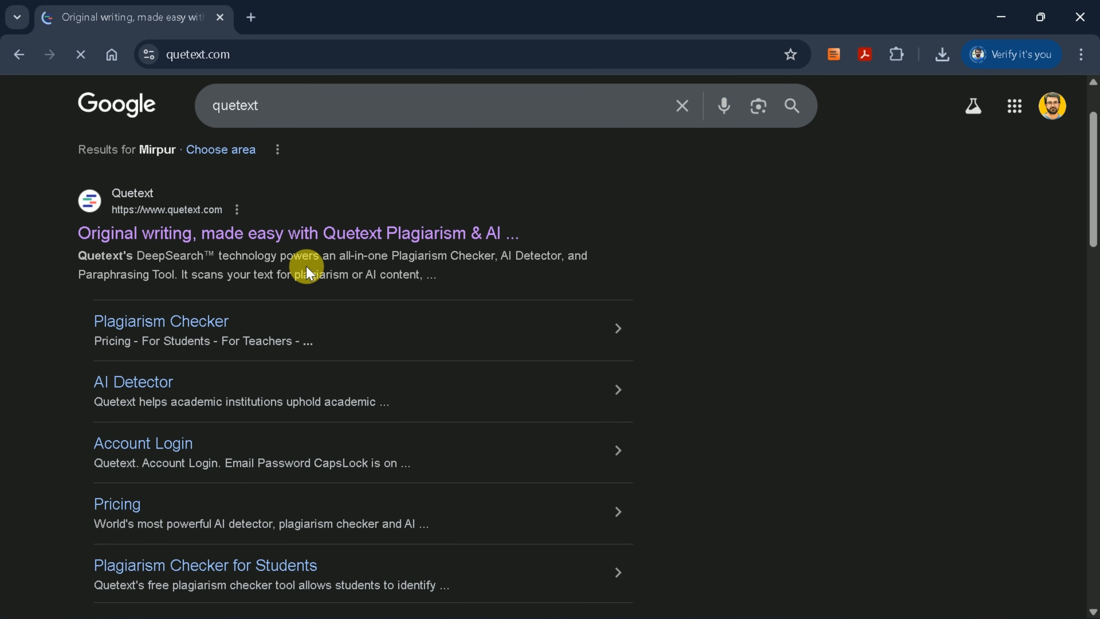
- Load quetext.com and scroll through its AI detector and plagiarism checker feature sections
{"action": "left_click", "coordinate": [297, 233]}
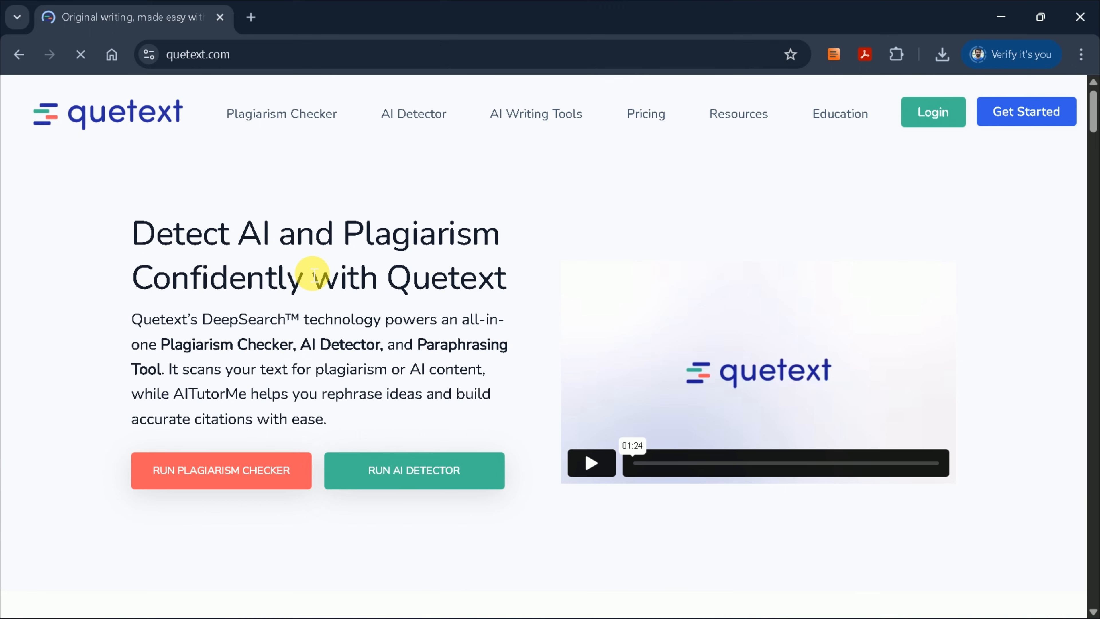
{"action": "mouse_move", "coordinate": [197, 225]}
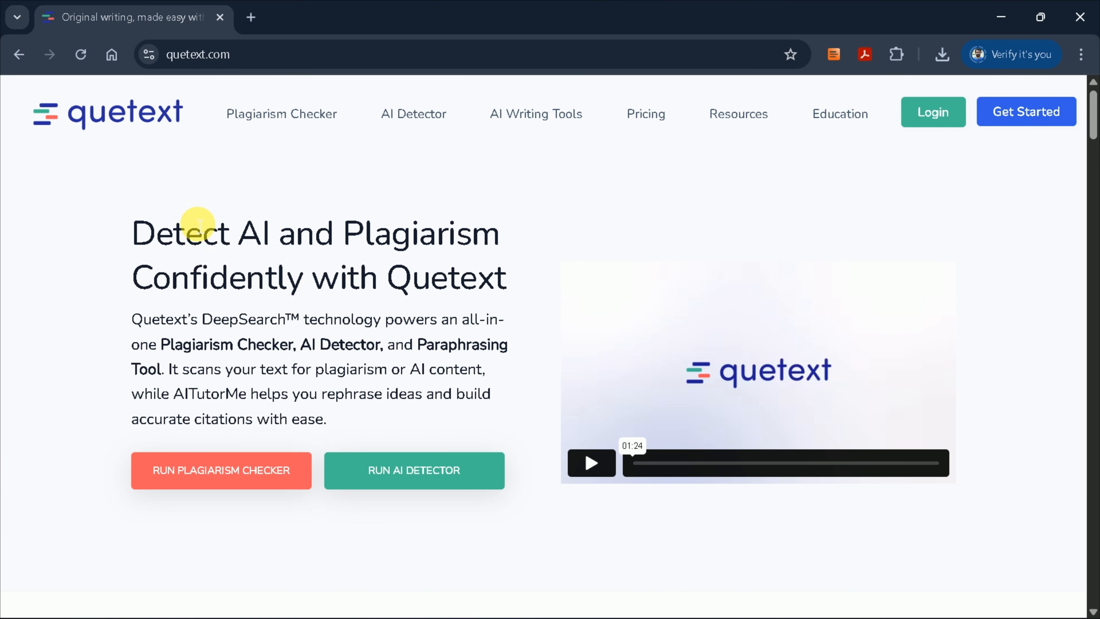
{"action": "mouse_move", "coordinate": [311, 233]}
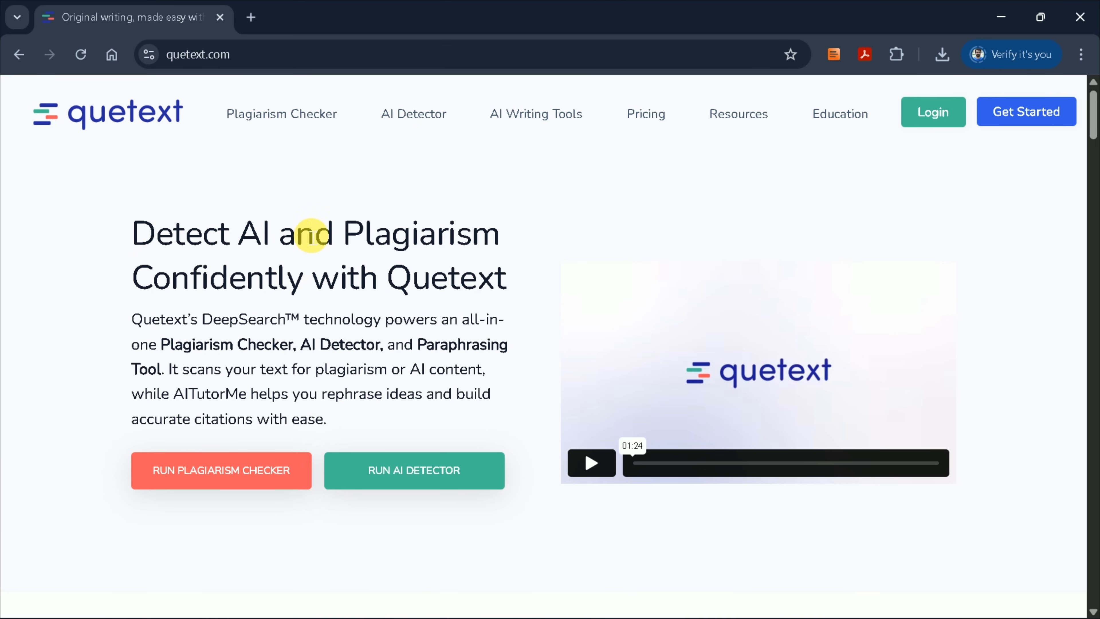
{"action": "mouse_move", "coordinate": [199, 299]}
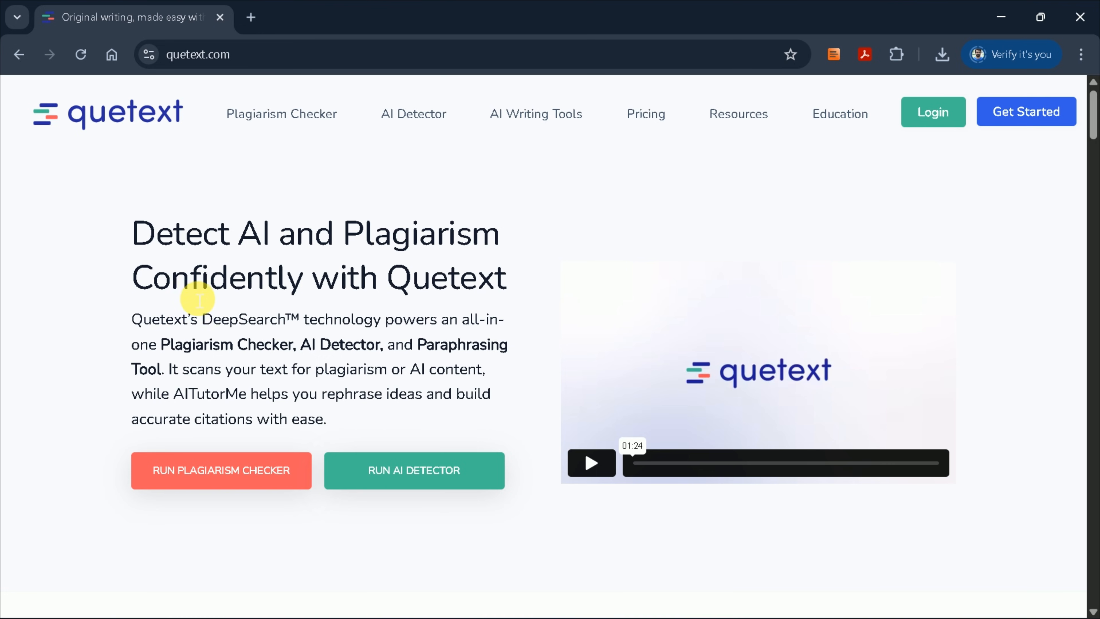
{"action": "mouse_move", "coordinate": [206, 344]}
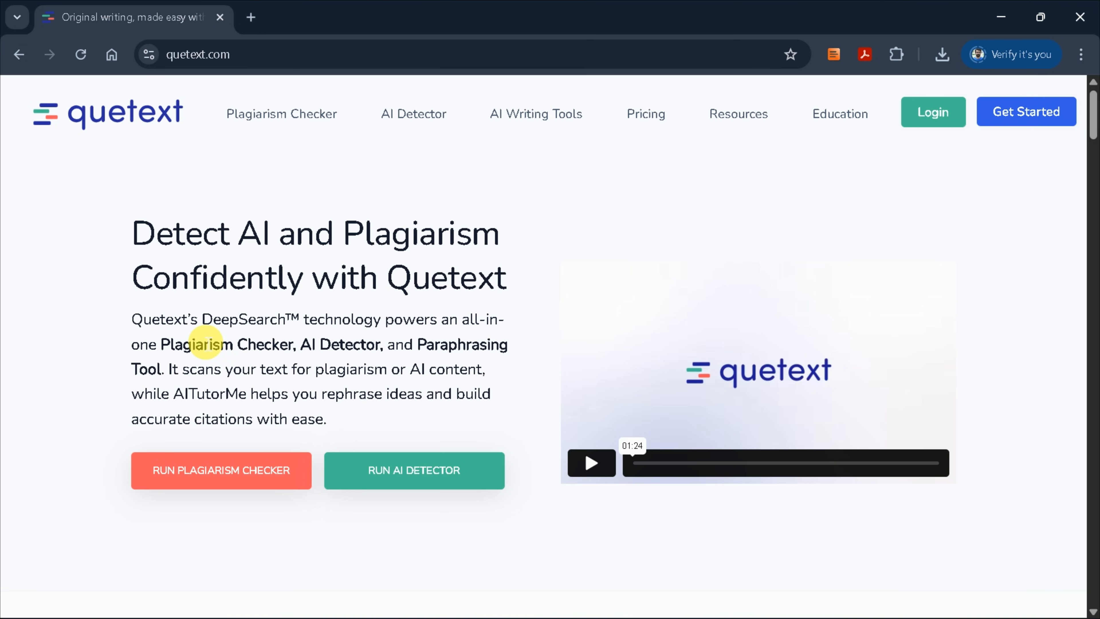
{"action": "mouse_move", "coordinate": [375, 351]}
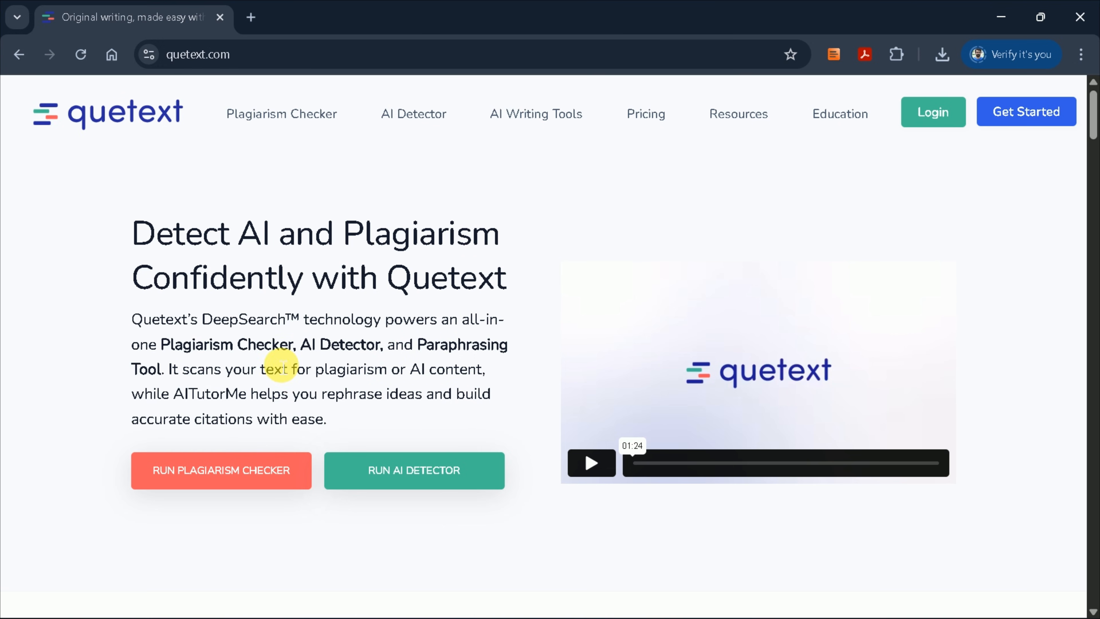
{"action": "mouse_move", "coordinate": [316, 343]}
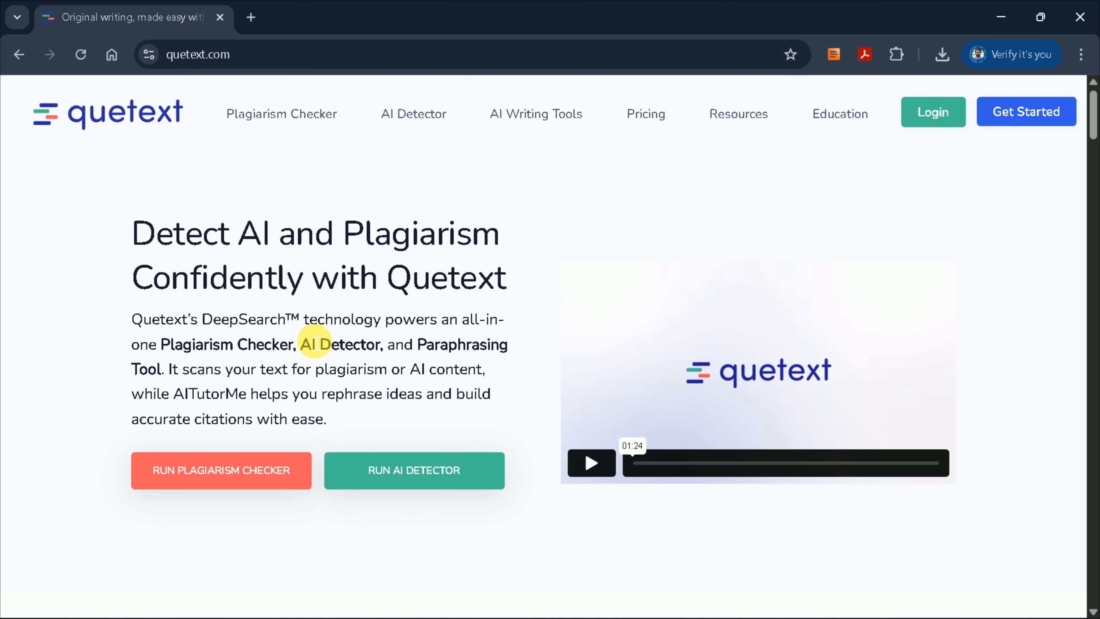
{"action": "scroll", "scroll_direction": "down", "scroll_amount": 3}
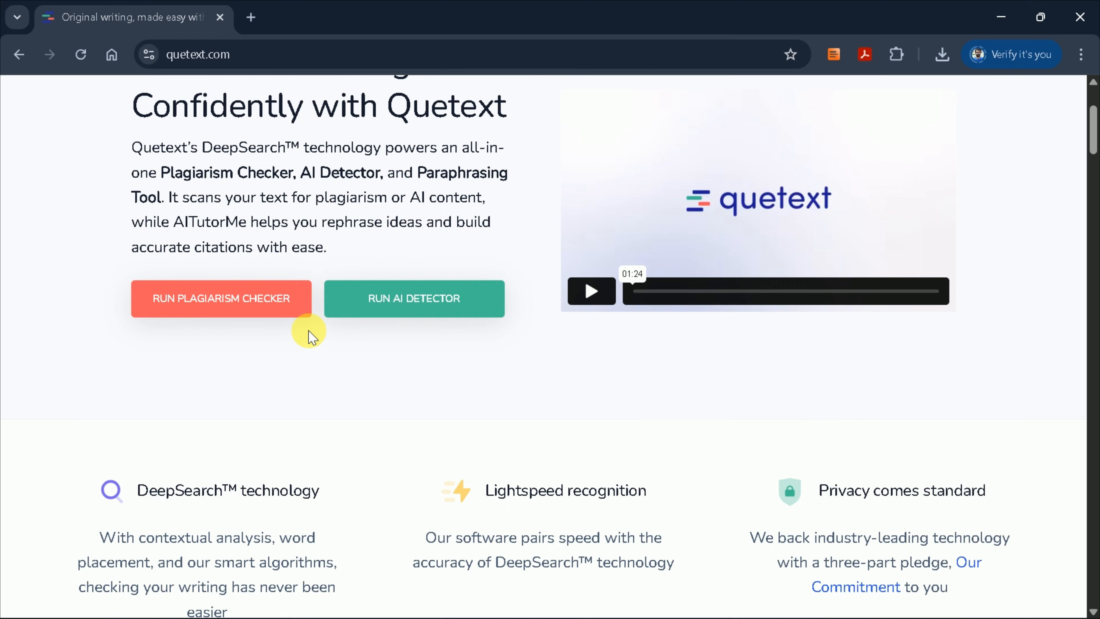
{"action": "scroll", "scroll_direction": "down", "scroll_amount": 3}
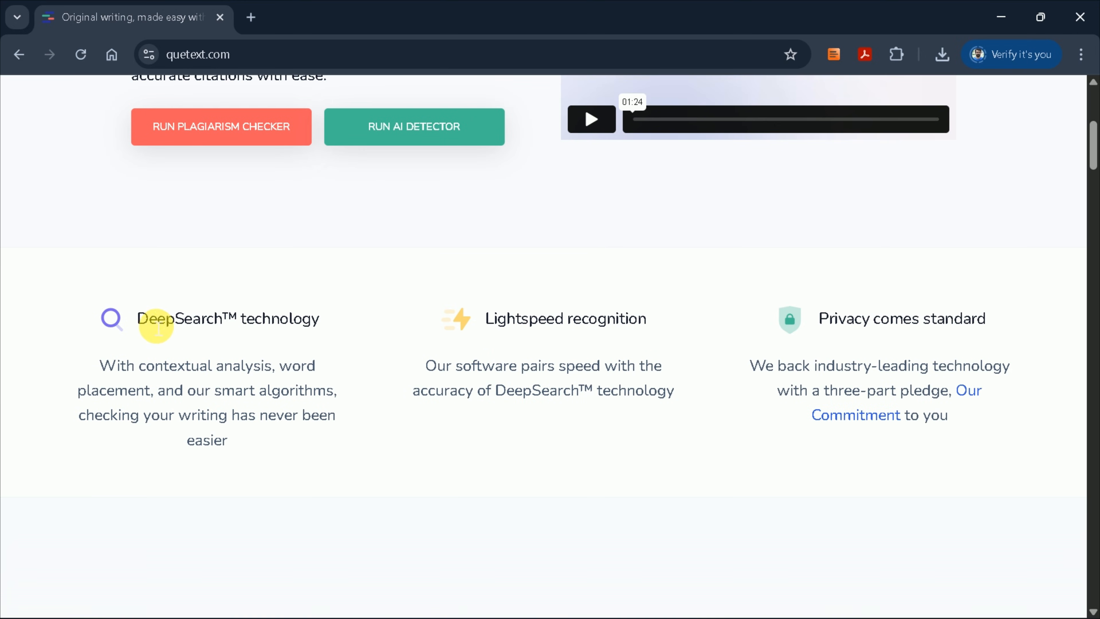
{"action": "scroll", "scroll_direction": "down", "scroll_amount": 3}
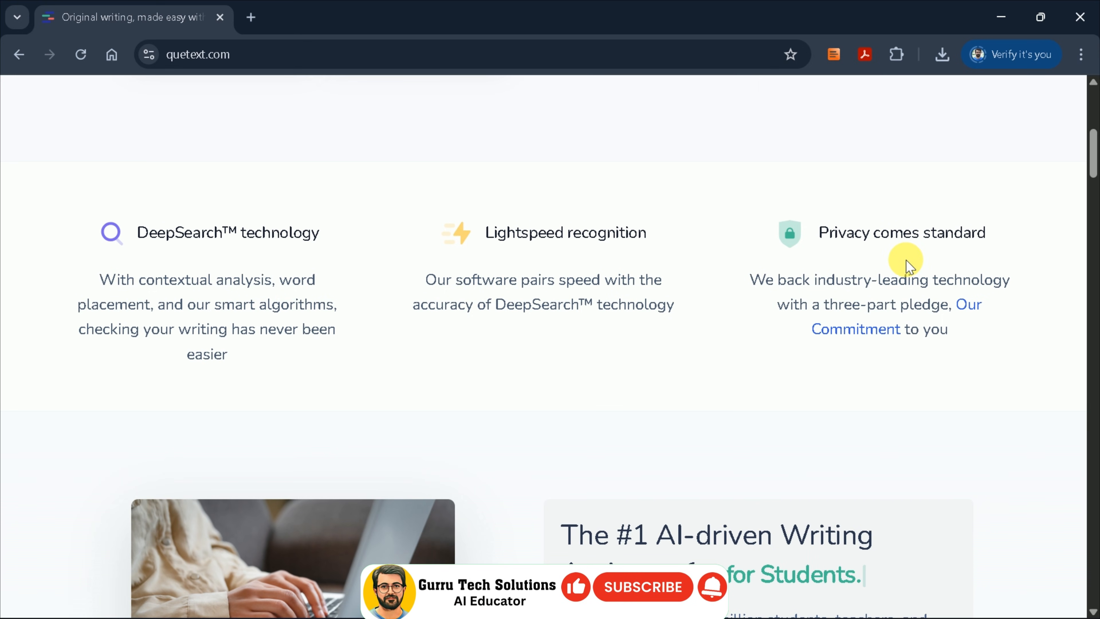
{"action": "scroll", "scroll_direction": "down", "scroll_amount": 3}
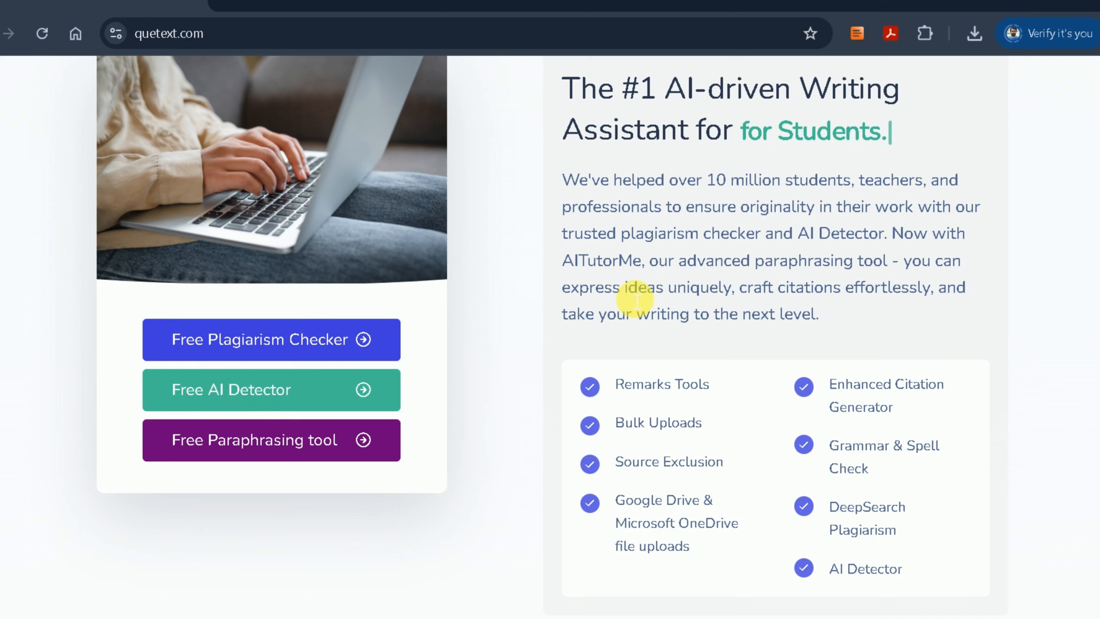
{"action": "scroll", "scroll_direction": "down", "scroll_amount": 3}
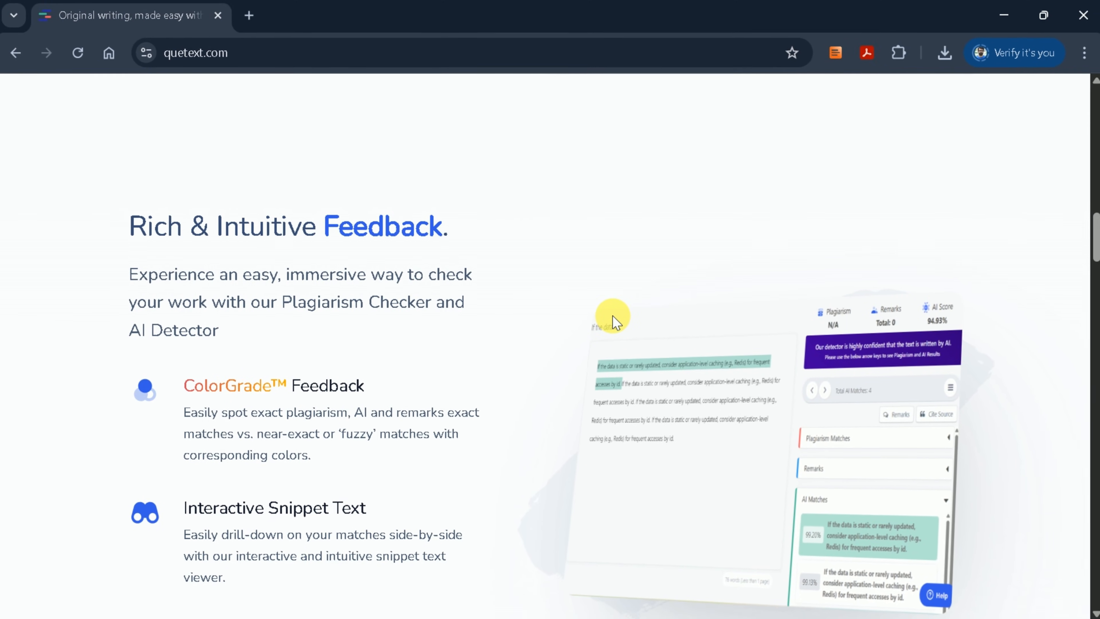
{"action": "scroll", "scroll_direction": "down", "scroll_amount": 3}
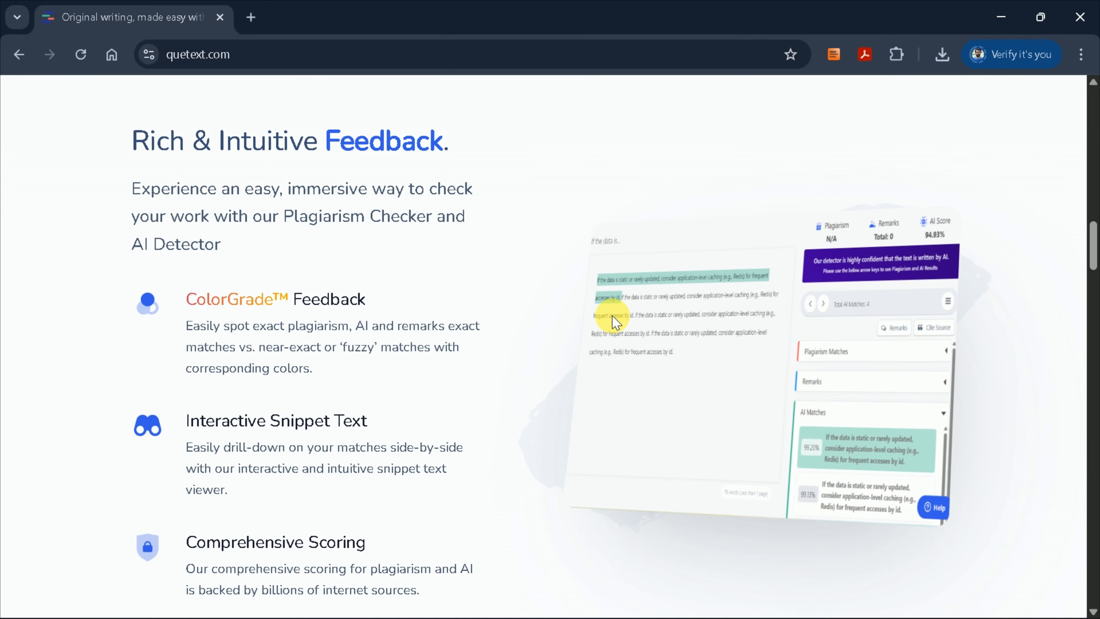
{"action": "scroll", "scroll_direction": "down", "scroll_amount": 3}
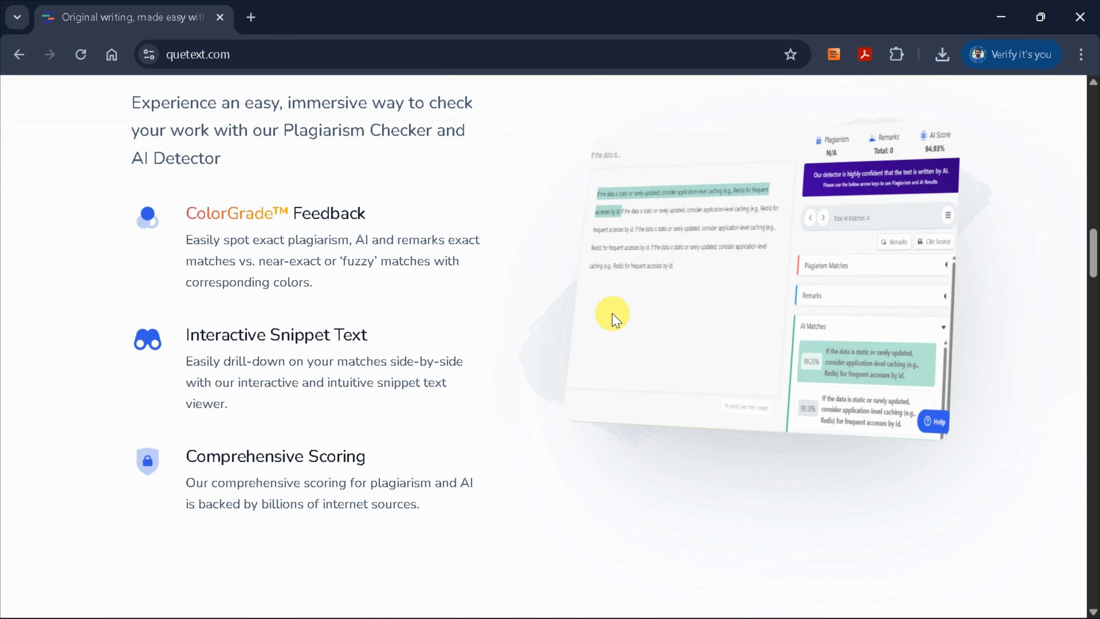
{"action": "scroll", "scroll_direction": "down", "scroll_amount": 3}
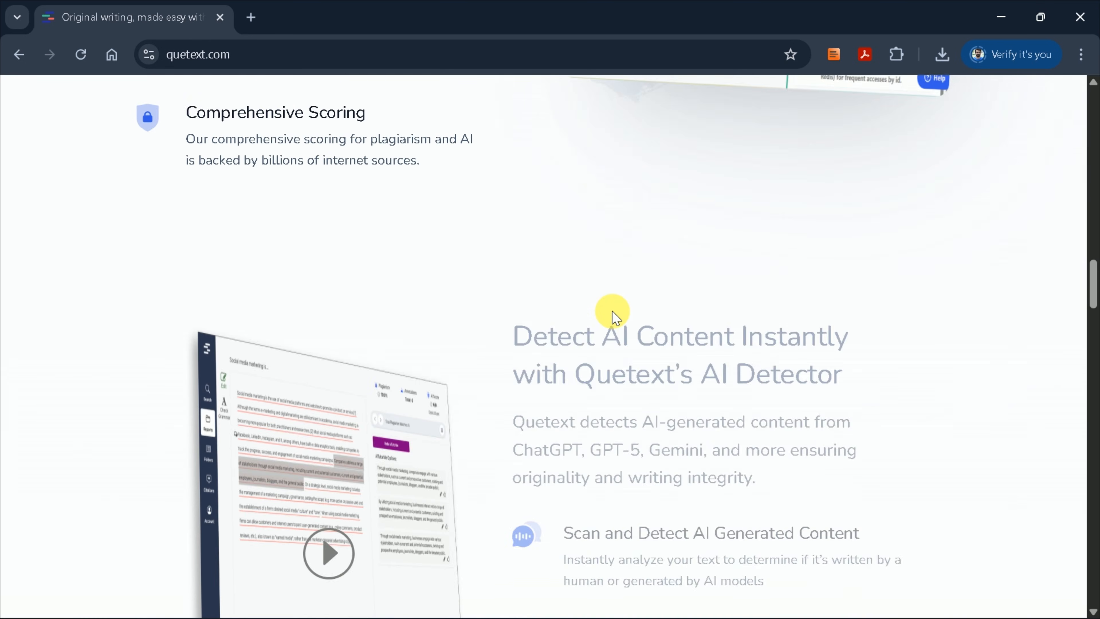
{"action": "scroll", "scroll_direction": "down", "scroll_amount": 3}
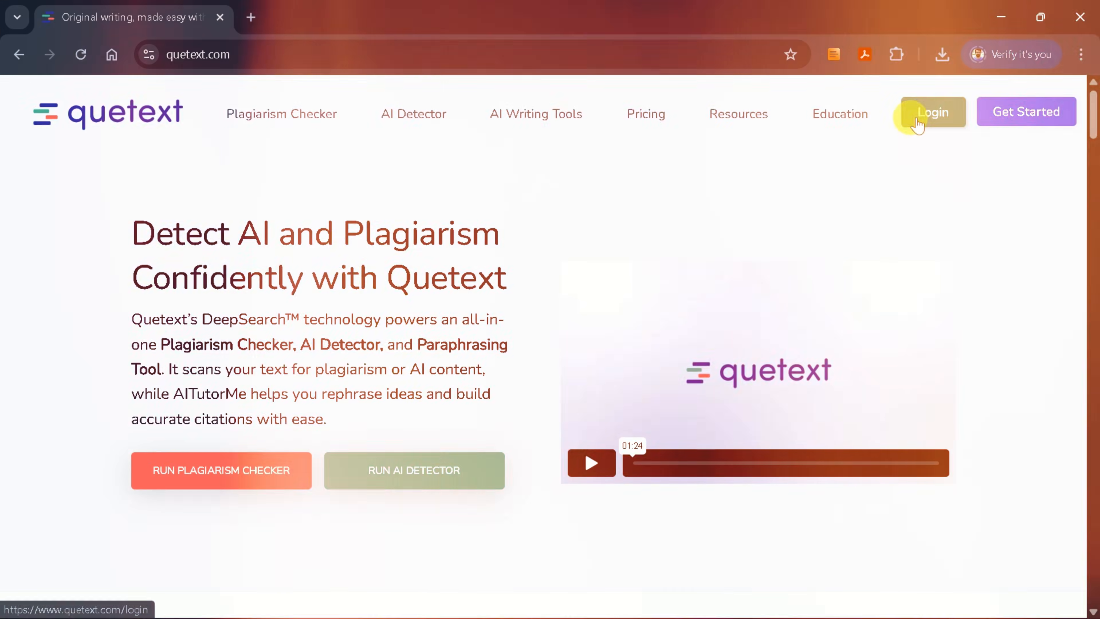
- Log in to Quetext and visit the Search, Reports, Folders and Citation Generator pages in turn
{"action": "left_click", "coordinate": [932, 111]}
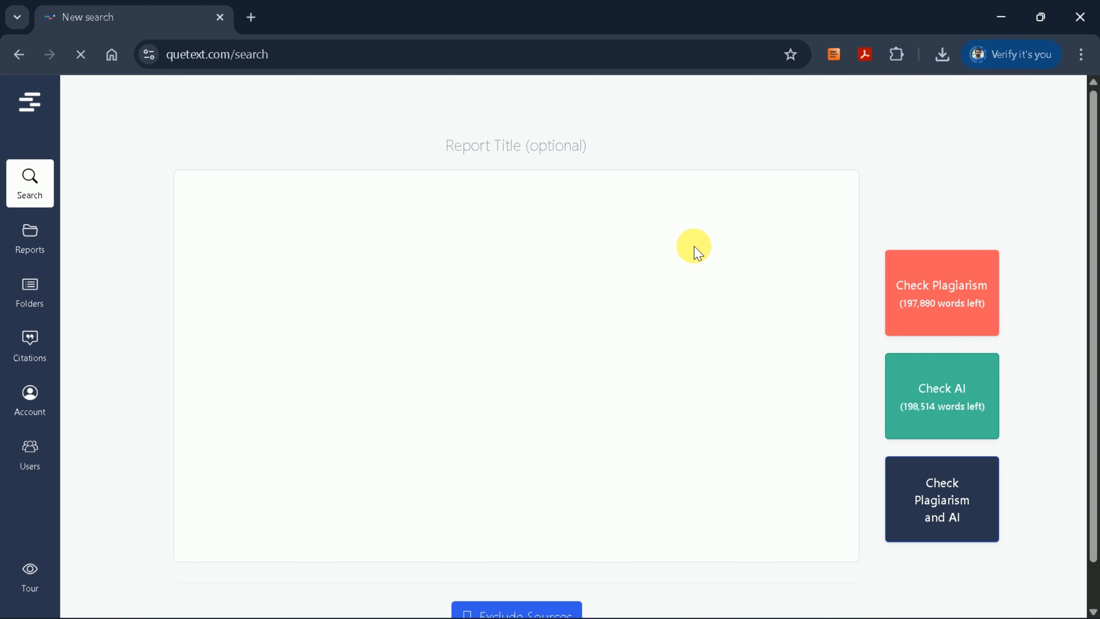
{"action": "left_click", "coordinate": [470, 335]}
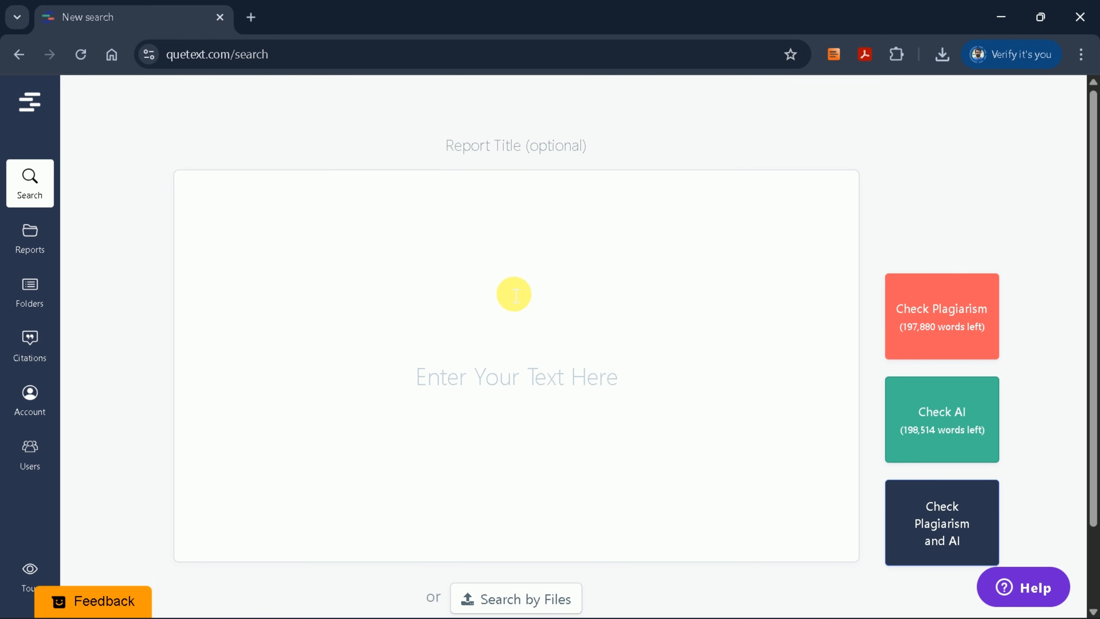
{"action": "mouse_move", "coordinate": [29, 182]}
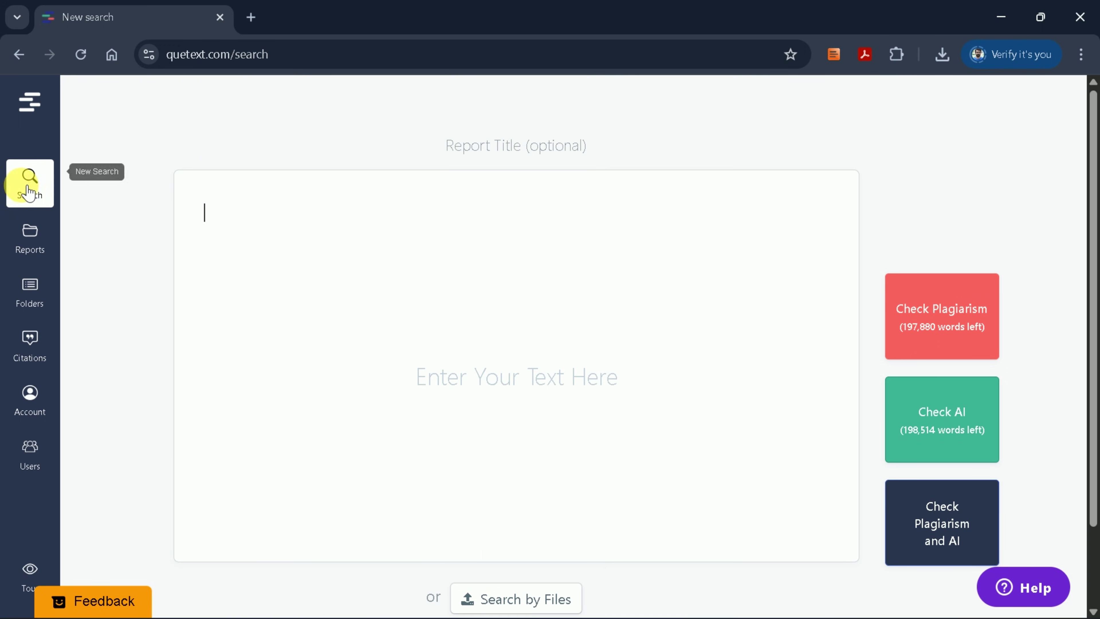
{"action": "left_click", "coordinate": [29, 237]}
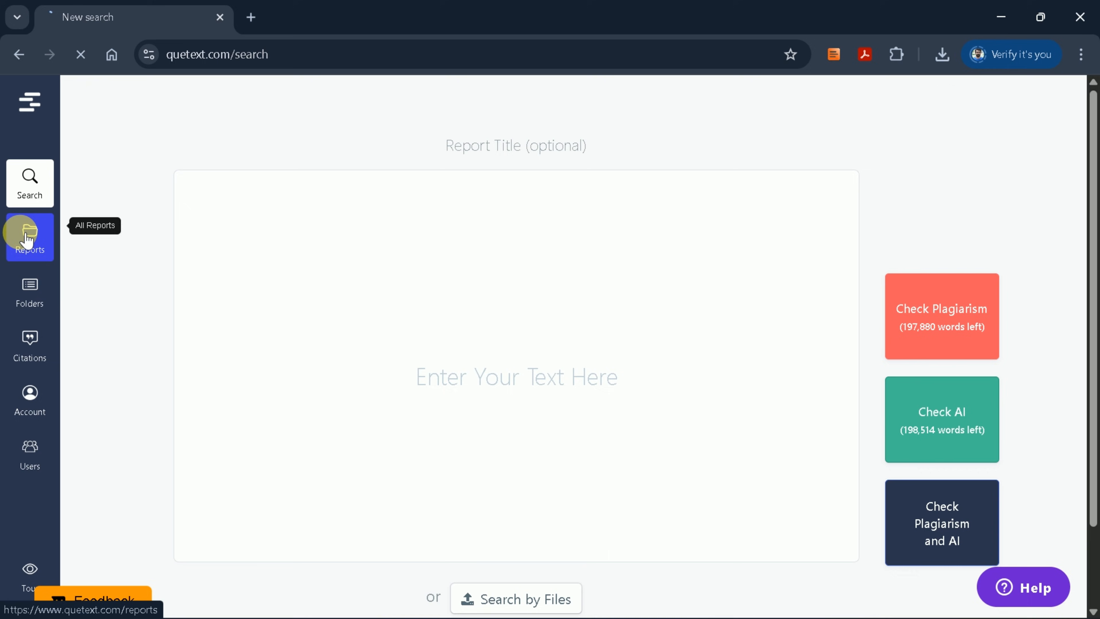
{"action": "left_click", "coordinate": [29, 236]}
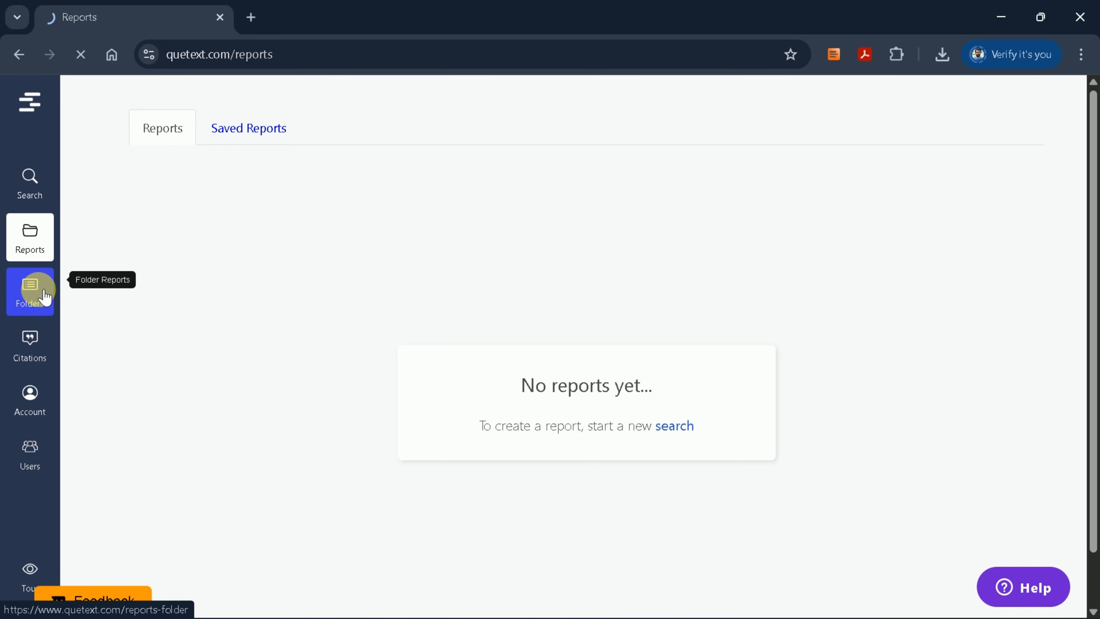
{"action": "mouse_move", "coordinate": [29, 344]}
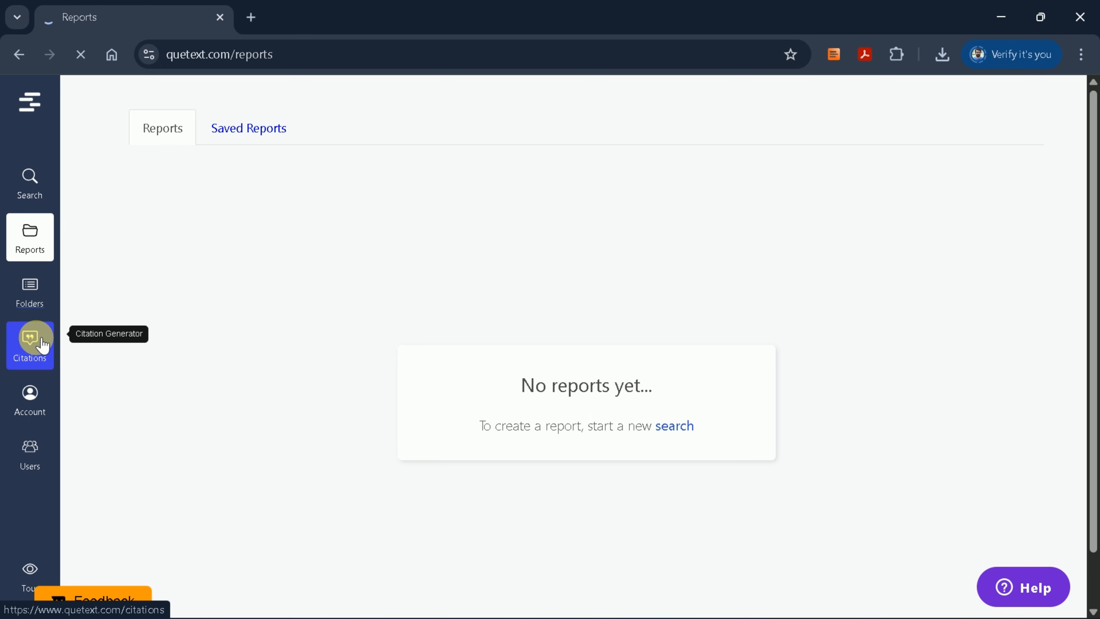
{"action": "left_click", "coordinate": [30, 292]}
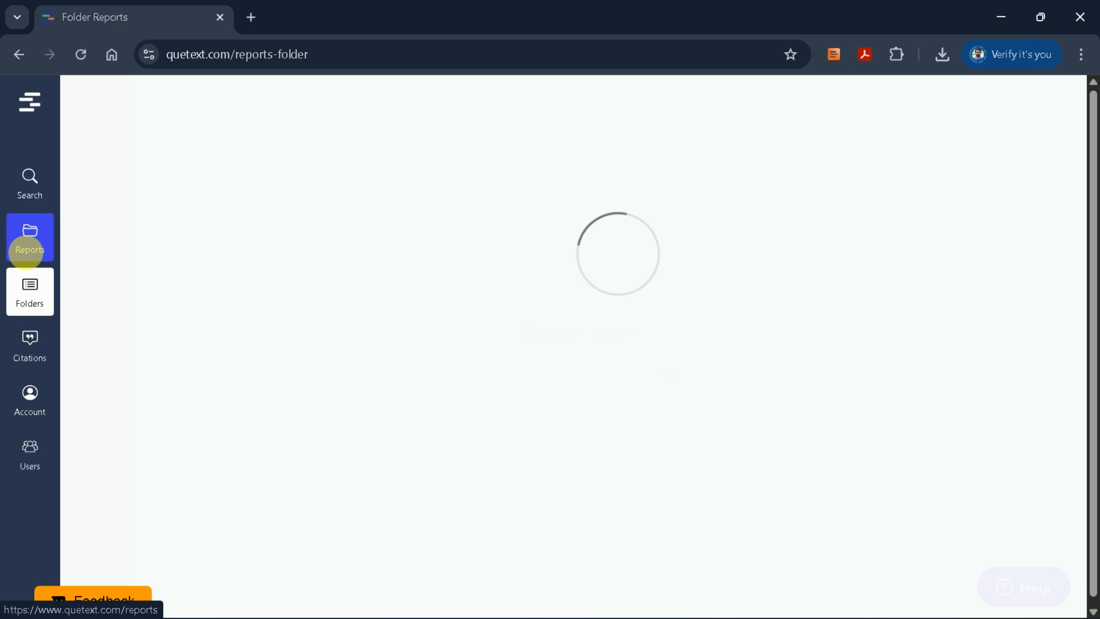
{"action": "left_click", "coordinate": [29, 343]}
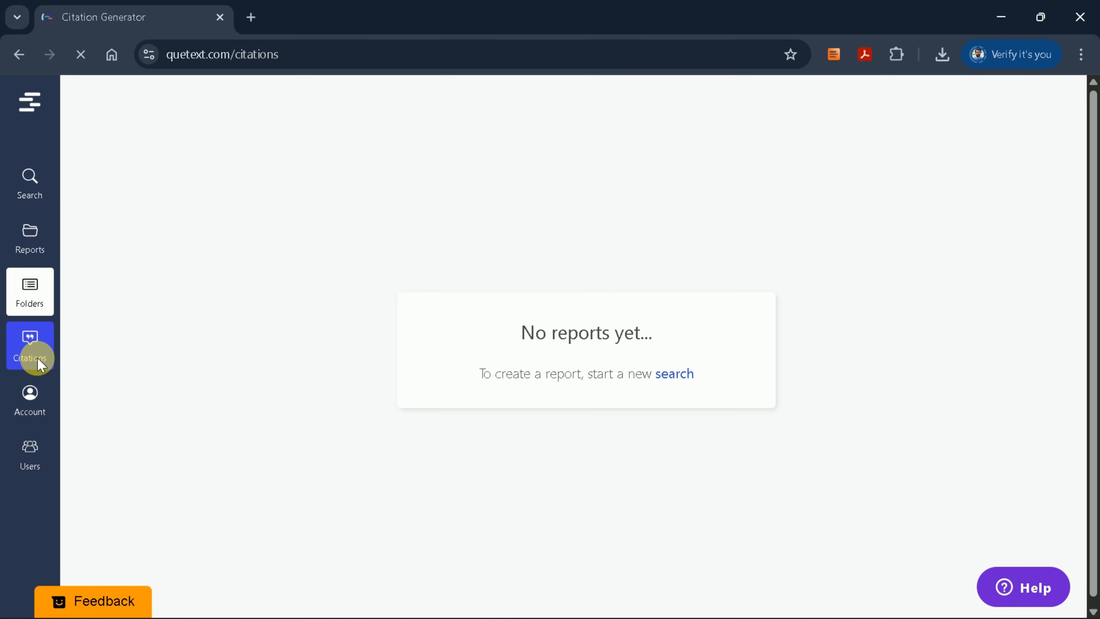
{"action": "left_click", "coordinate": [30, 345]}
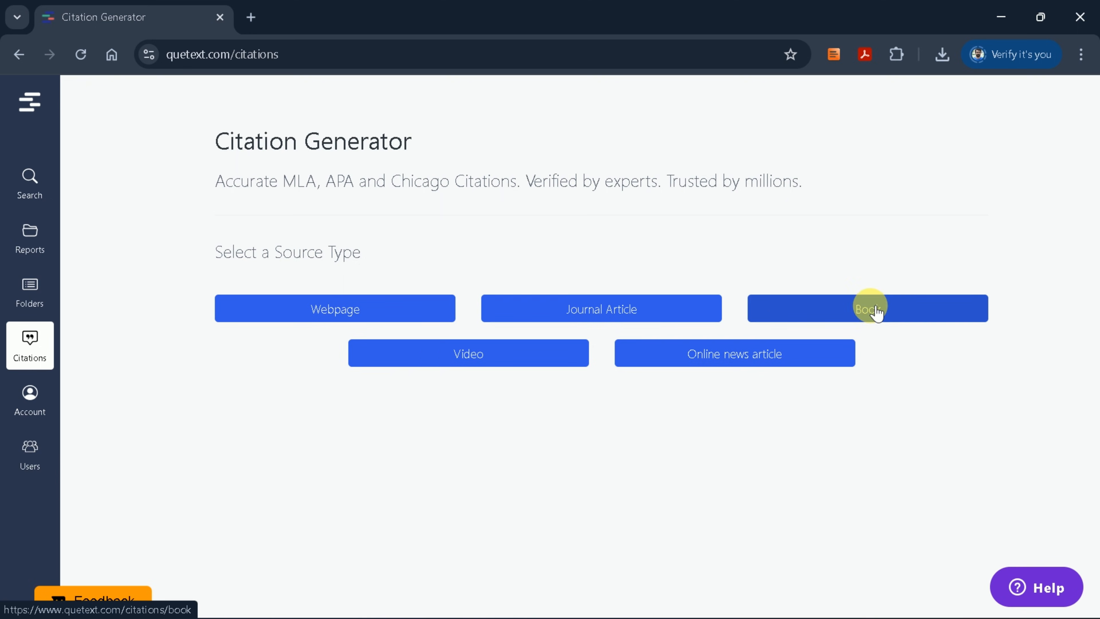
{"action": "mouse_move", "coordinate": [691, 368]}
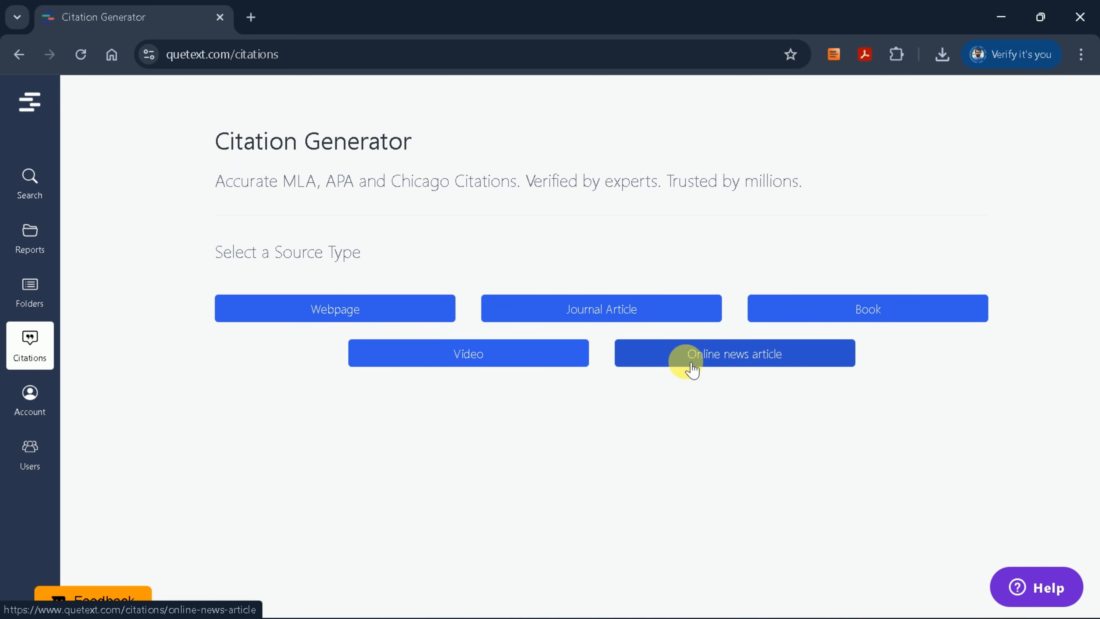
{"action": "mouse_move", "coordinate": [317, 359]}
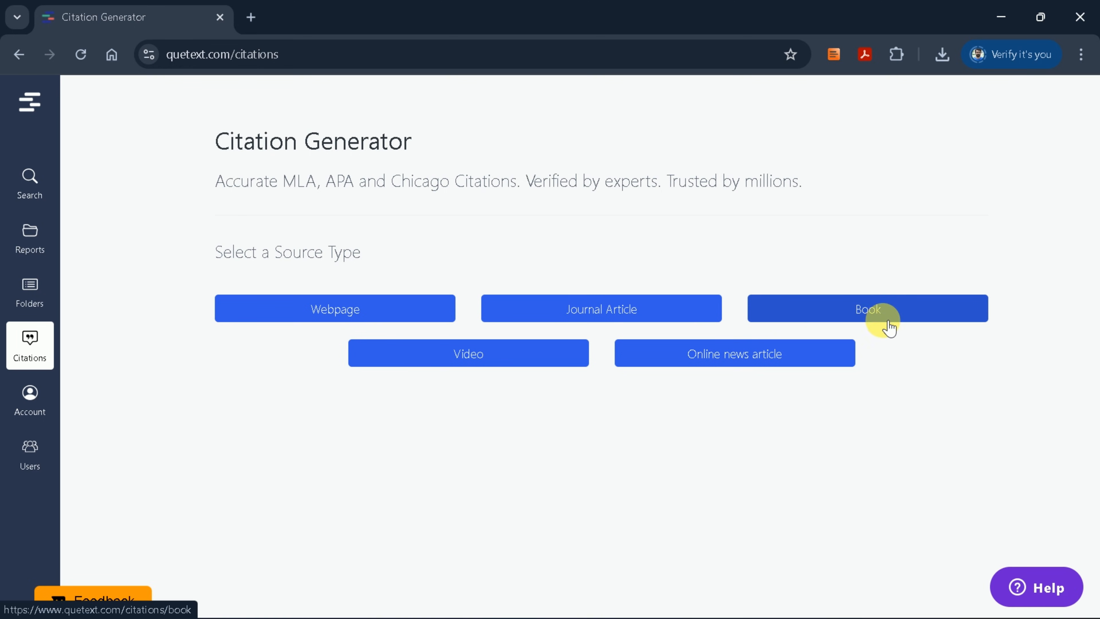
{"action": "mouse_move", "coordinate": [199, 306]}
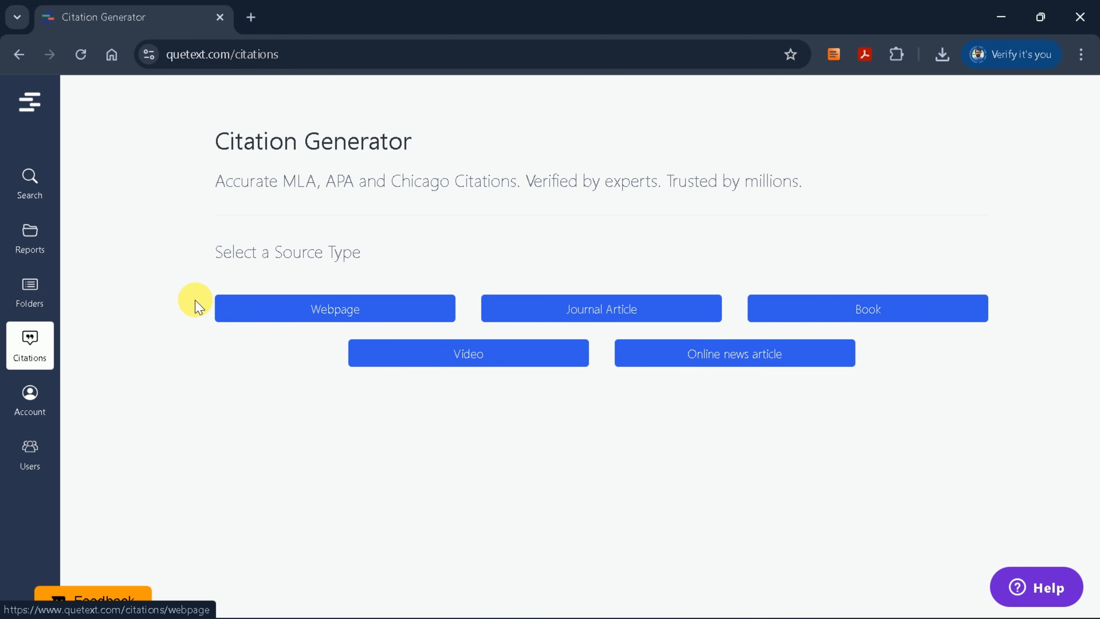
- Switch to Search by Files and upload 'Impact of Global Warming on Human Life.docx' from the Desktop
{"action": "left_click", "coordinate": [29, 183]}
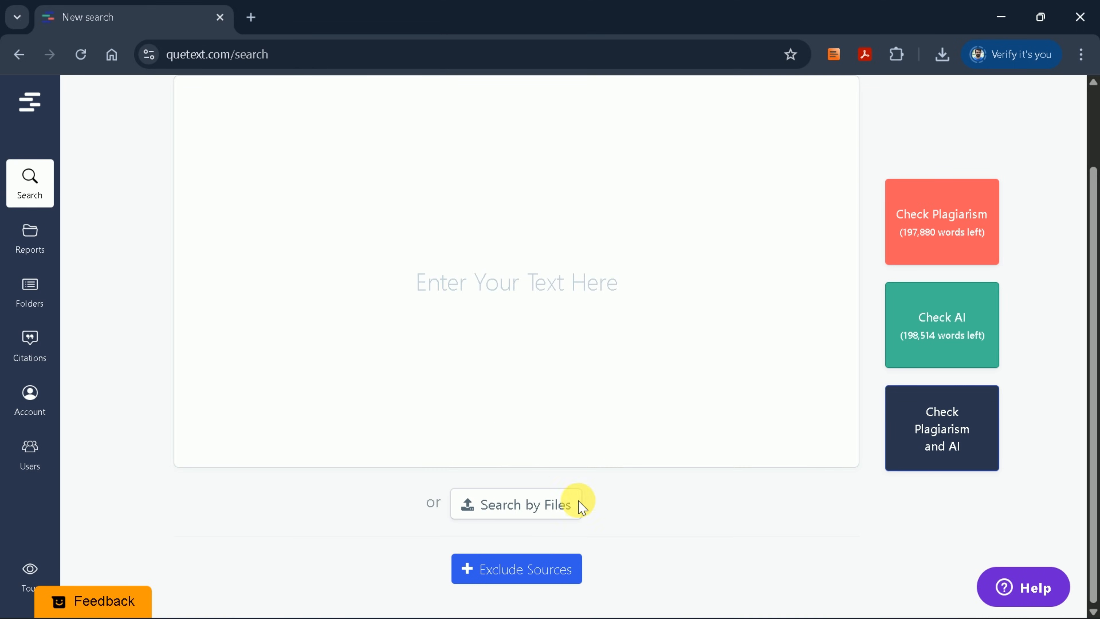
{"action": "mouse_move", "coordinate": [528, 498]}
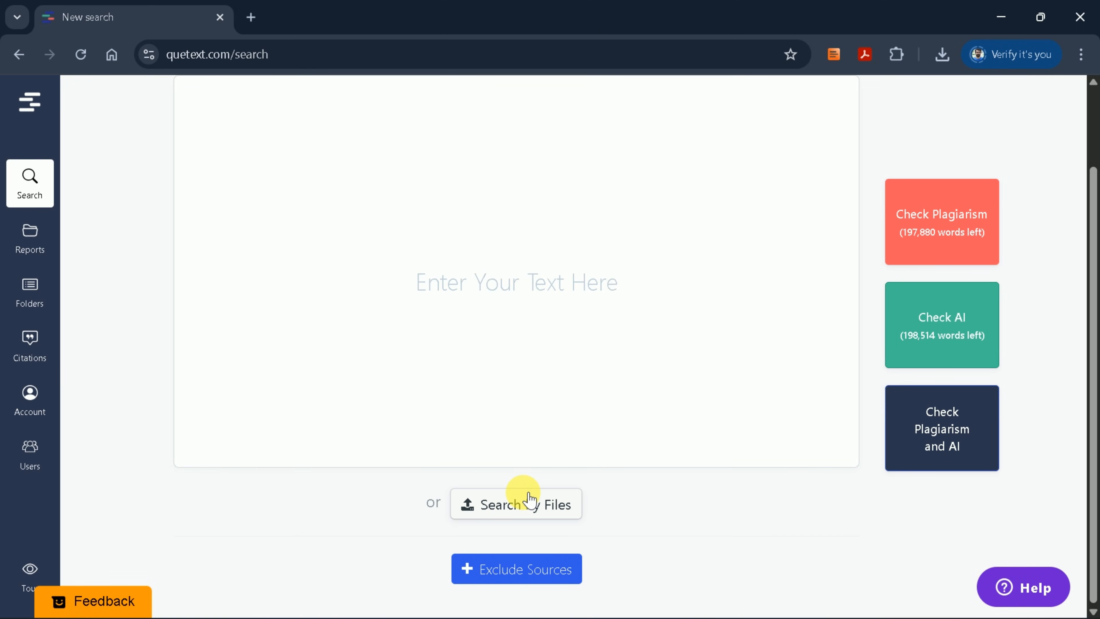
{"action": "left_click", "coordinate": [515, 504]}
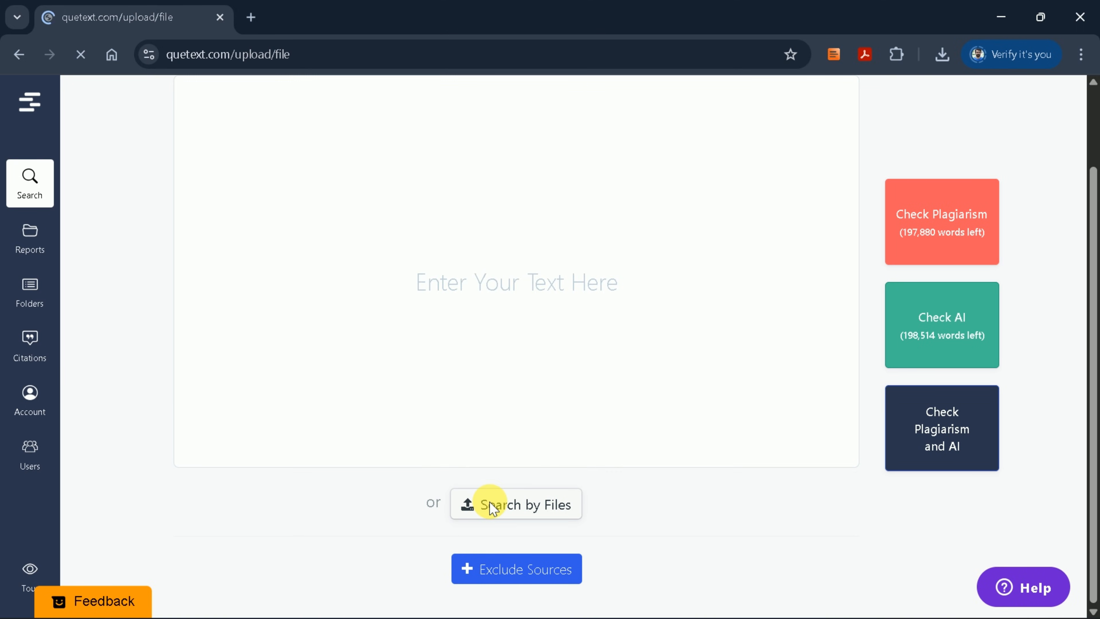
{"action": "left_click", "coordinate": [516, 503]}
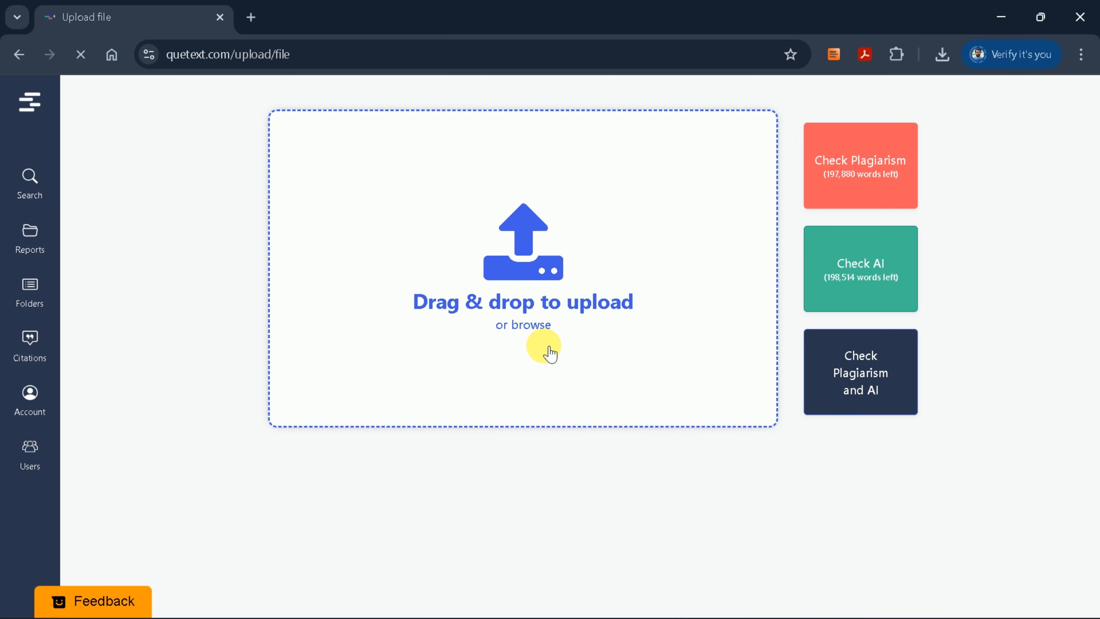
{"action": "left_click", "coordinate": [523, 325]}
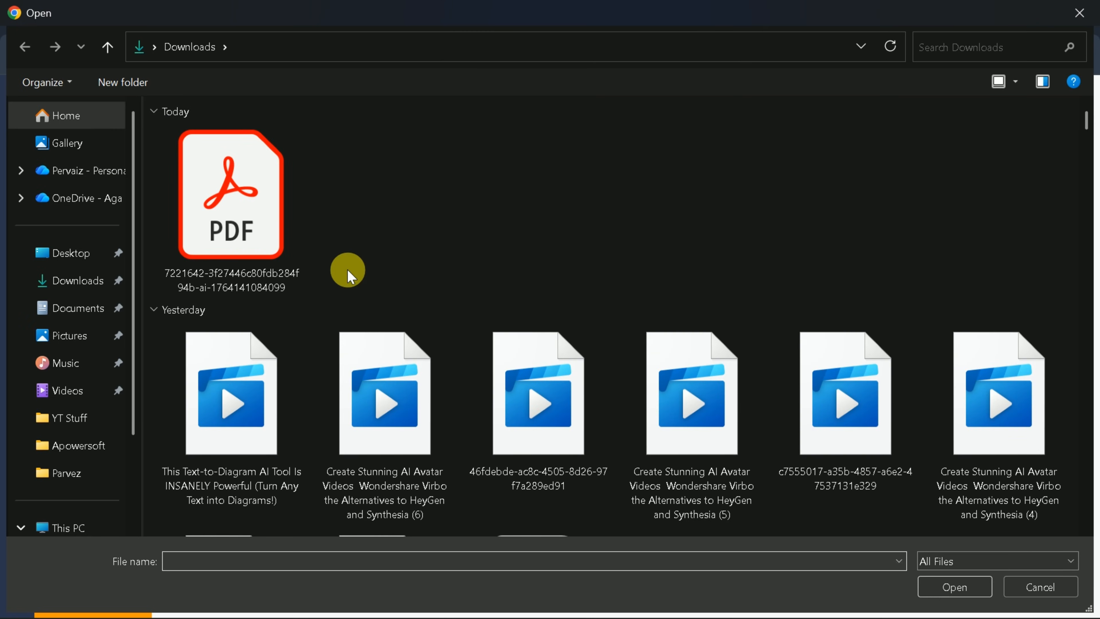
{"action": "left_click", "coordinate": [69, 253]}
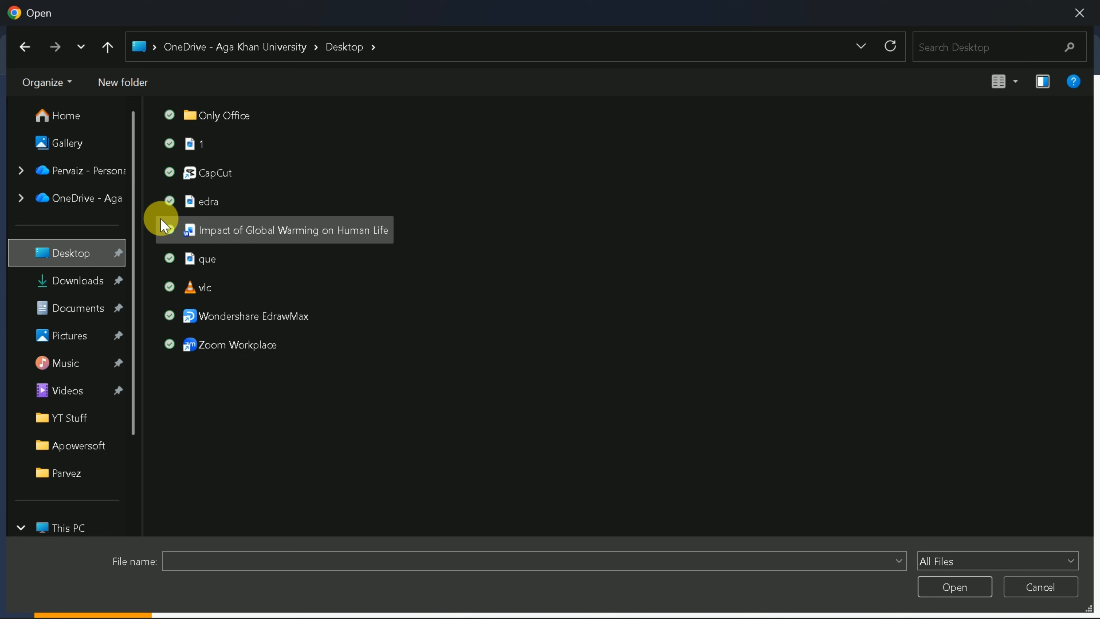
{"action": "left_click", "coordinate": [288, 230]}
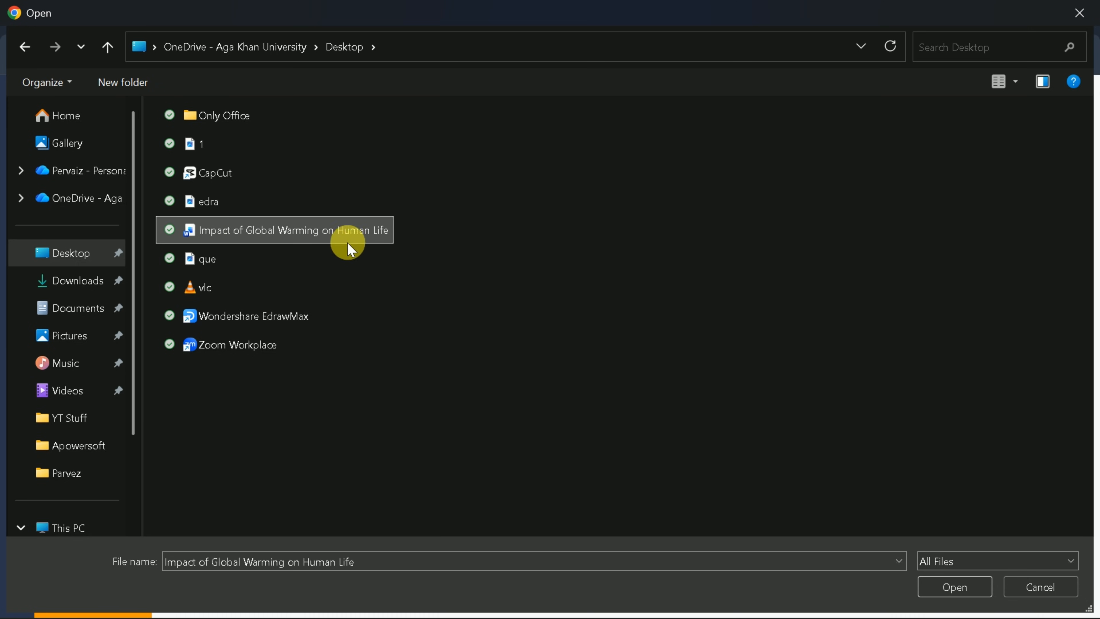
{"action": "left_click", "coordinate": [953, 586]}
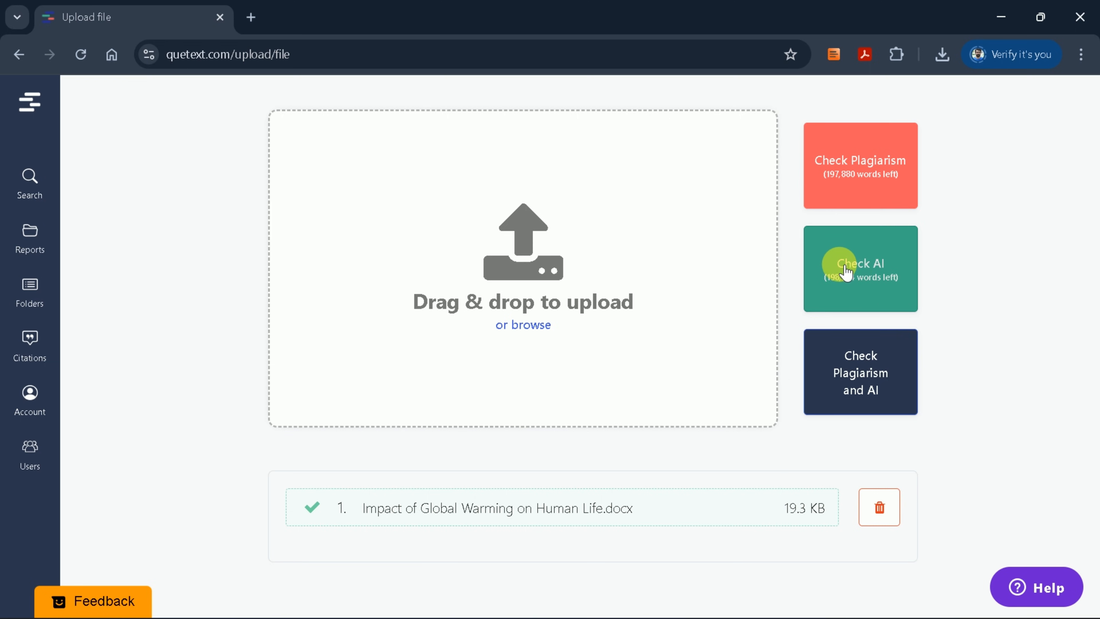
{"action": "mouse_move", "coordinate": [621, 342]}
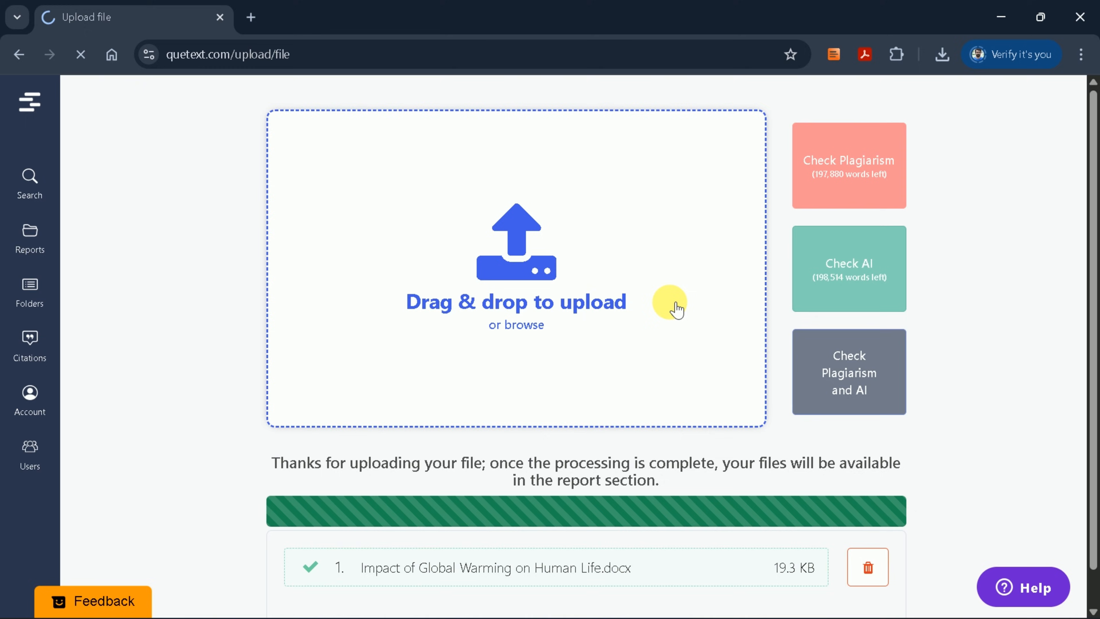
- Open the Reports list and highlight the essay's 97.36% AI score
{"action": "left_click", "coordinate": [29, 239]}
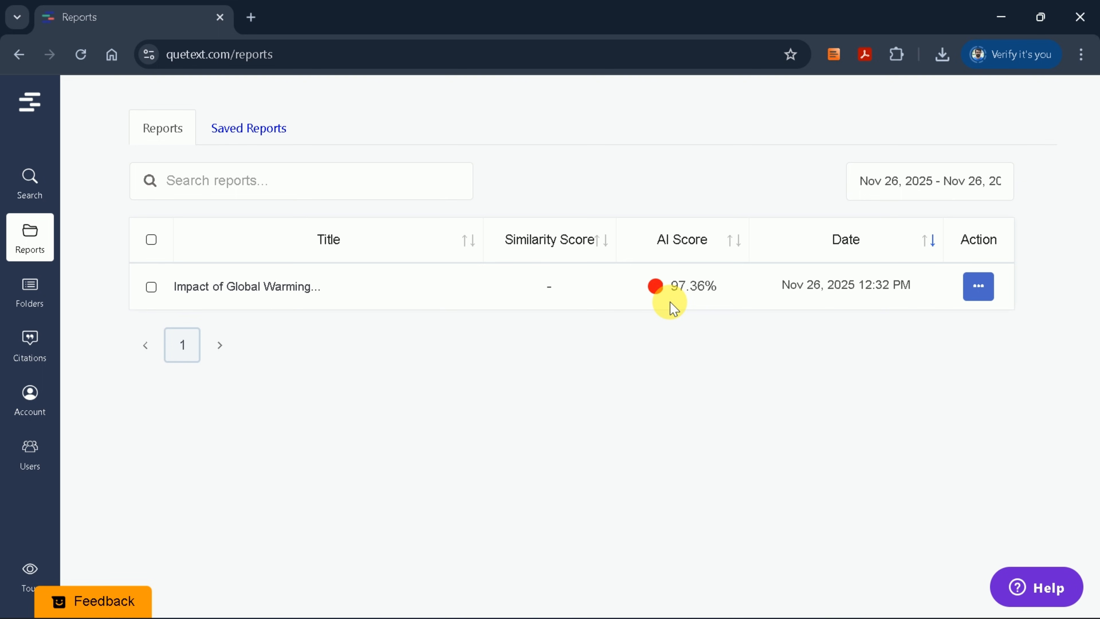
{"action": "mouse_move", "coordinate": [617, 293]}
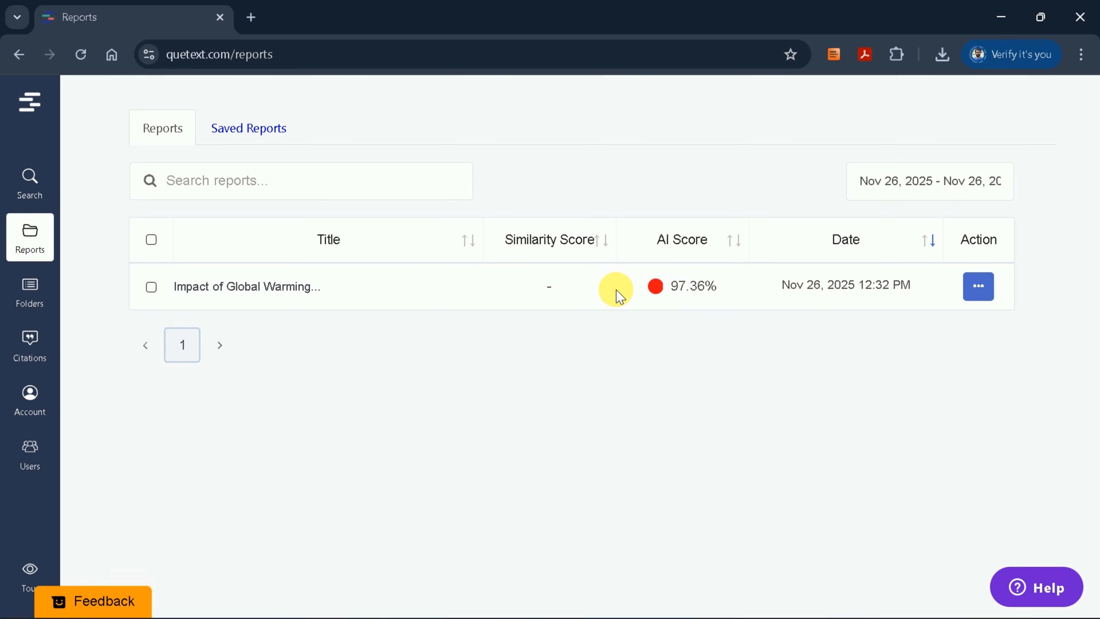
{"action": "mouse_move", "coordinate": [684, 307]}
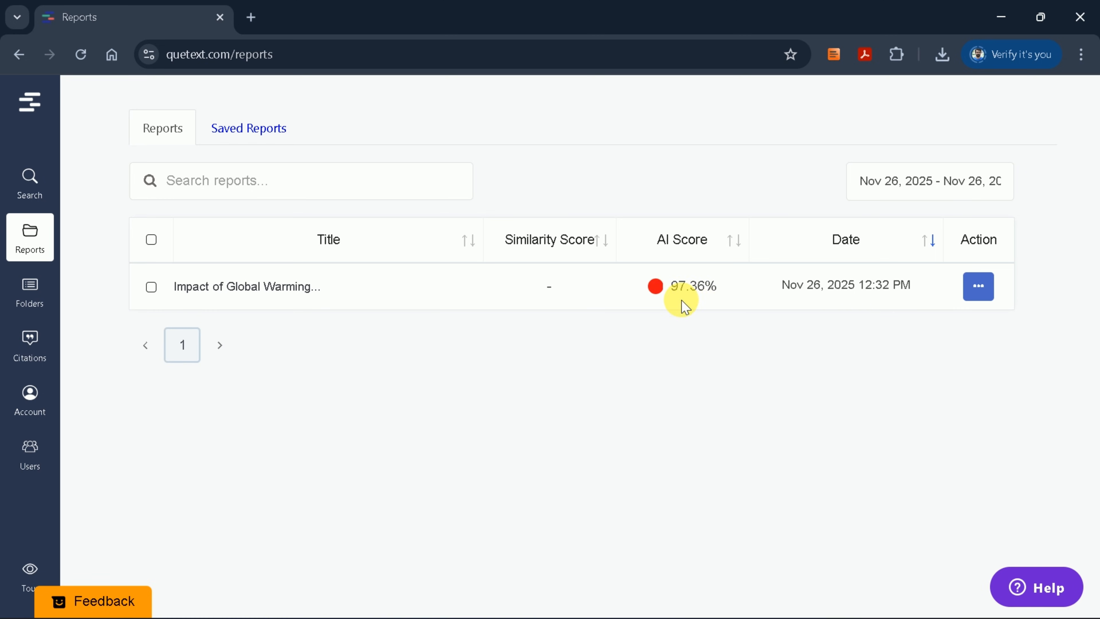
{"action": "double_click", "coordinate": [693, 286]}
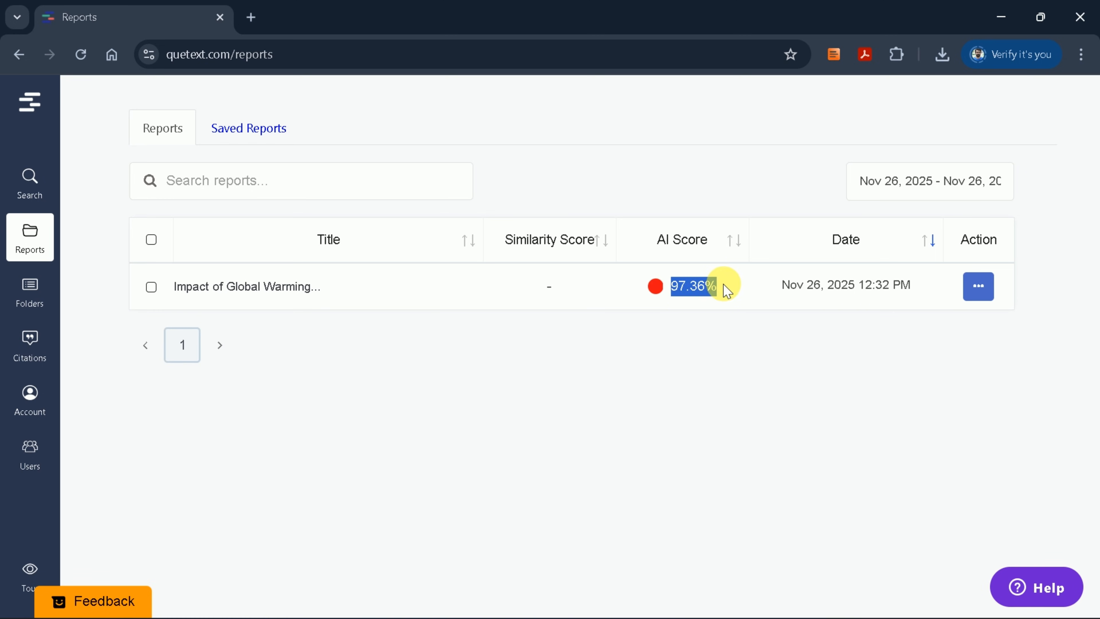
- Open the essay's detailed report and scroll through its flagged text
{"action": "left_click", "coordinate": [246, 286]}
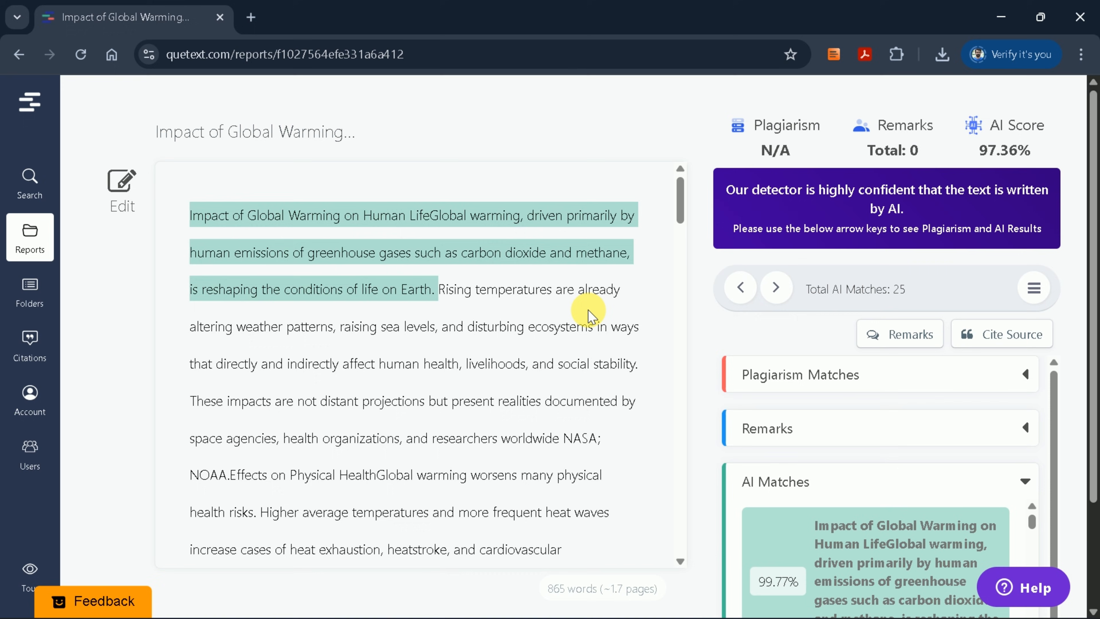
{"action": "mouse_move", "coordinate": [625, 294]}
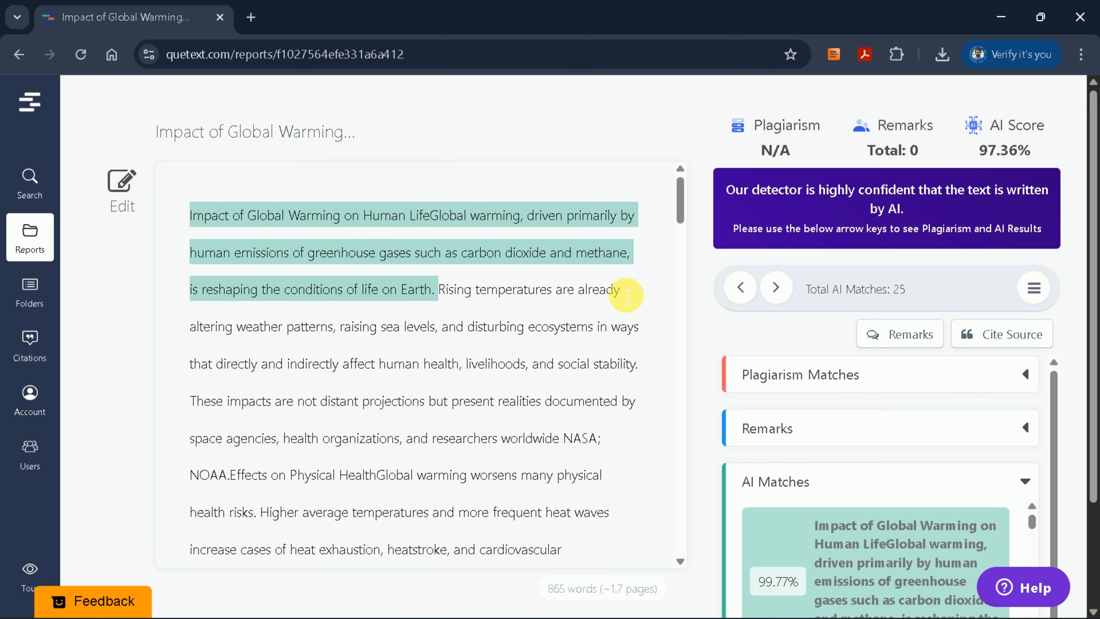
{"action": "mouse_move", "coordinate": [836, 143]}
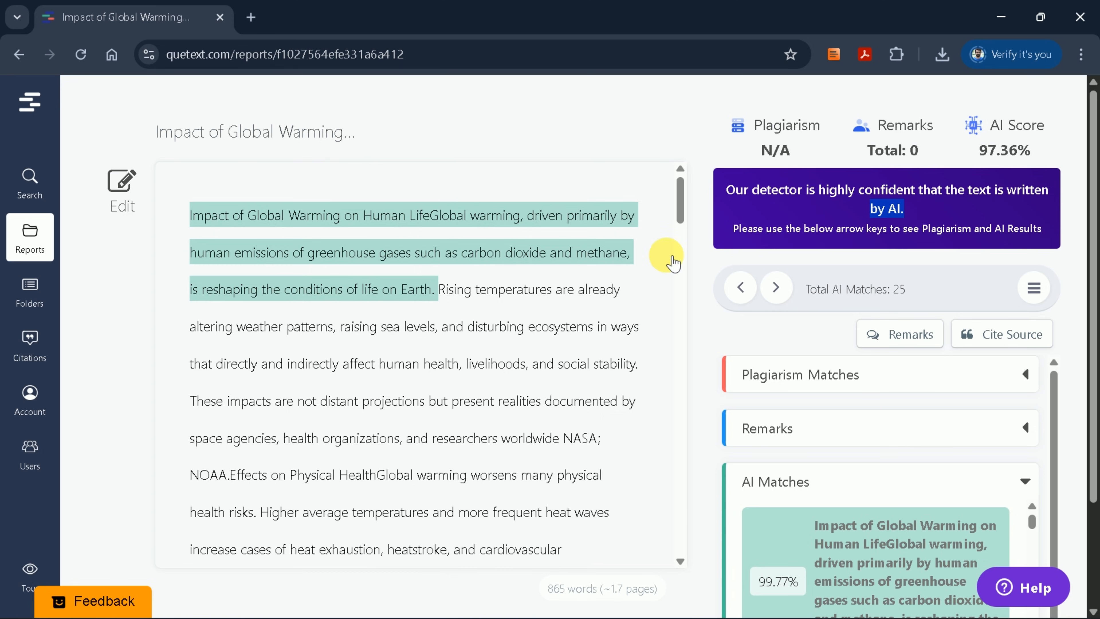
{"action": "scroll", "scroll_direction": "down", "scroll_amount": 3}
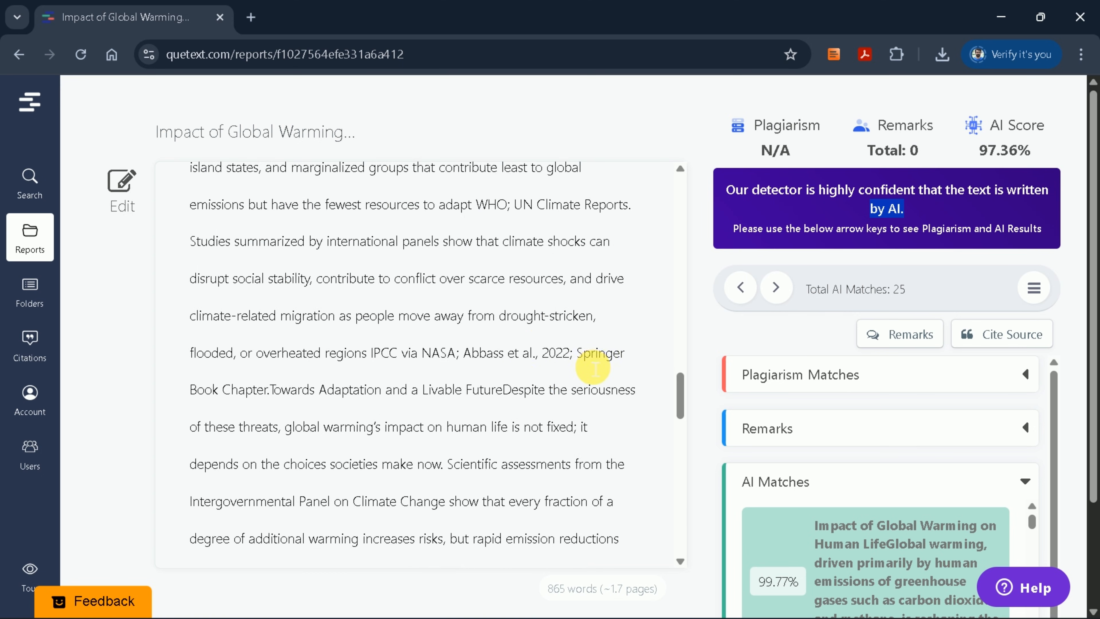
{"action": "scroll", "scroll_direction": "down", "scroll_amount": 3}
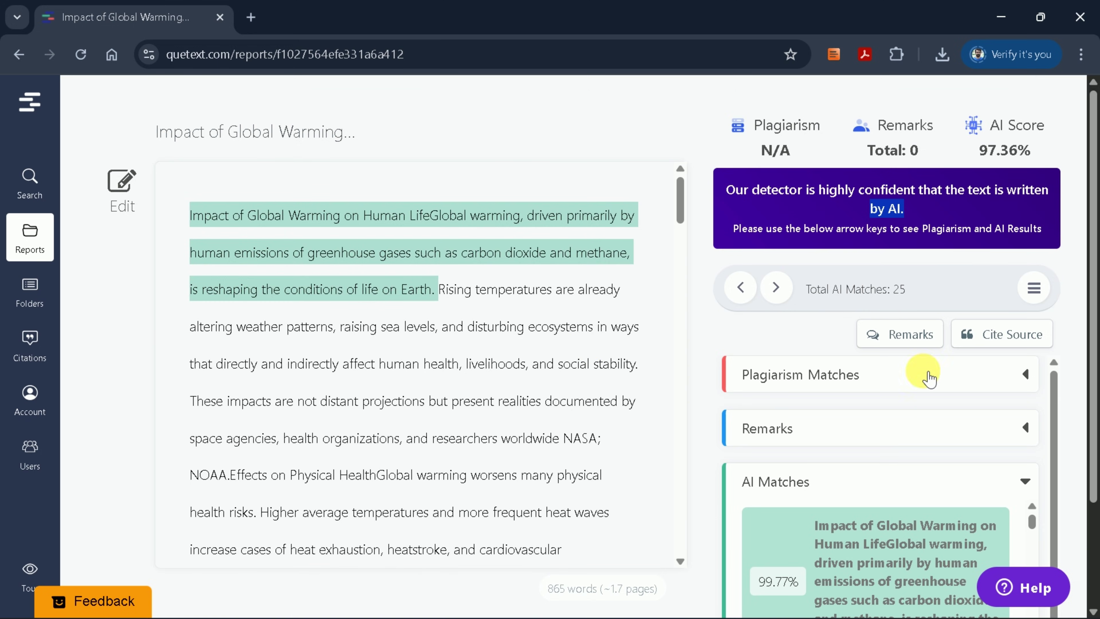
{"action": "scroll", "scroll_direction": "down", "scroll_amount": 3}
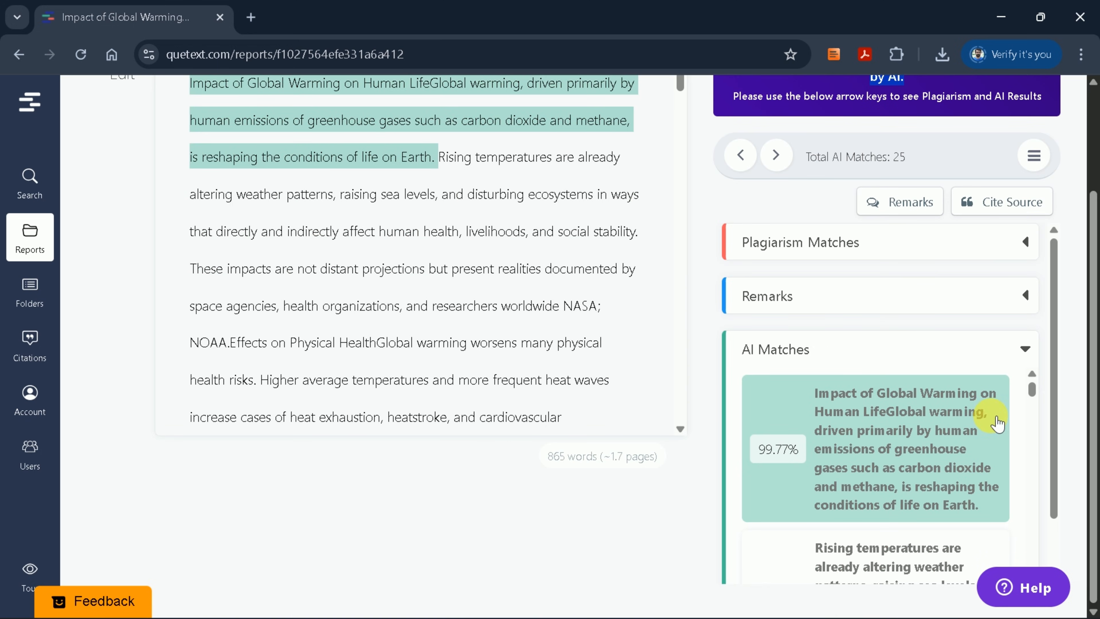
{"action": "scroll", "scroll_direction": "up", "scroll_amount": 3}
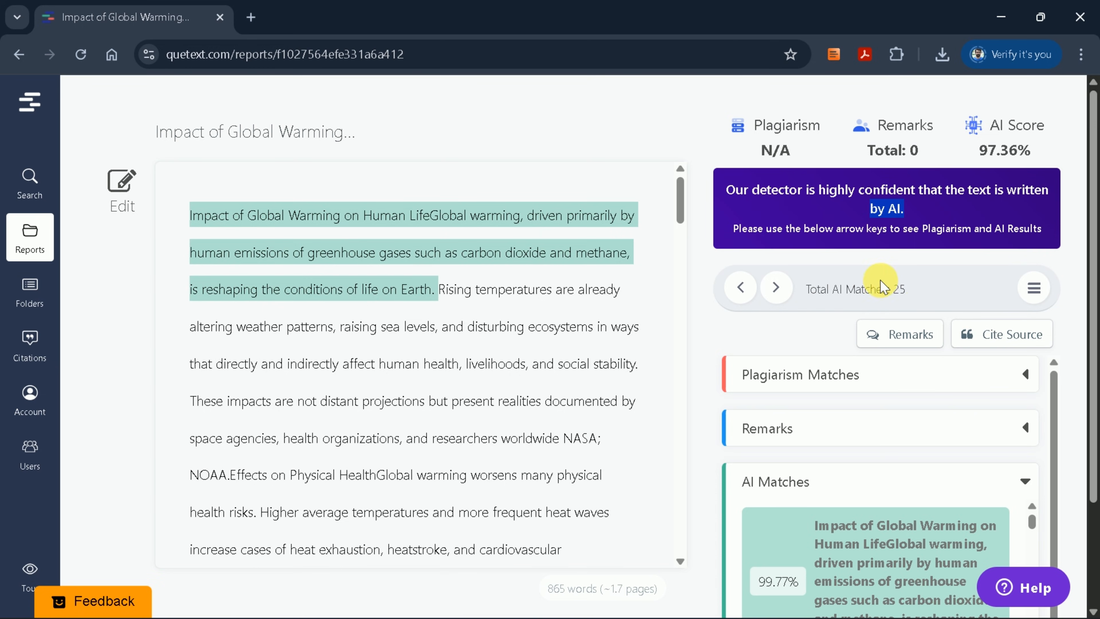
{"action": "mouse_move", "coordinate": [776, 287]}
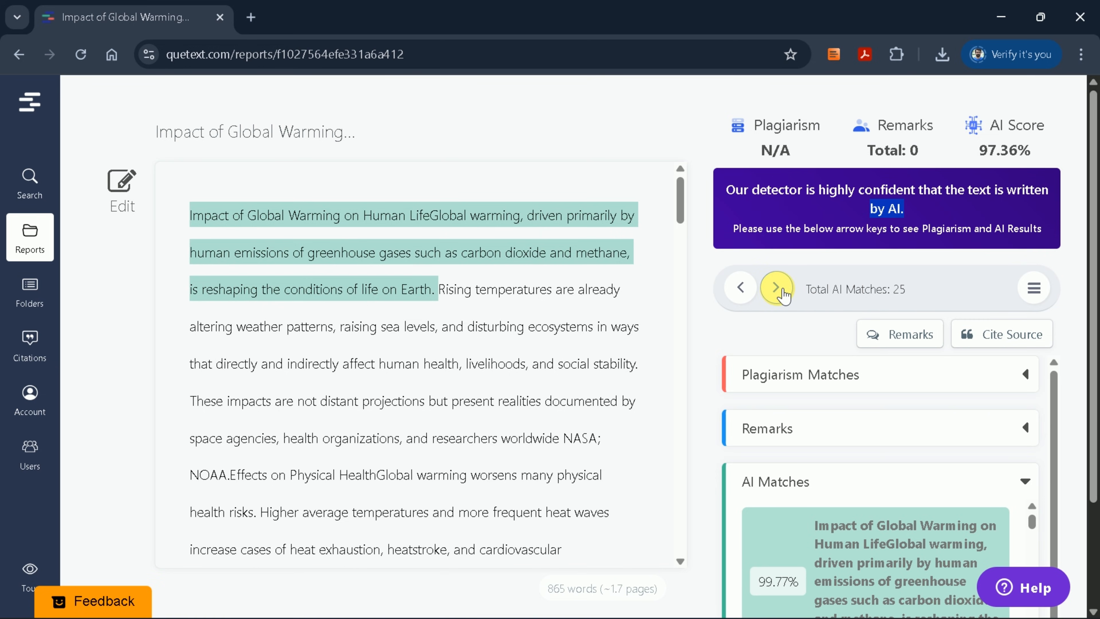
- Step through the AI matches passage by passage to the references, each scoring about 99%
{"action": "left_click", "coordinate": [775, 288]}
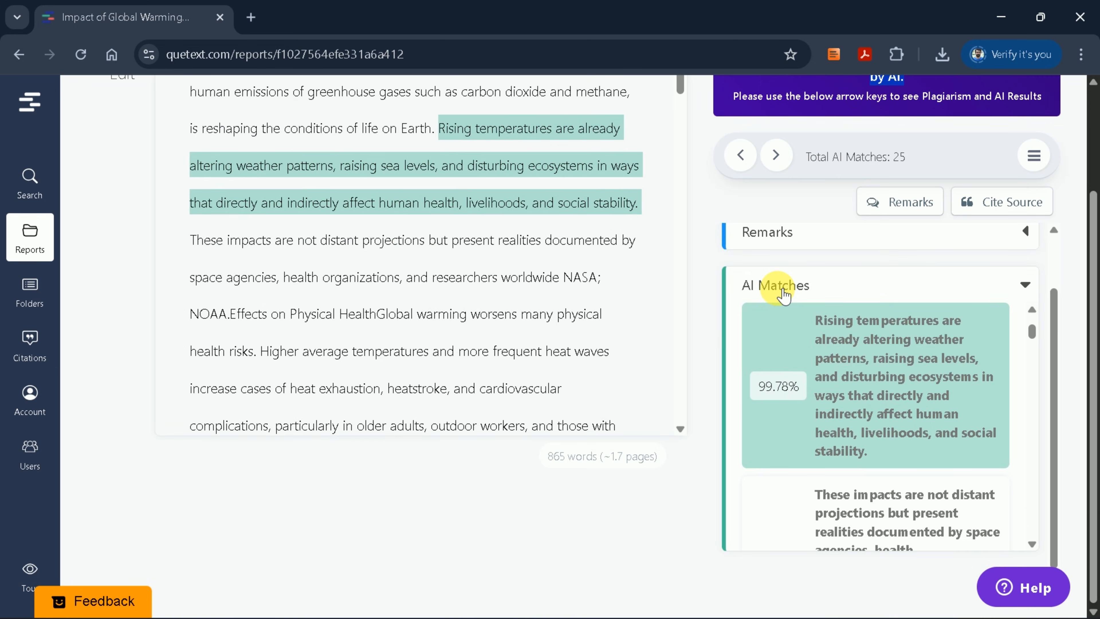
{"action": "left_click", "coordinate": [776, 156]}
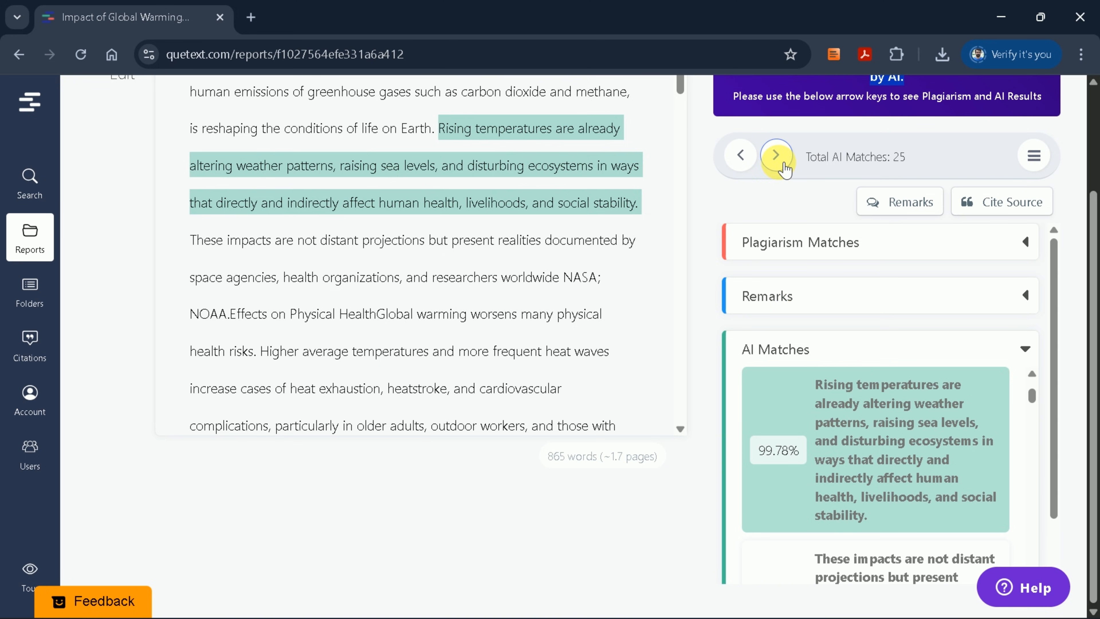
{"action": "left_click", "coordinate": [775, 155]}
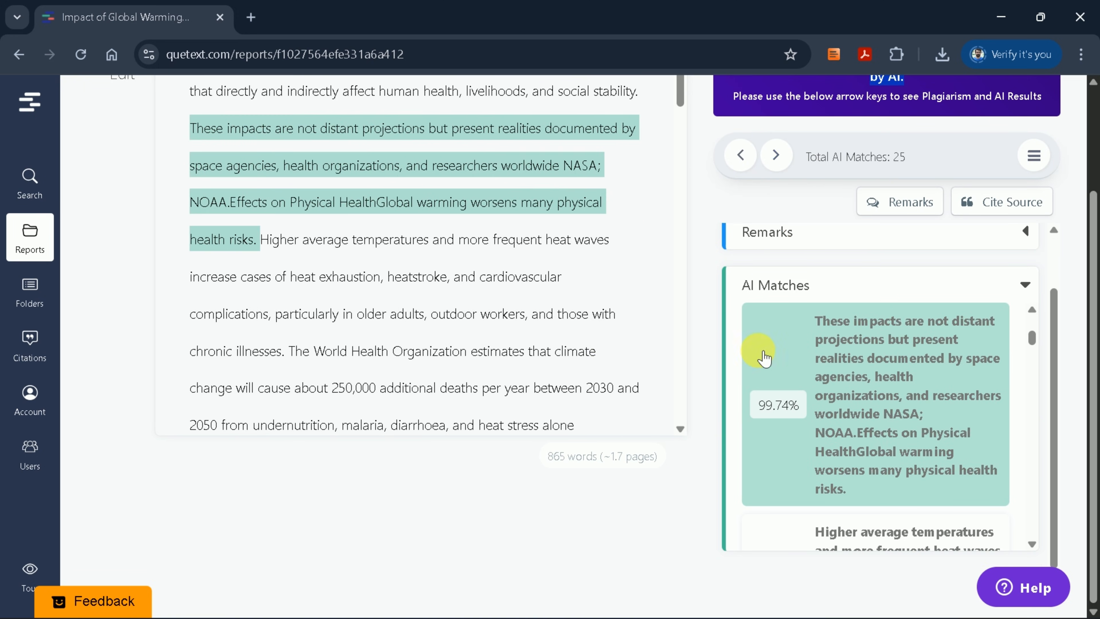
{"action": "scroll", "scroll_direction": "down", "scroll_amount": 3}
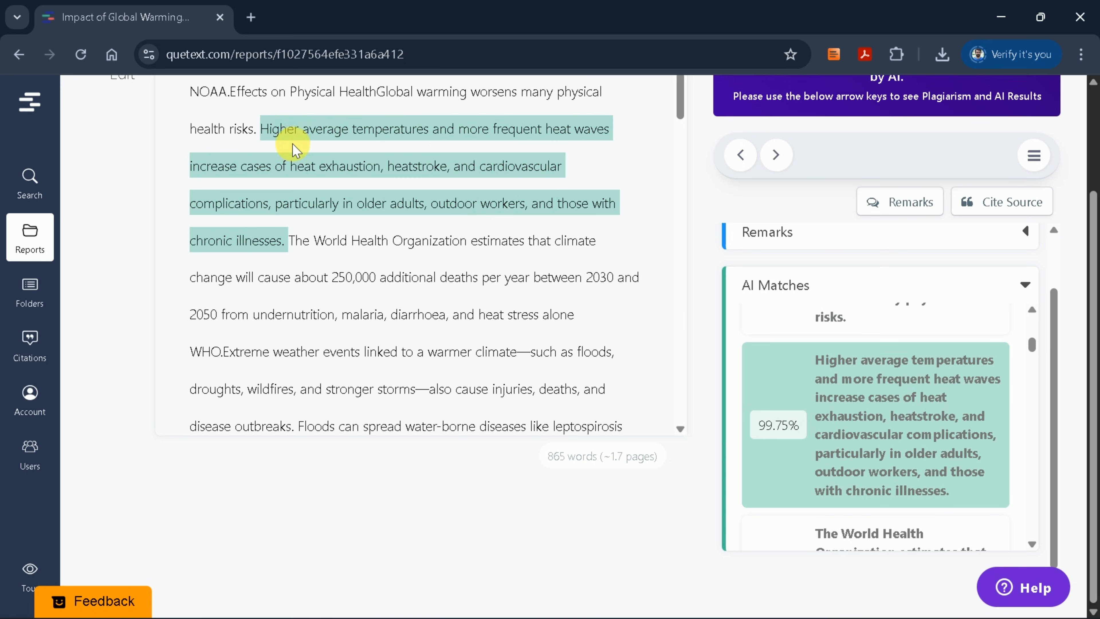
{"action": "scroll", "scroll_direction": "down", "scroll_amount": 3}
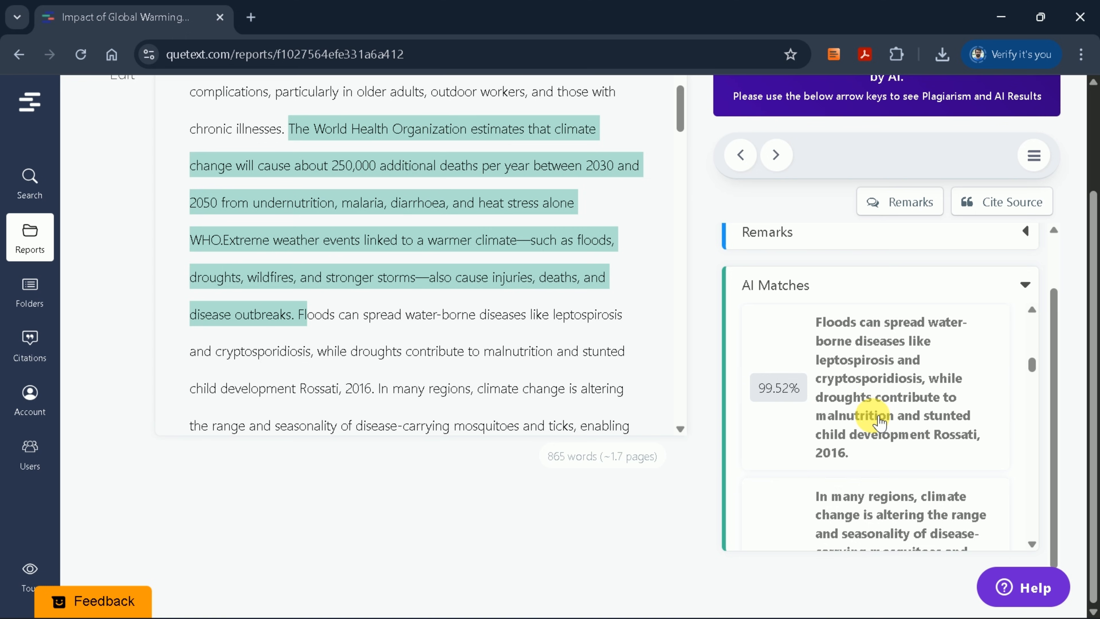
{"action": "left_click", "coordinate": [775, 154]}
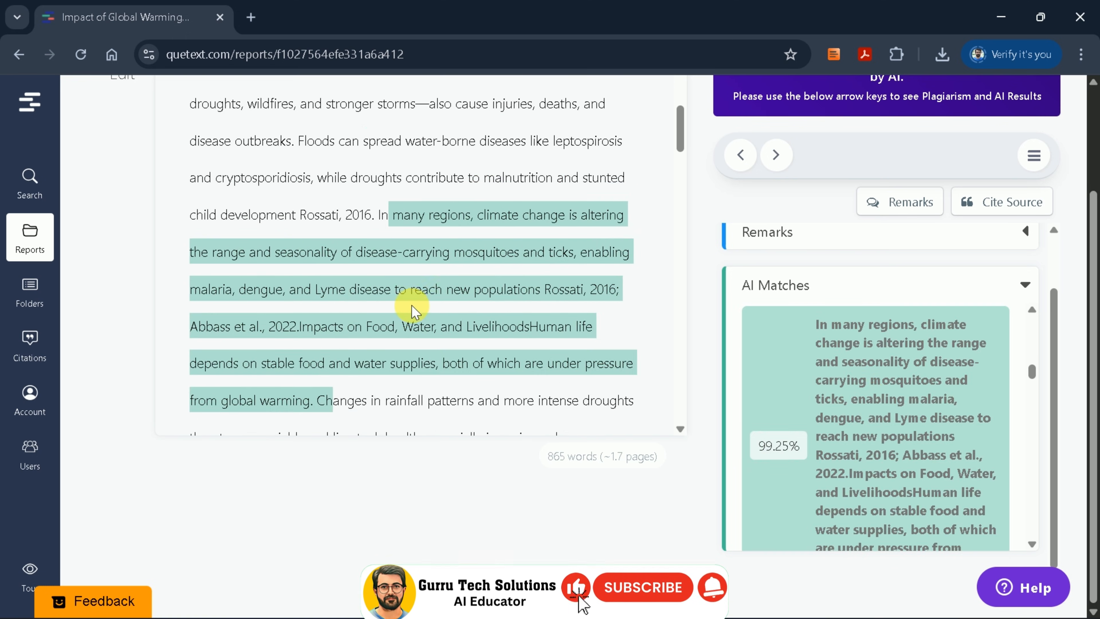
{"action": "scroll", "scroll_direction": "up", "scroll_amount": 3}
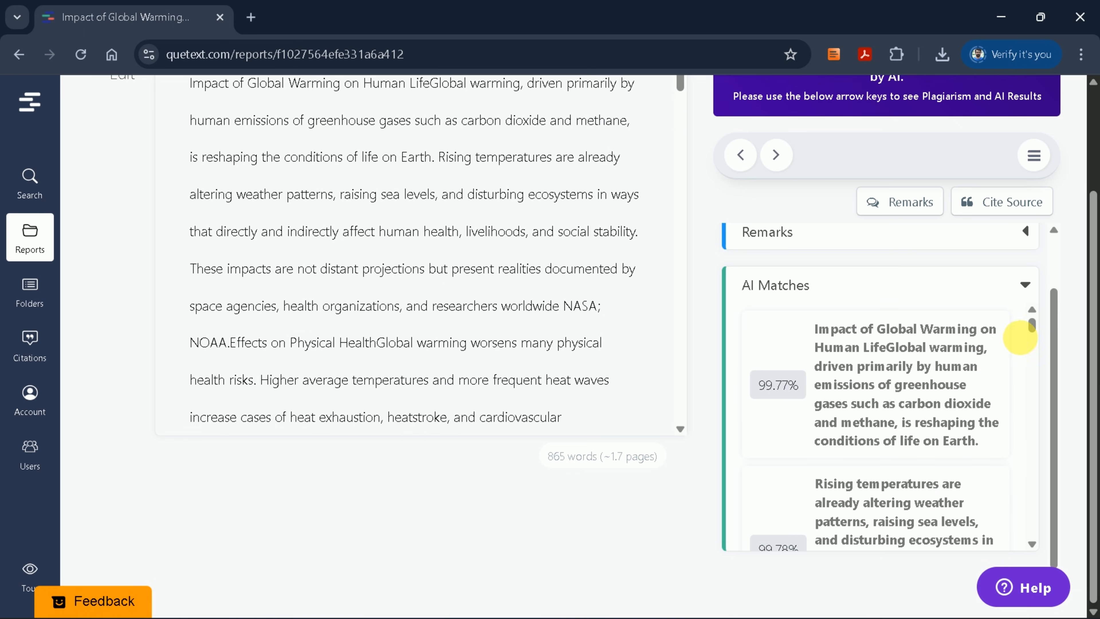
{"action": "scroll", "scroll_direction": "down", "scroll_amount": 3}
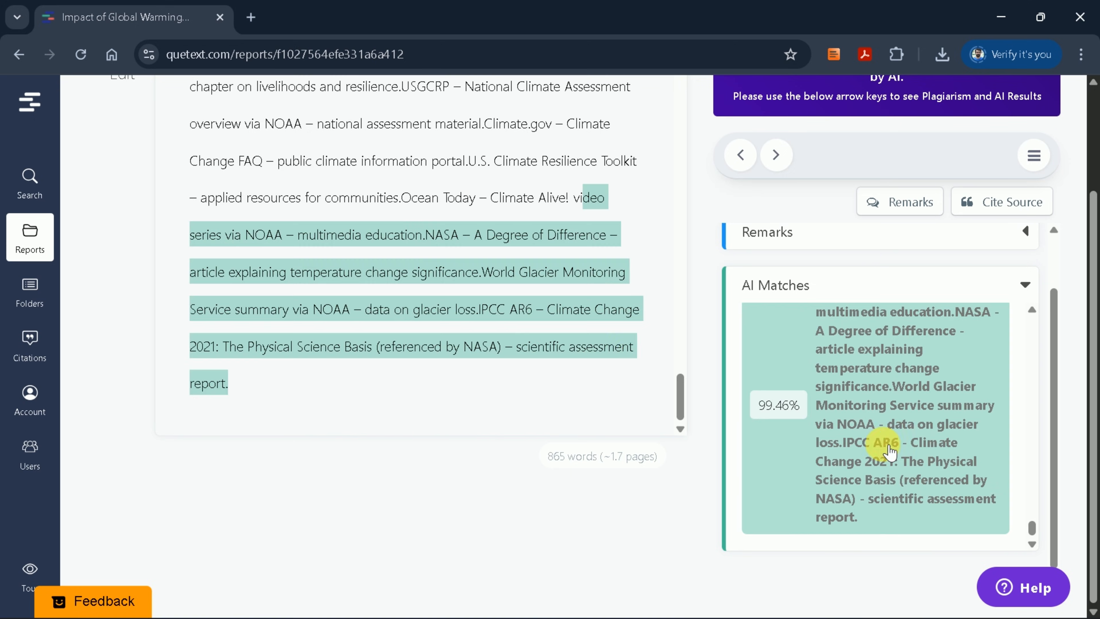
{"action": "scroll", "scroll_direction": "up", "scroll_amount": 3}
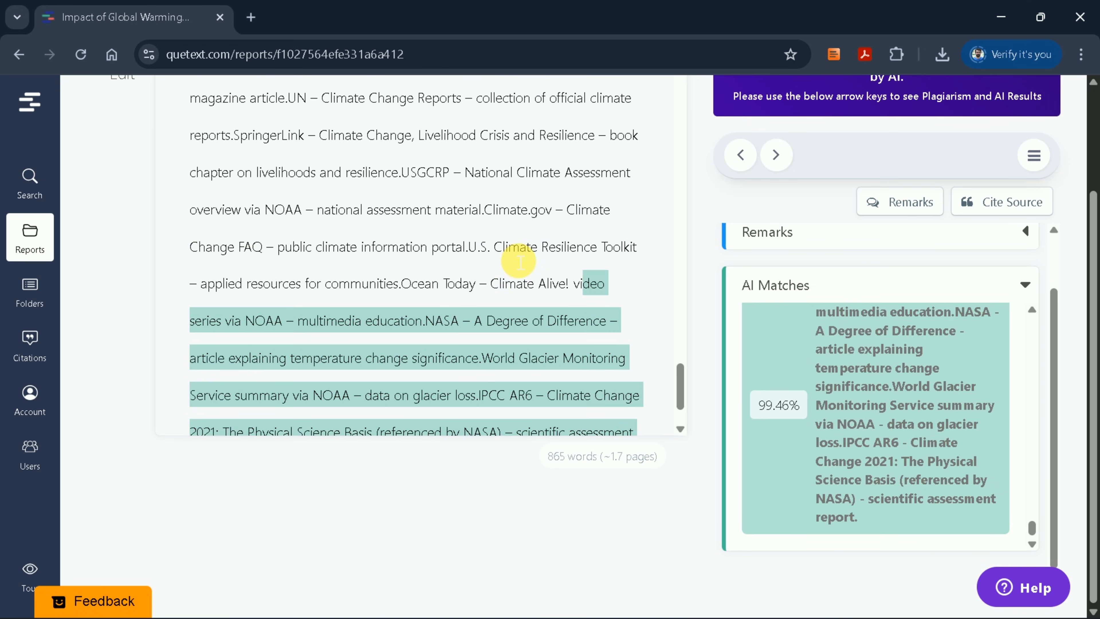
{"action": "scroll", "scroll_direction": "up", "scroll_amount": 3}
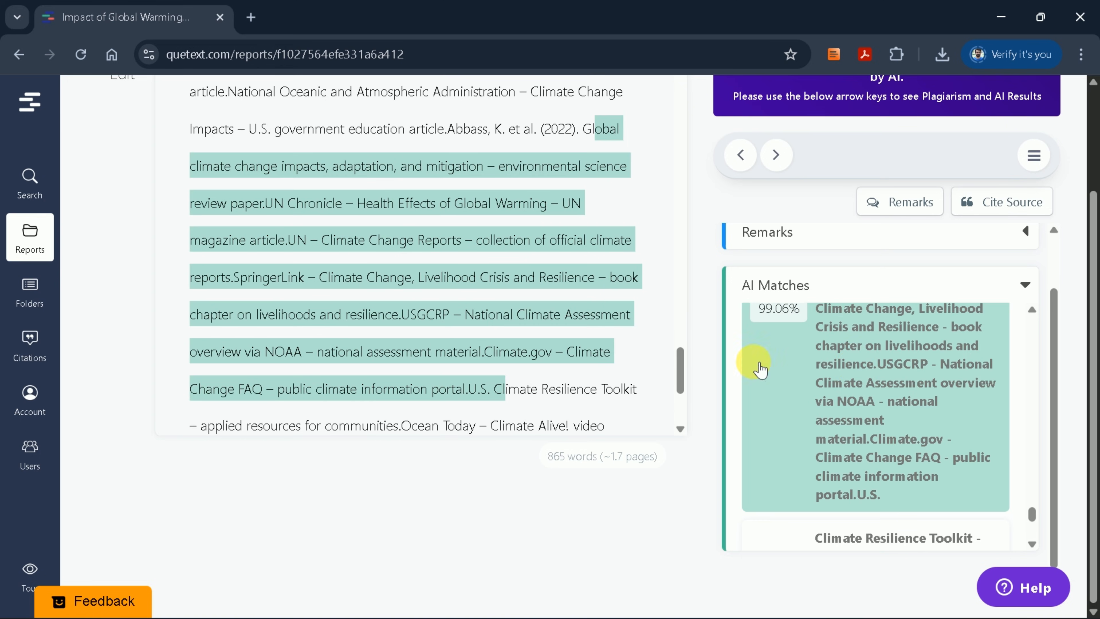
{"action": "mouse_move", "coordinate": [722, 423]}
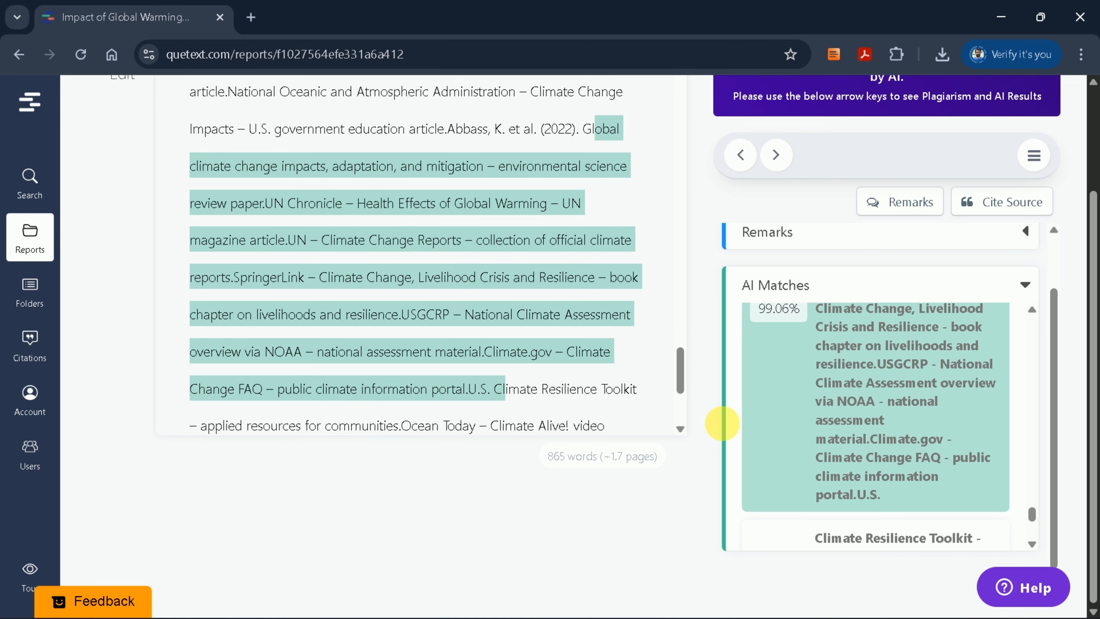
{"action": "scroll", "scroll_direction": "down", "scroll_amount": 3}
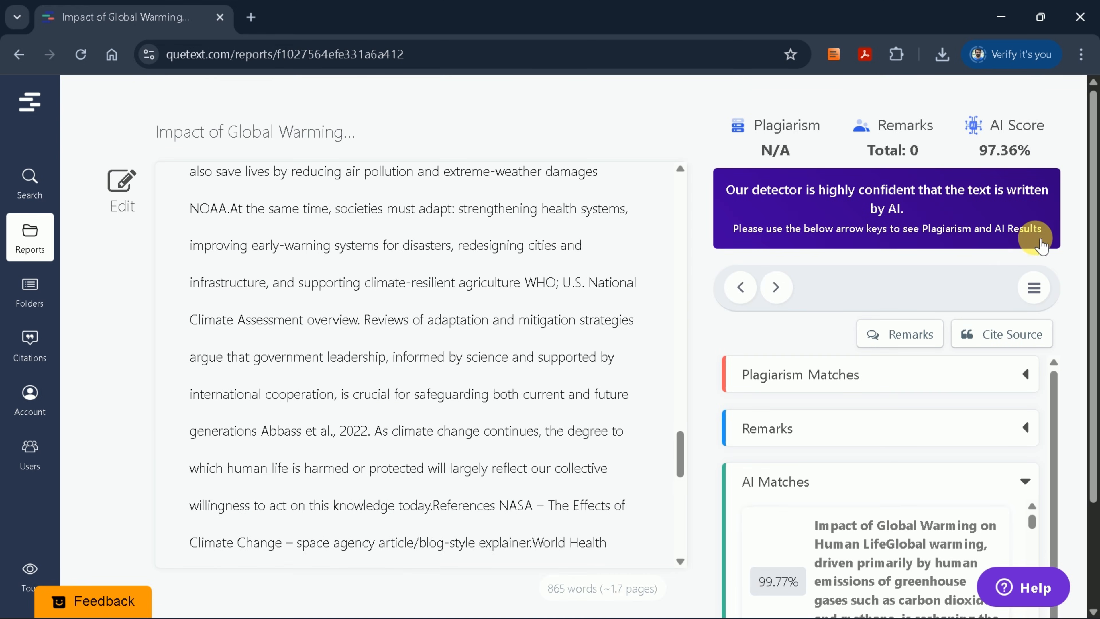
{"action": "mouse_move", "coordinate": [811, 388]}
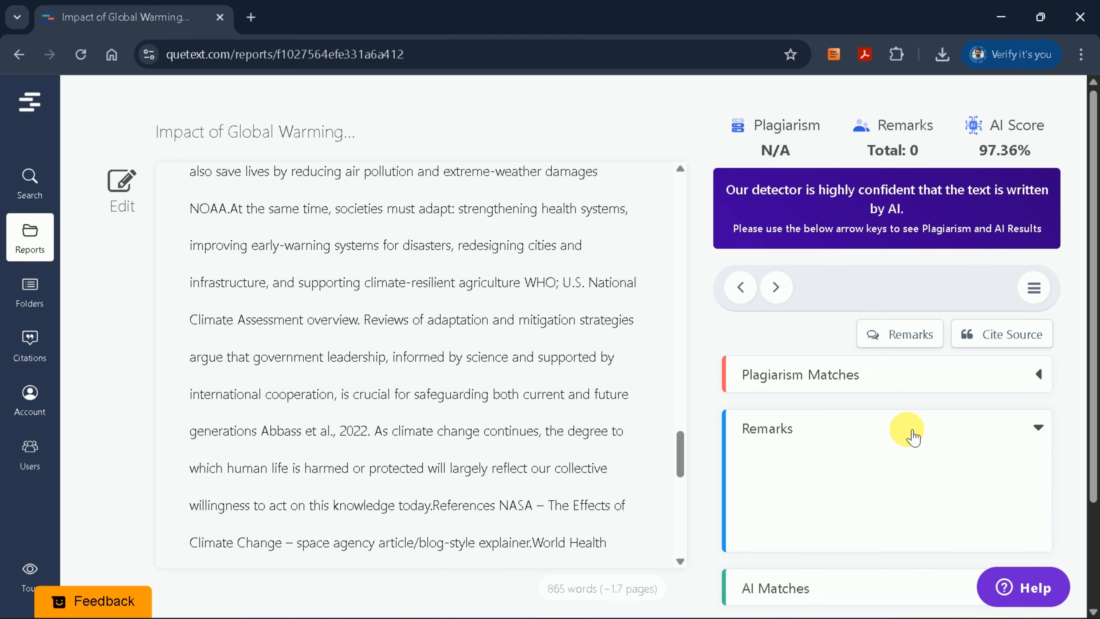
{"action": "left_click", "coordinate": [1032, 287]}
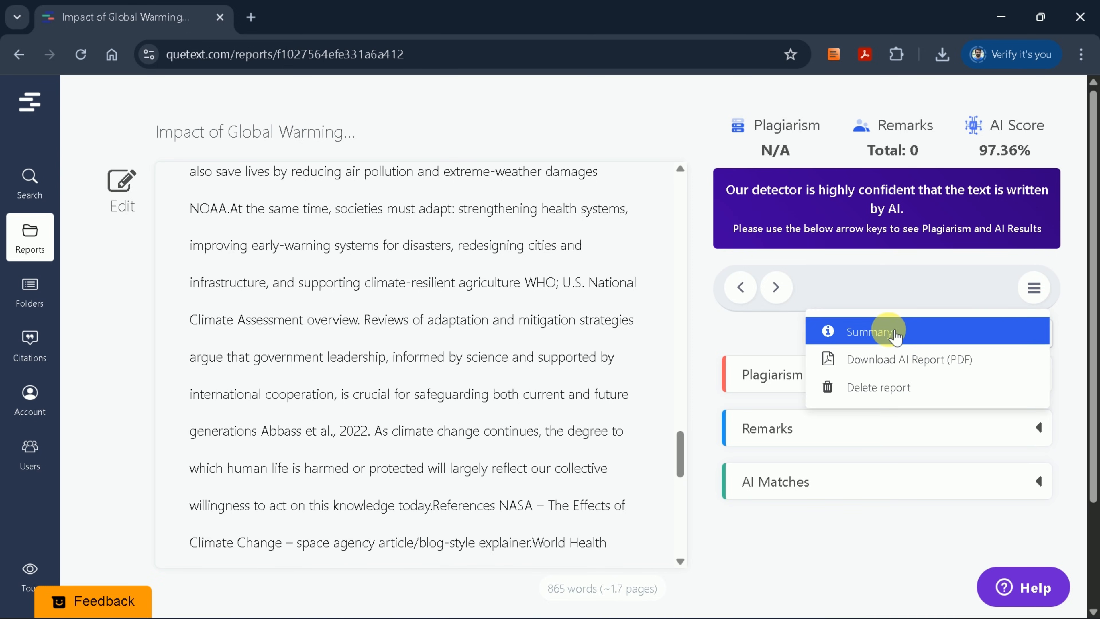
{"action": "mouse_move", "coordinate": [898, 387]}
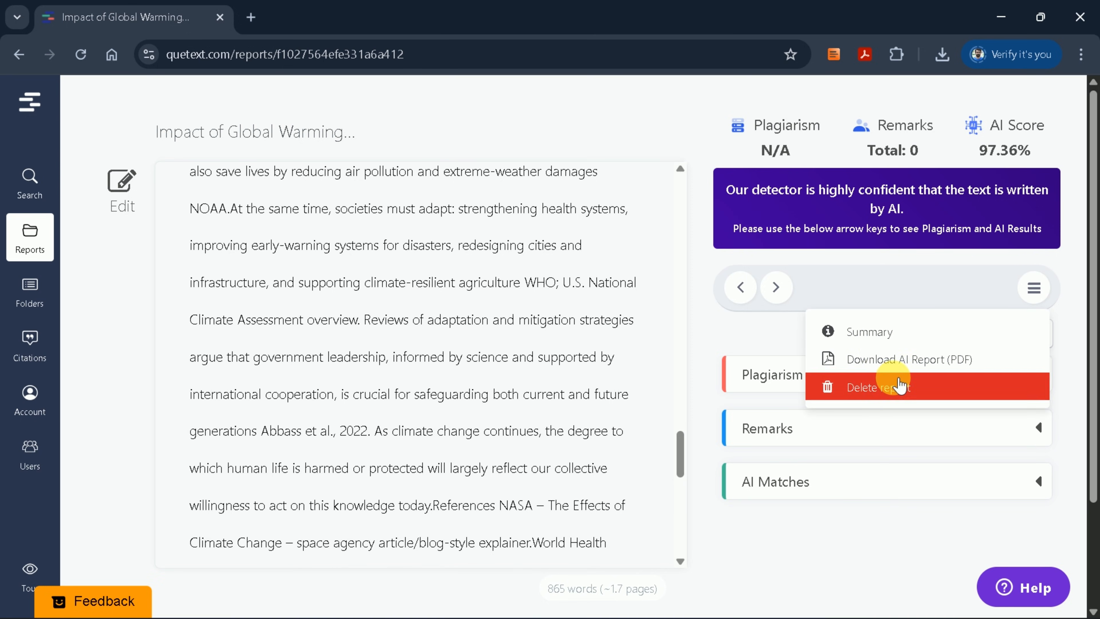
{"action": "left_click", "coordinate": [869, 331]}
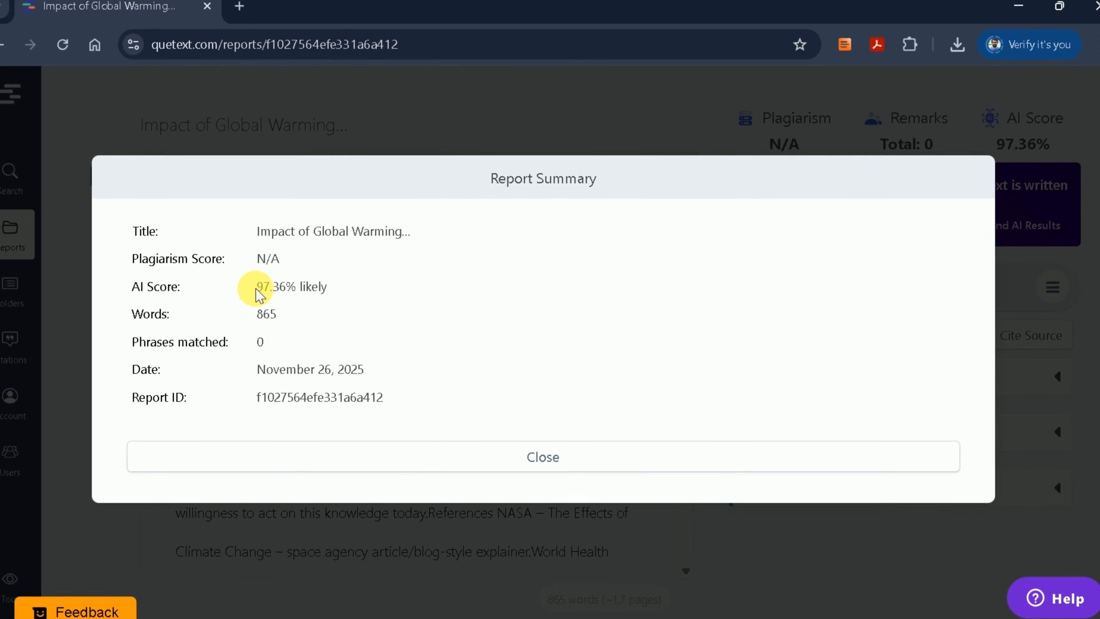
{"action": "double_click", "coordinate": [284, 286]}
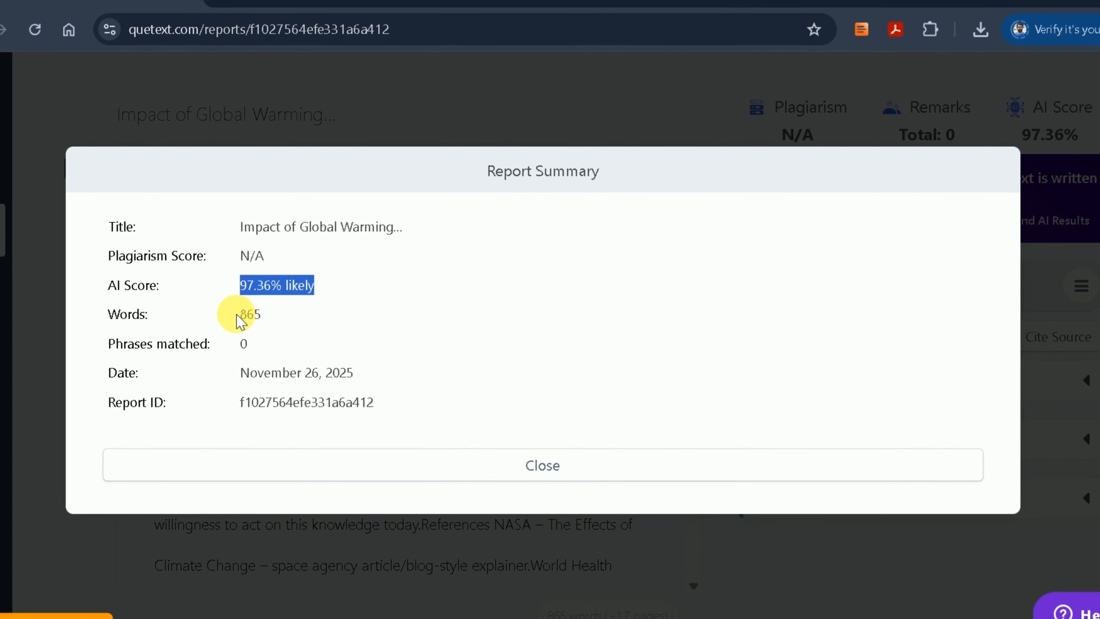
{"action": "double_click", "coordinate": [266, 314]}
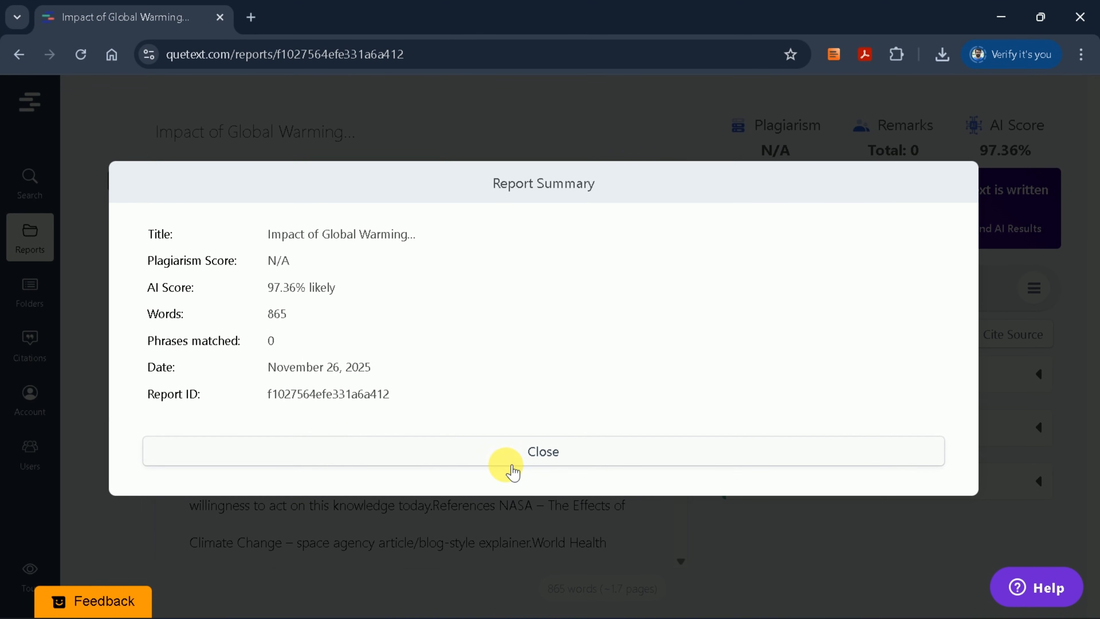
{"action": "left_click", "coordinate": [542, 451]}
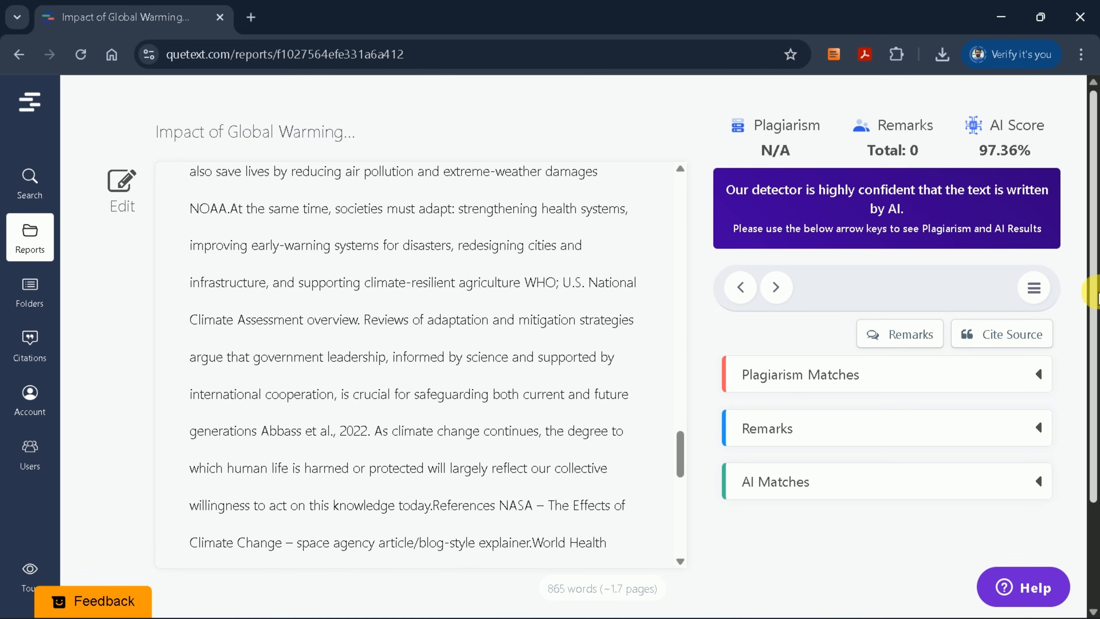
- Download the AI report as a PDF from the report's options menu and locate it in downloads
{"action": "left_click", "coordinate": [1032, 288]}
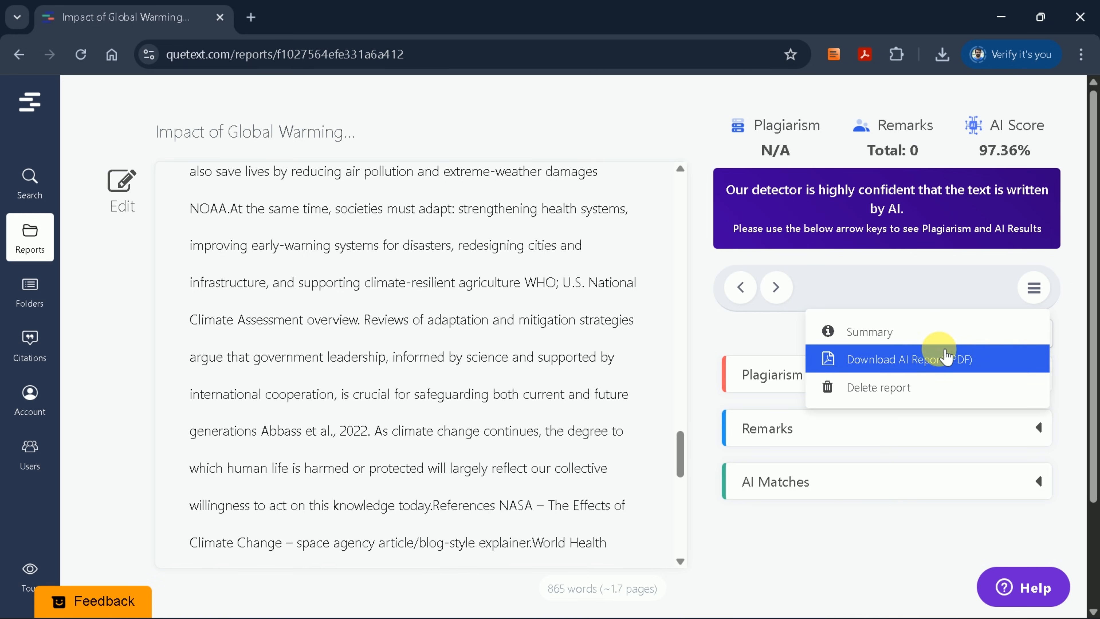
{"action": "left_click", "coordinate": [903, 359]}
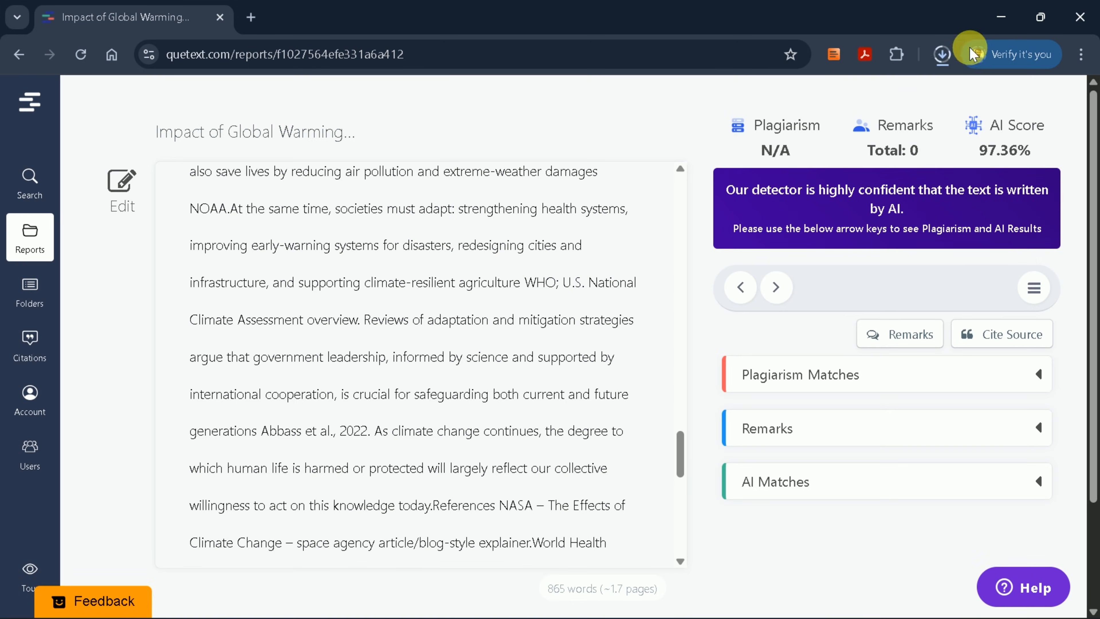
{"action": "left_click", "coordinate": [941, 53]}
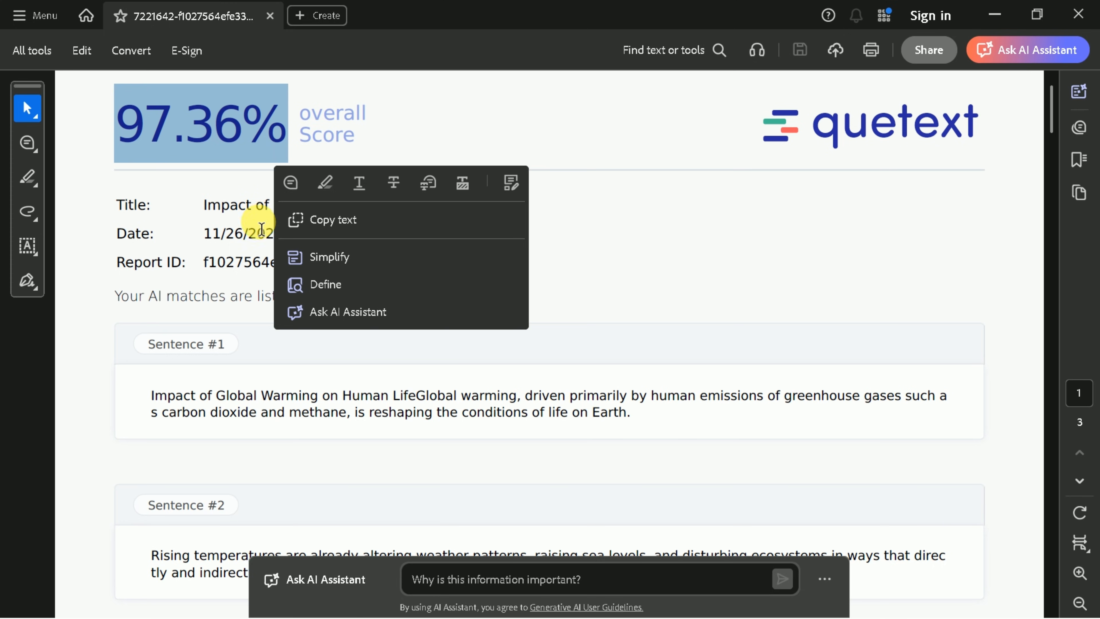
- Scroll the Acrobat PDF through all 25 AI-matched sentences and back to the 97.36% score
{"action": "left_click", "coordinate": [213, 369]}
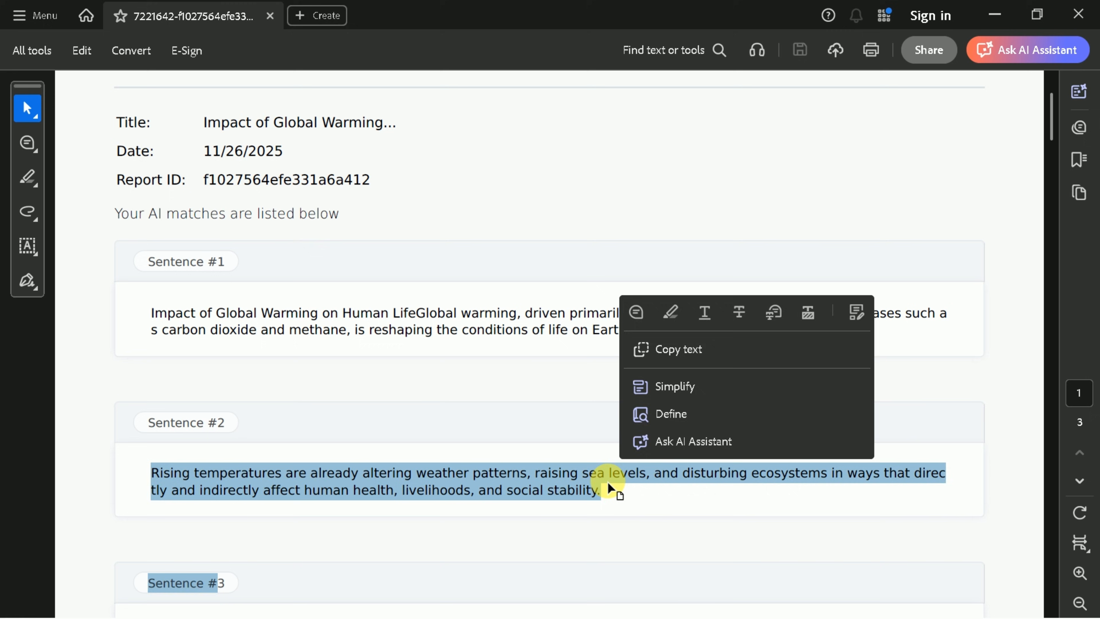
{"action": "scroll", "scroll_direction": "down", "scroll_amount": 3}
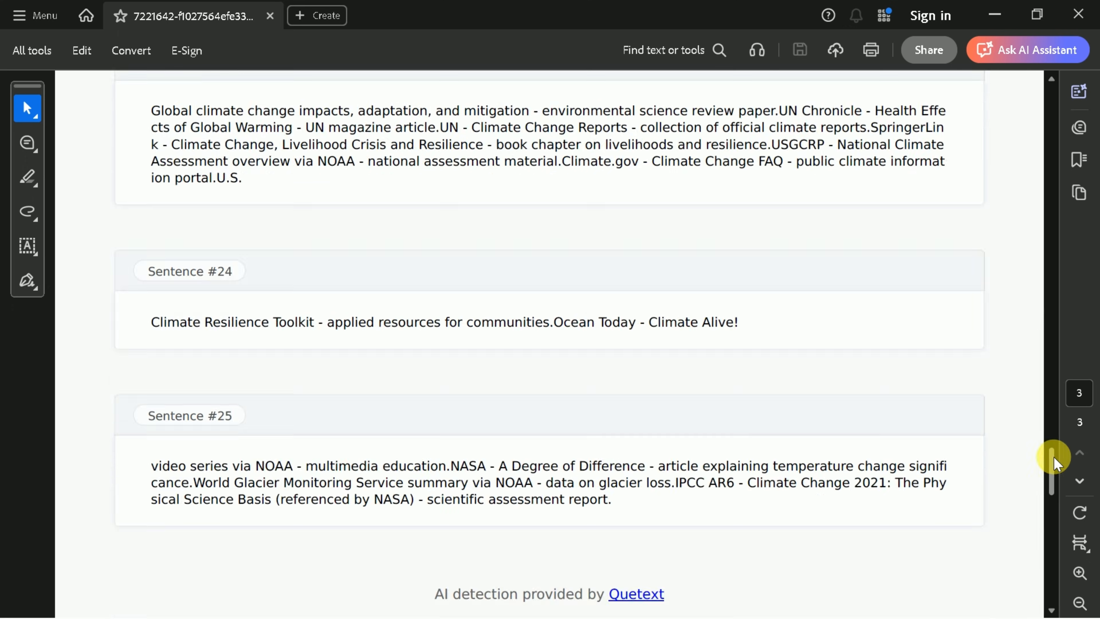
{"action": "scroll", "scroll_direction": "up", "scroll_amount": 3}
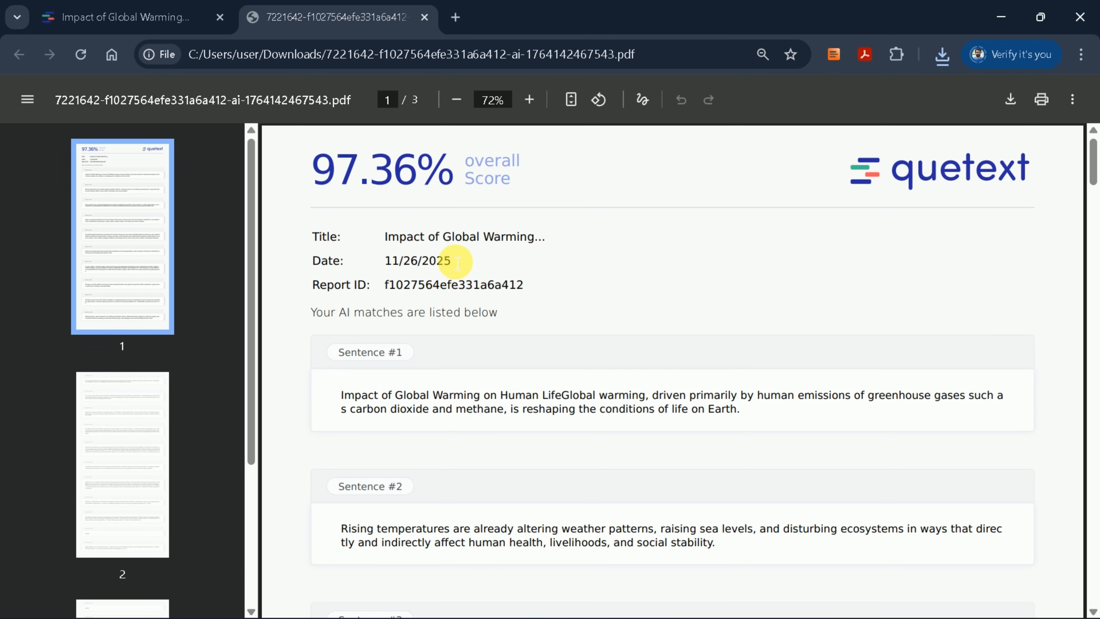
{"action": "mouse_move", "coordinate": [424, 16]}
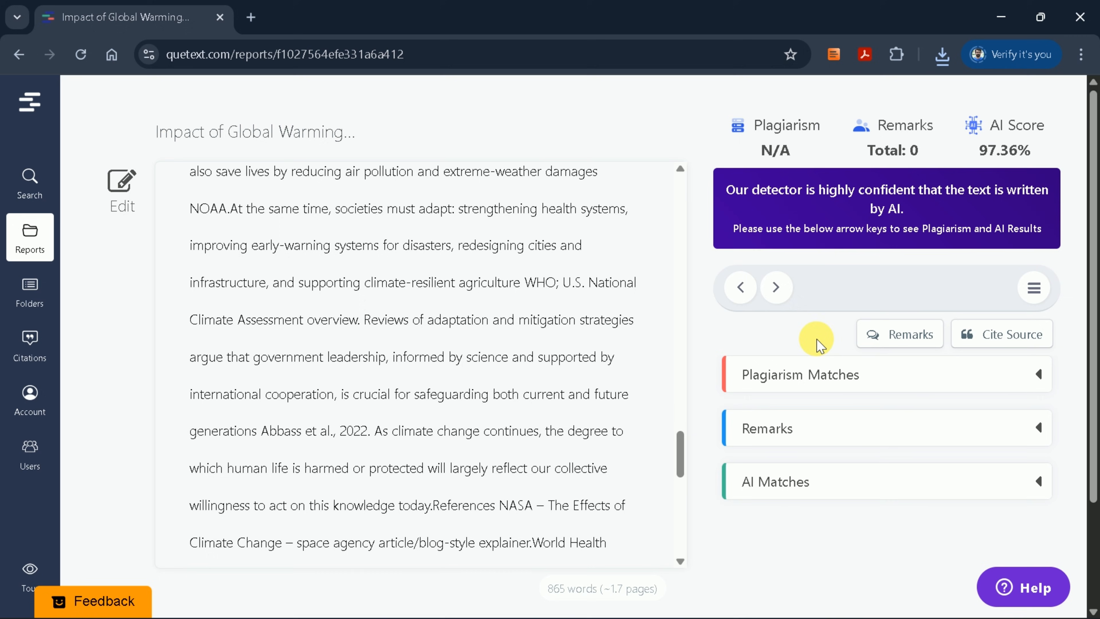
- Scroll the Quetext web report up and down to review the essay text
{"action": "scroll", "scroll_direction": "up", "scroll_amount": 3}
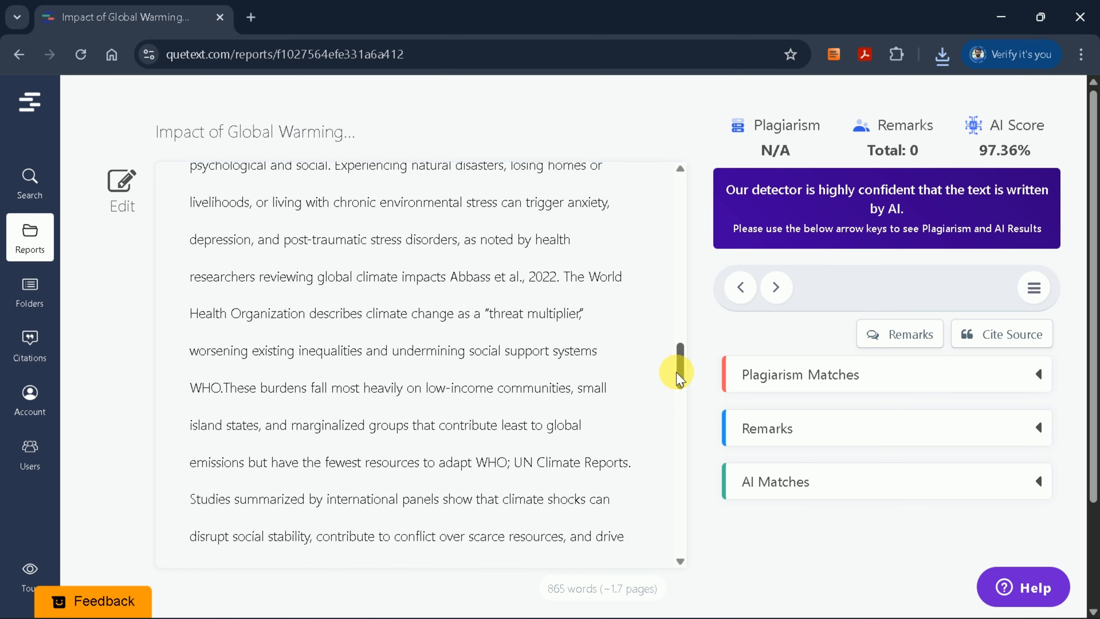
{"action": "scroll", "scroll_direction": "up", "scroll_amount": 3}
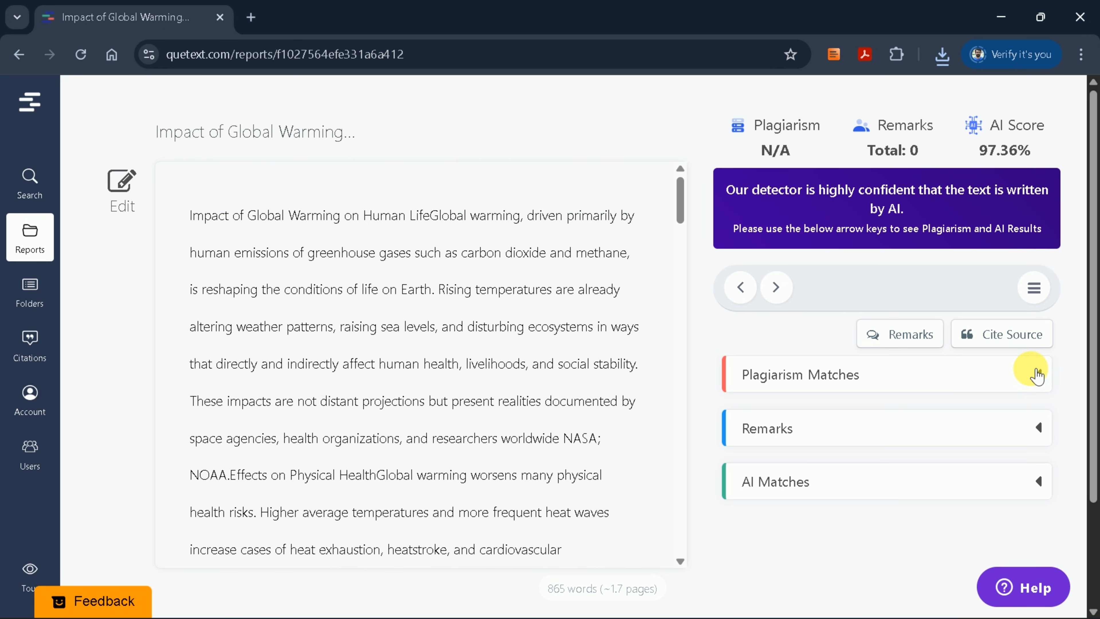
{"action": "scroll", "scroll_direction": "down", "scroll_amount": 3}
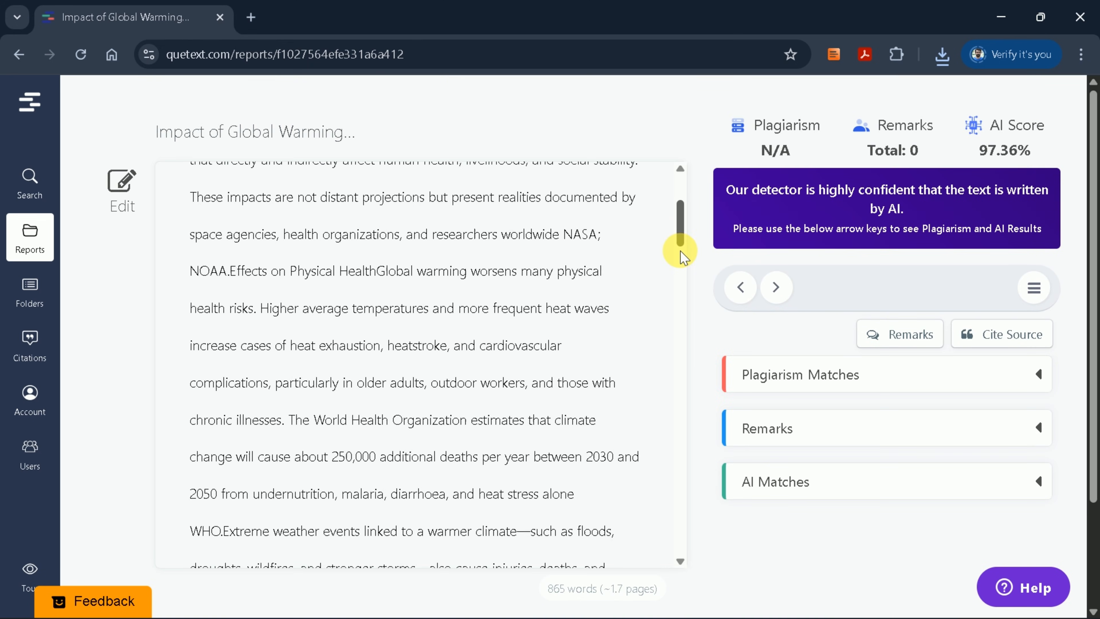
{"action": "scroll", "scroll_direction": "down", "scroll_amount": 3}
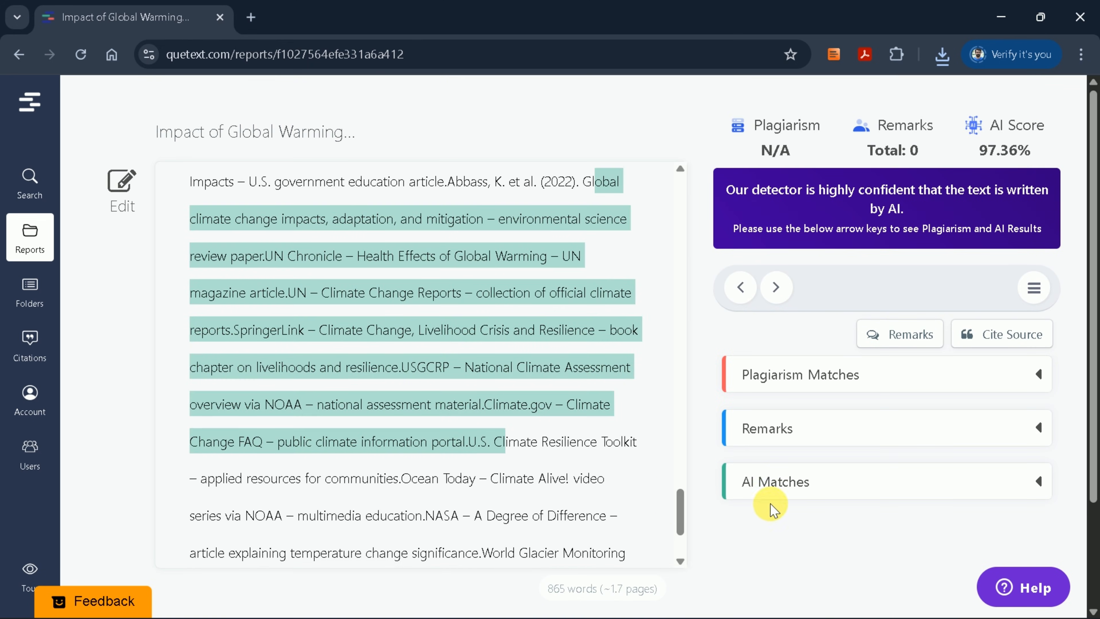
- Expand the AI Matches list showing each flagged sentence with its AI likelihood percentage
{"action": "left_click", "coordinate": [775, 481]}
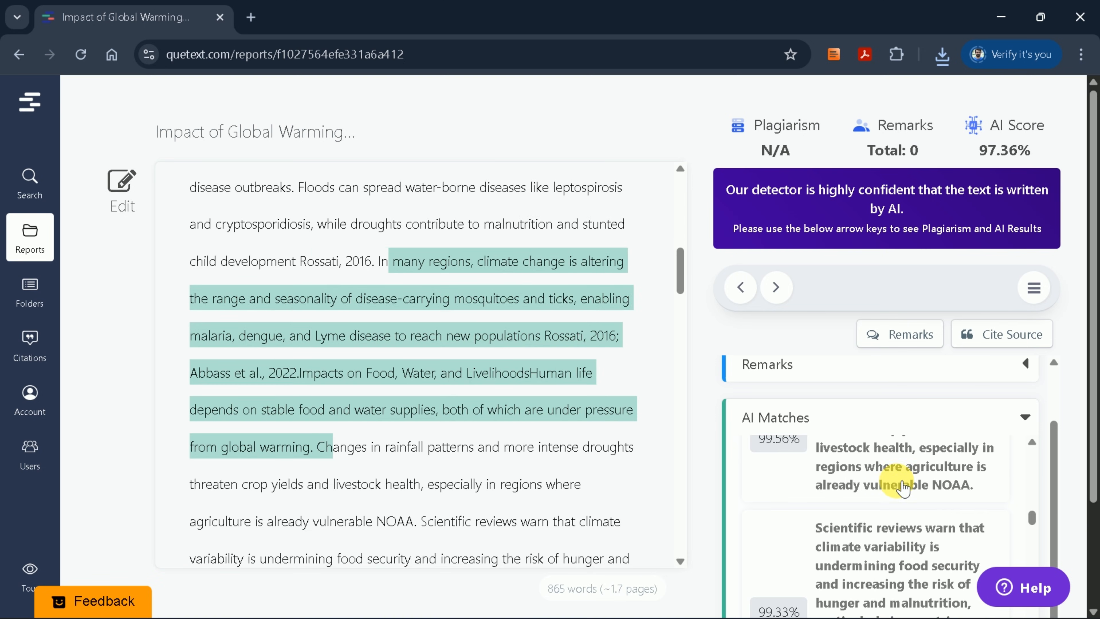
{"action": "scroll", "scroll_direction": "down", "scroll_amount": 3}
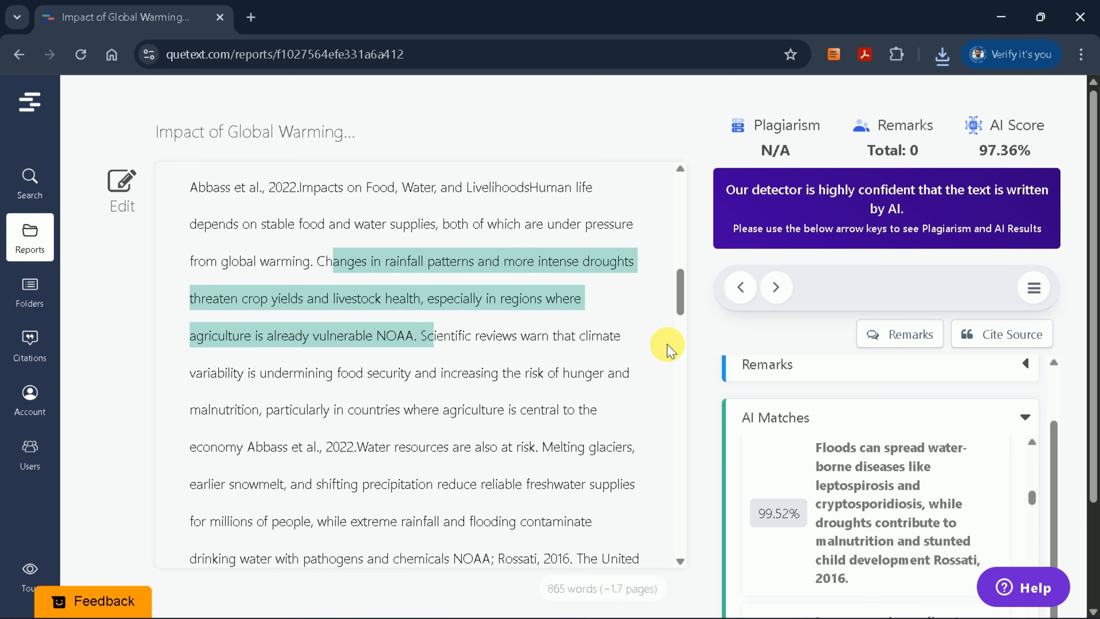
{"action": "left_click", "coordinate": [1033, 288]}
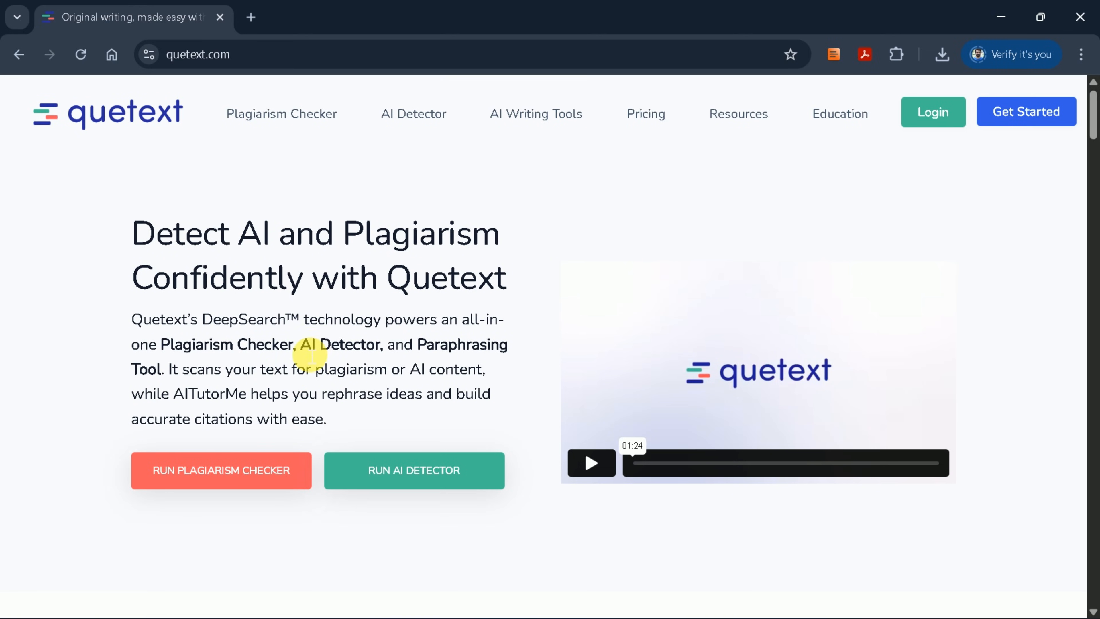
{"action": "scroll", "scroll_direction": "down", "scroll_amount": 3}
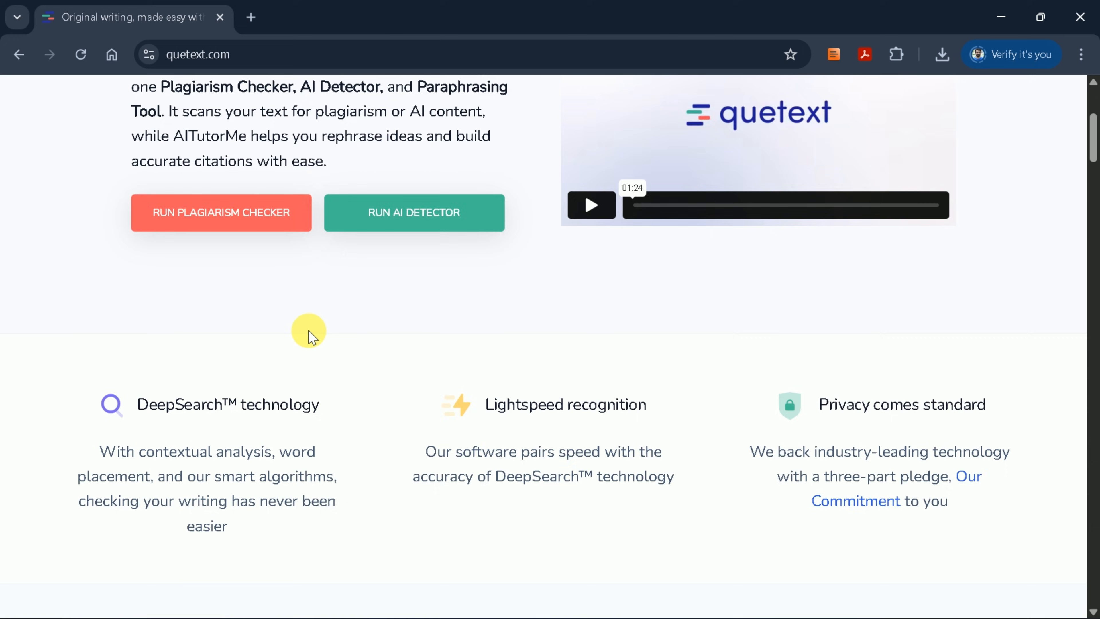
{"action": "scroll", "scroll_direction": "down", "scroll_amount": 3}
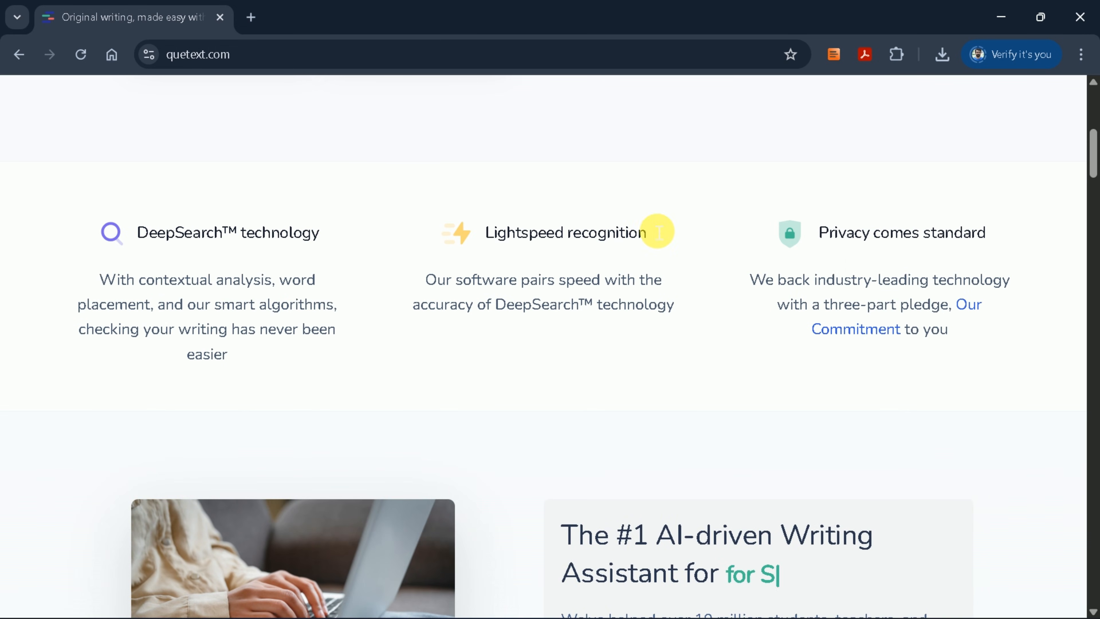
{"action": "scroll", "scroll_direction": "down", "scroll_amount": 3}
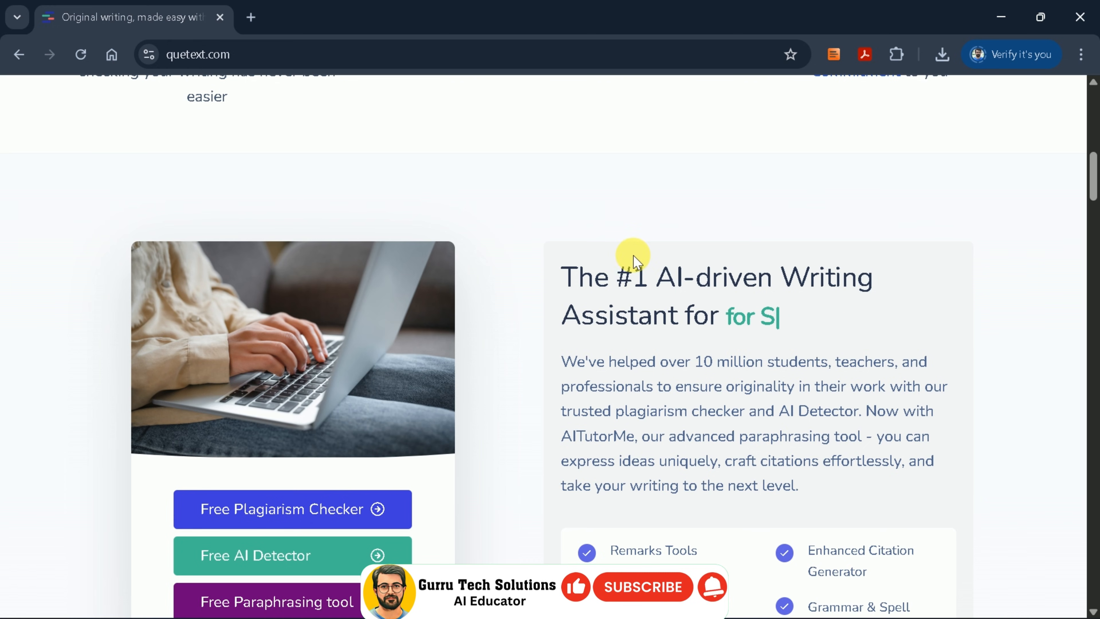
{"action": "scroll", "scroll_direction": "down", "scroll_amount": 3}
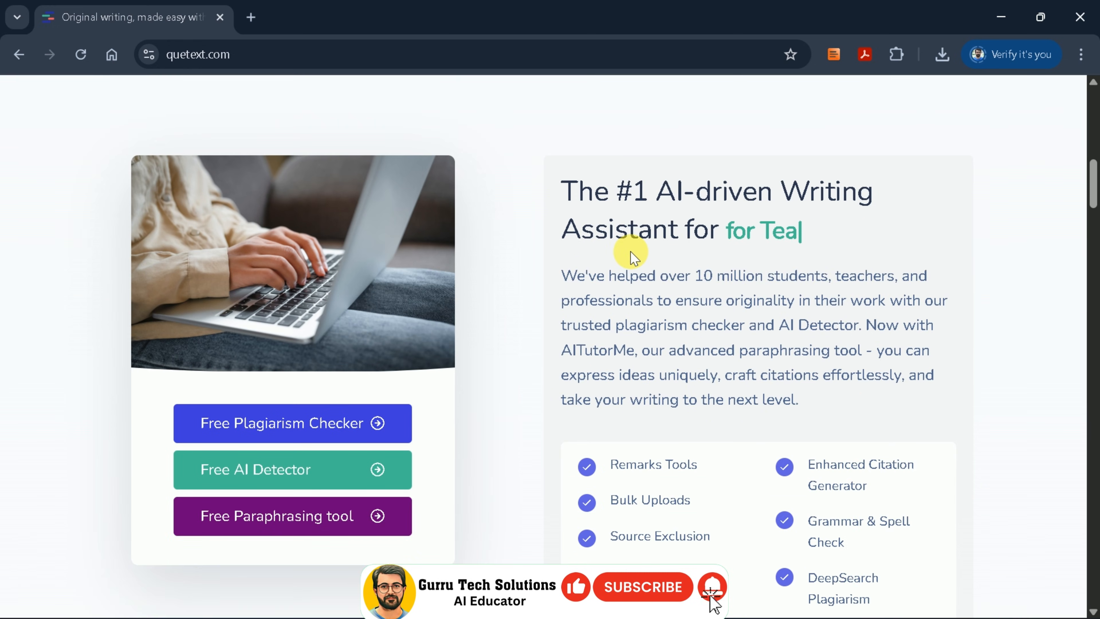
{"action": "scroll", "scroll_direction": "down", "scroll_amount": 3}
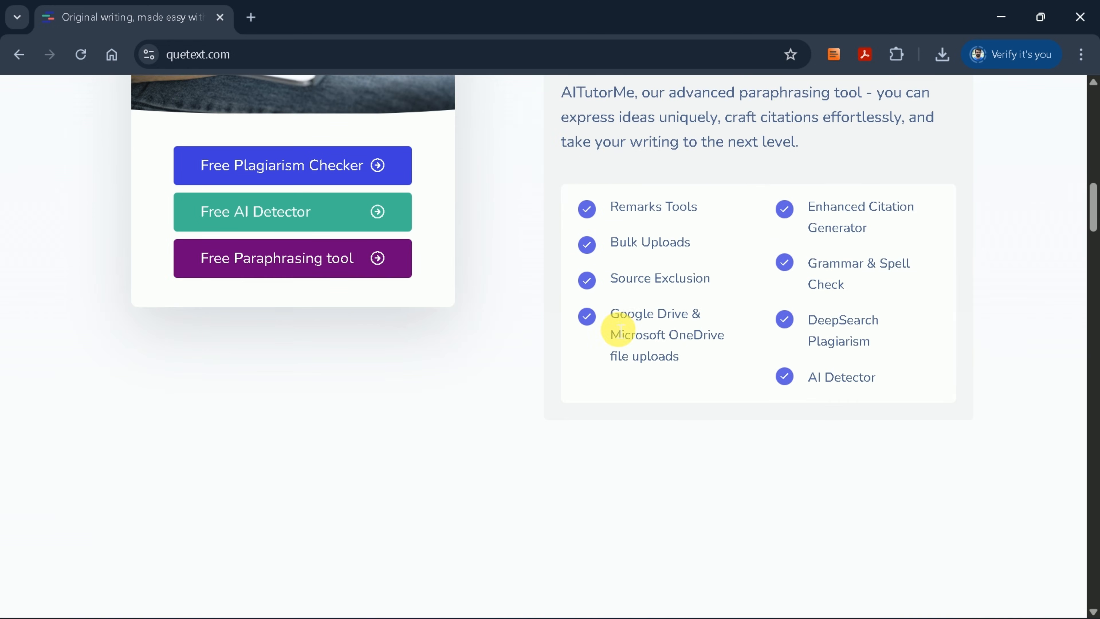
{"action": "scroll", "scroll_direction": "down", "scroll_amount": 3}
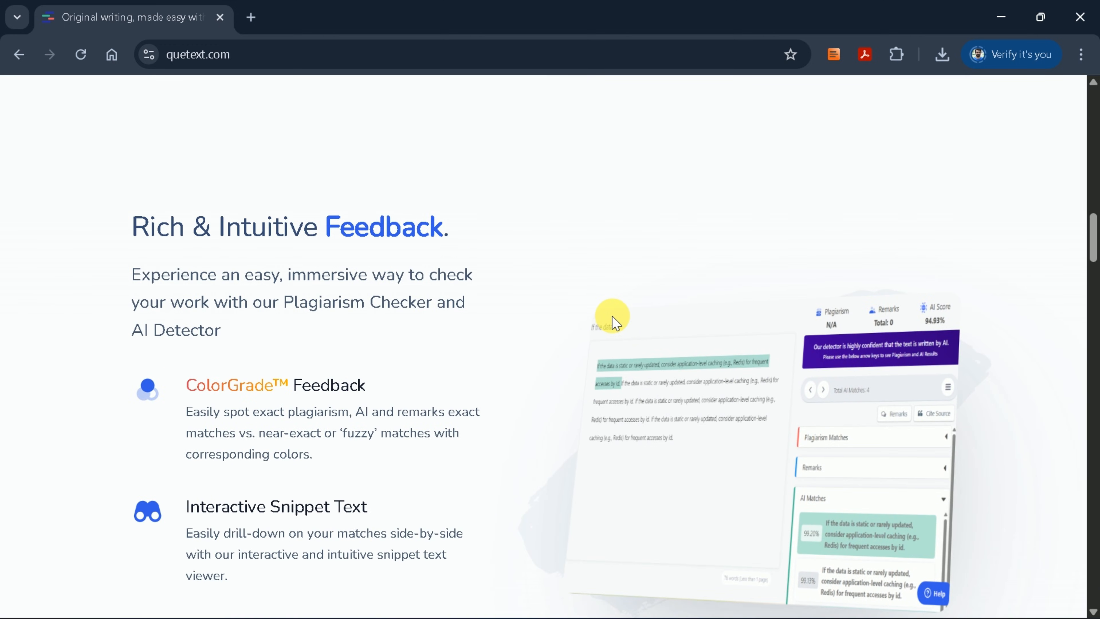
{"action": "scroll", "scroll_direction": "down", "scroll_amount": 3}
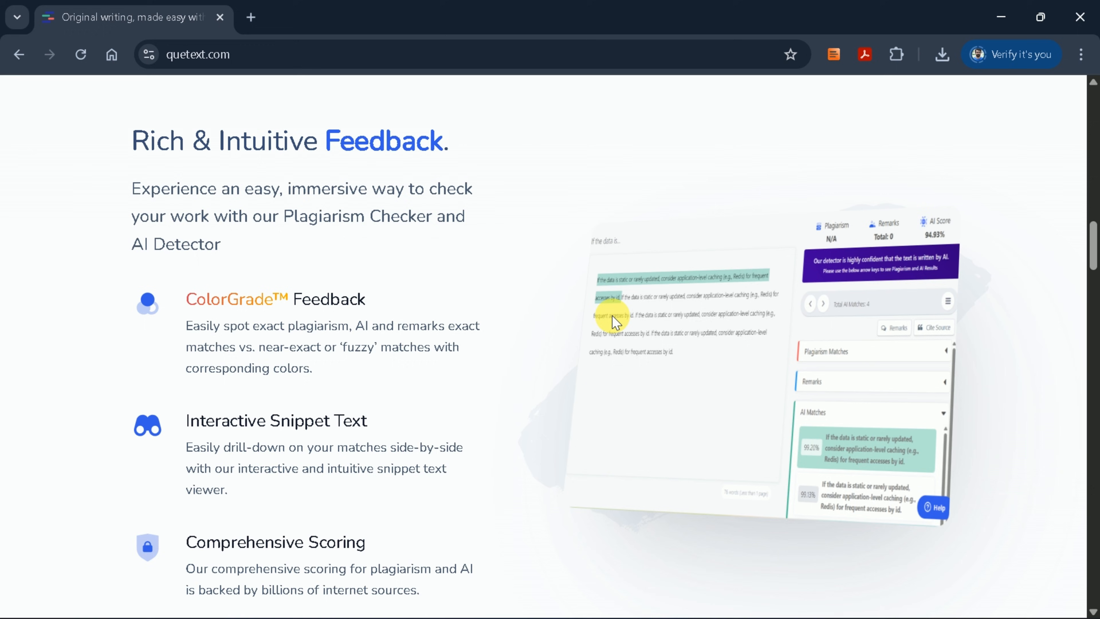
{"action": "scroll", "scroll_direction": "down", "scroll_amount": 3}
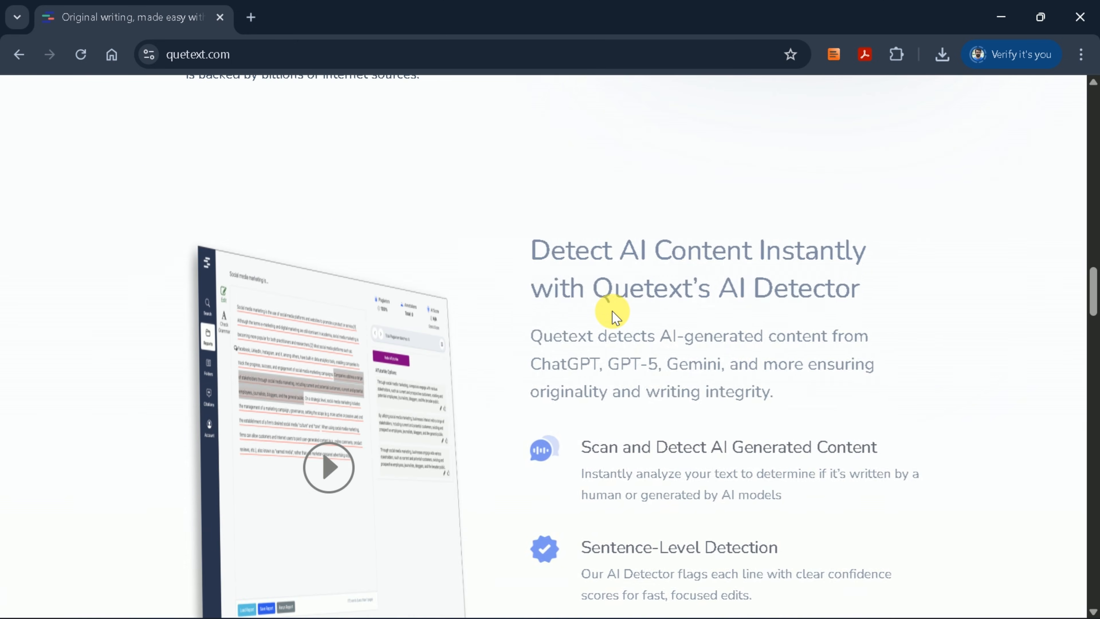
{"action": "scroll", "scroll_direction": "down", "scroll_amount": 3}
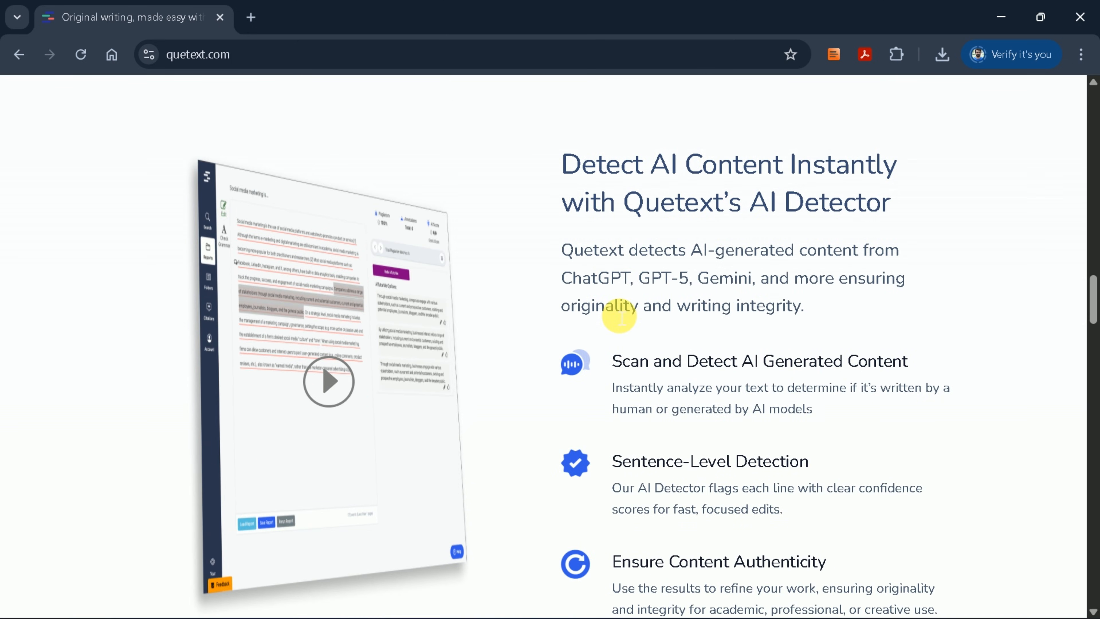